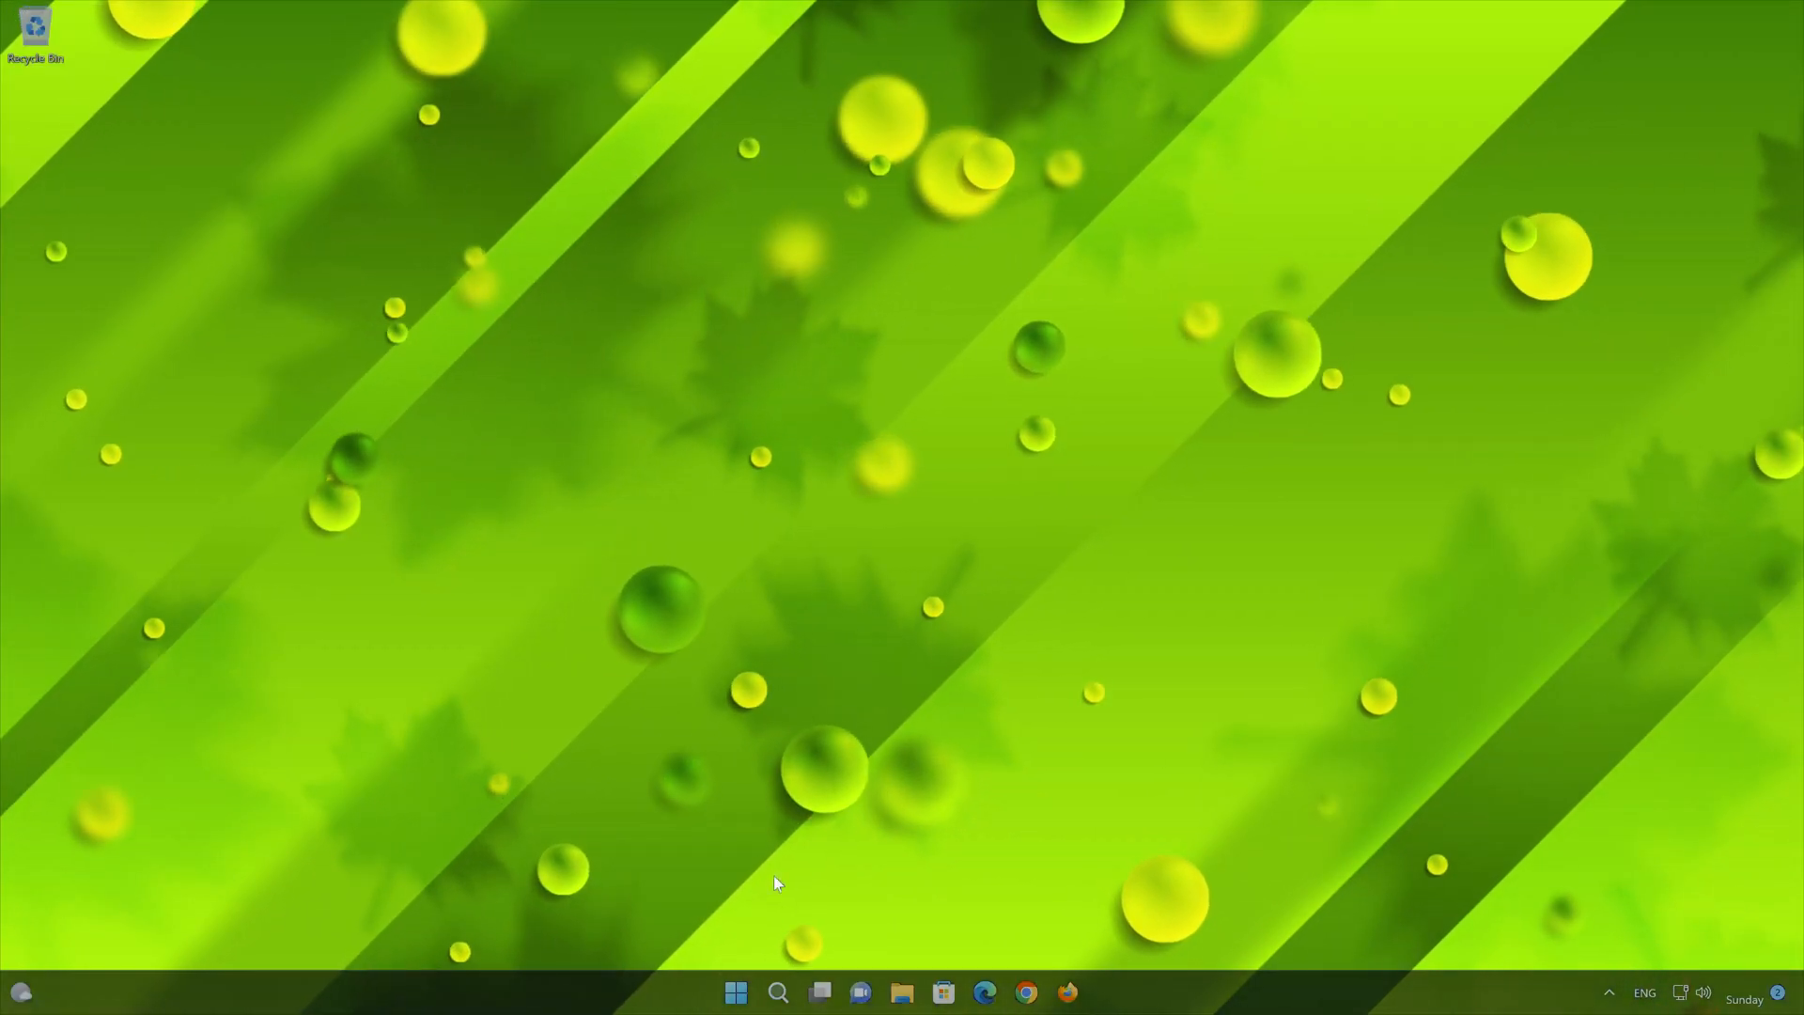
Launch Windows Settings from the Start menu's pinned apps
click(734, 993)
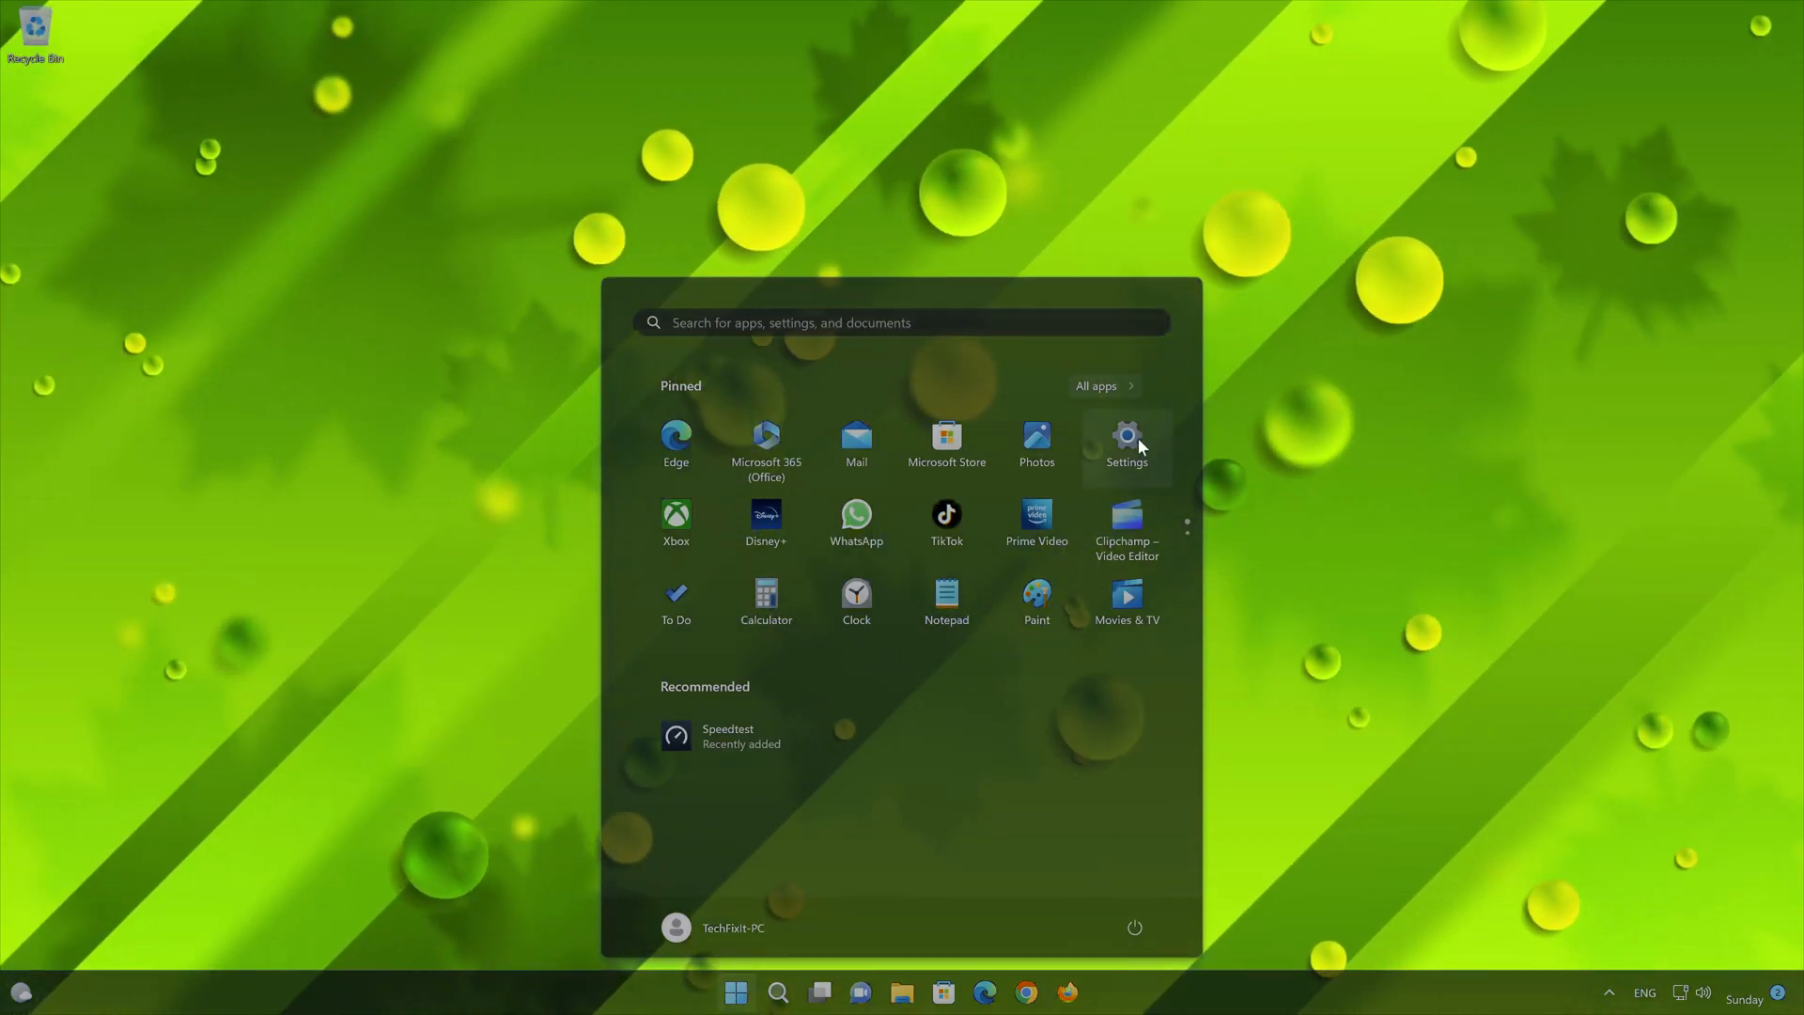
click(1126, 443)
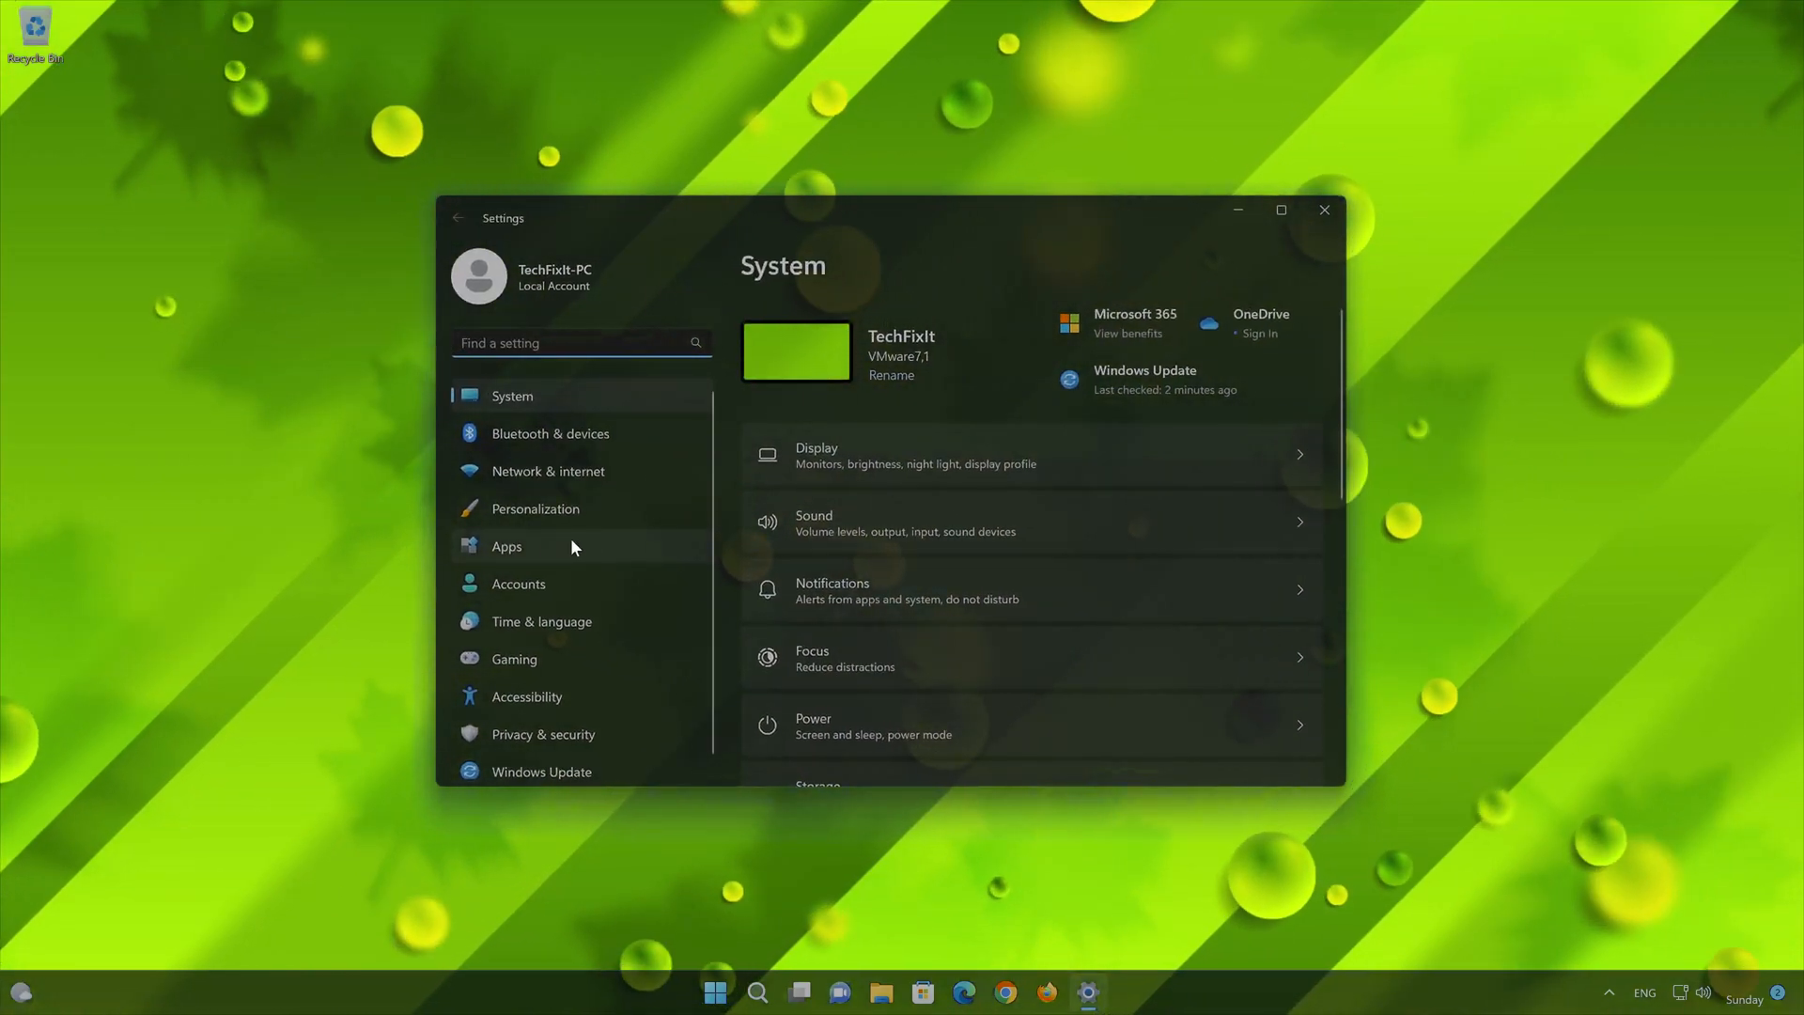
Show the Speedtest app's options menu in the Installed apps list
click(505, 546)
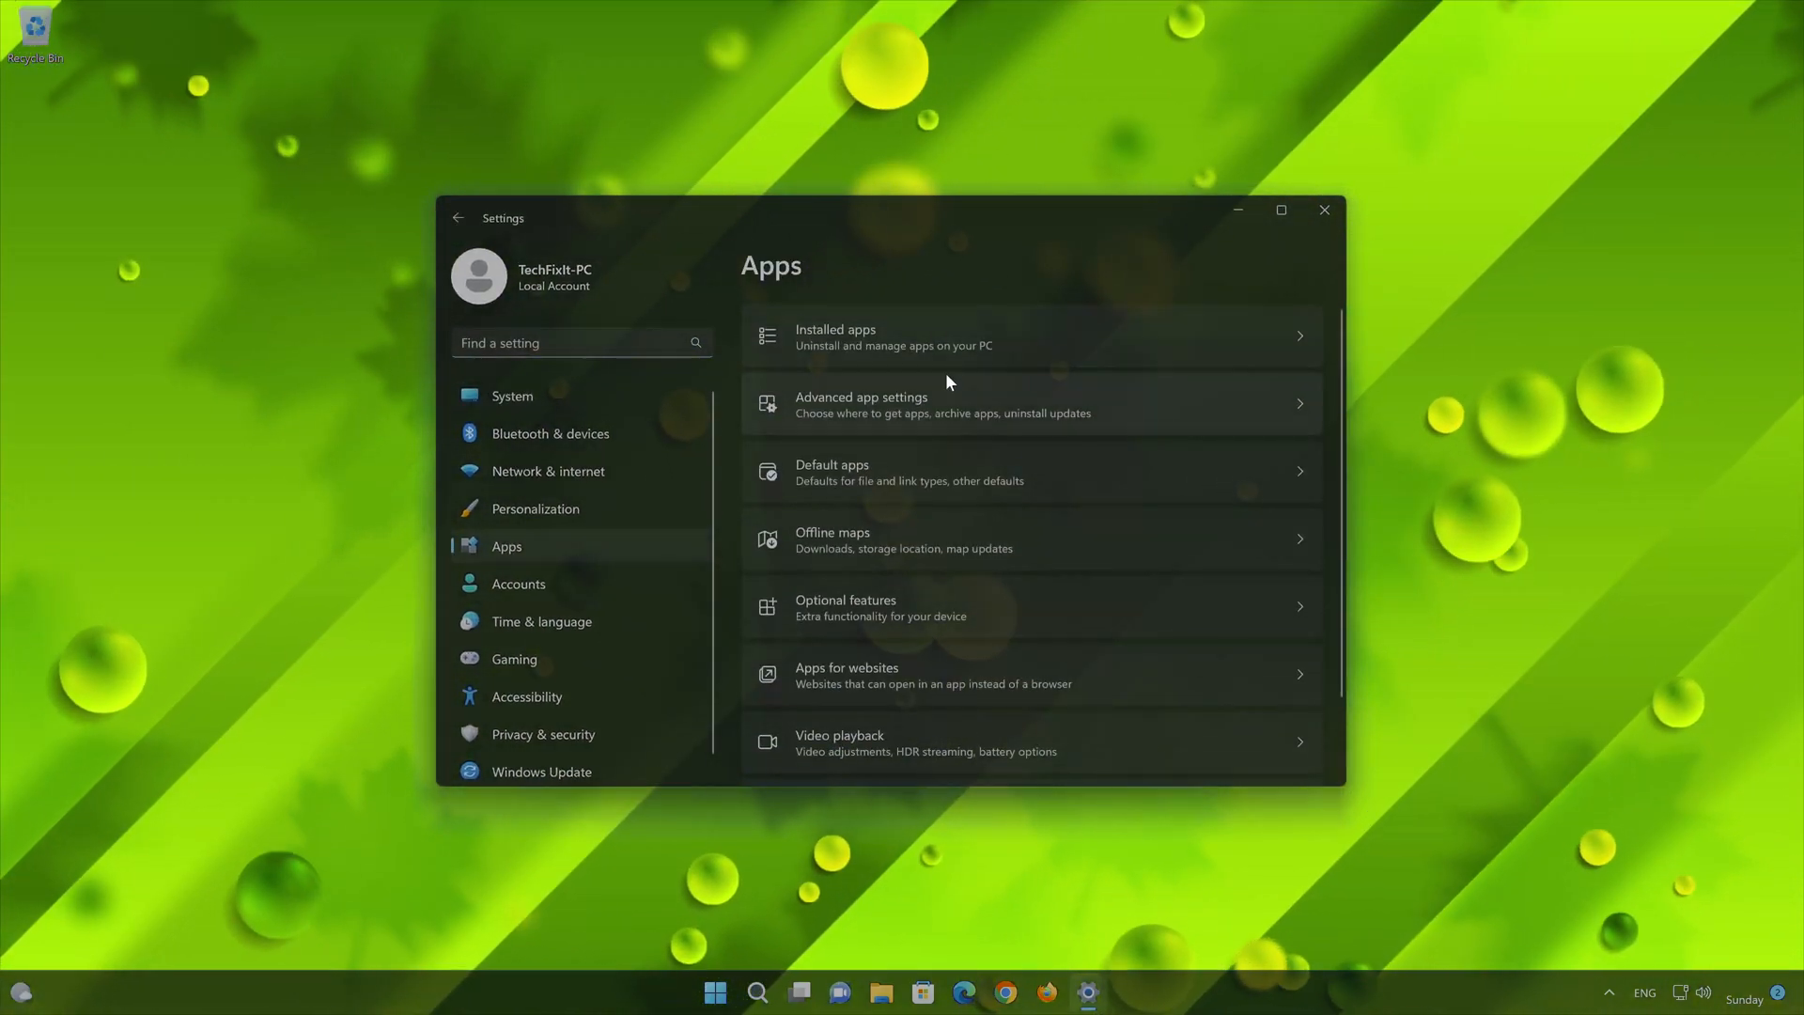
click(1024, 336)
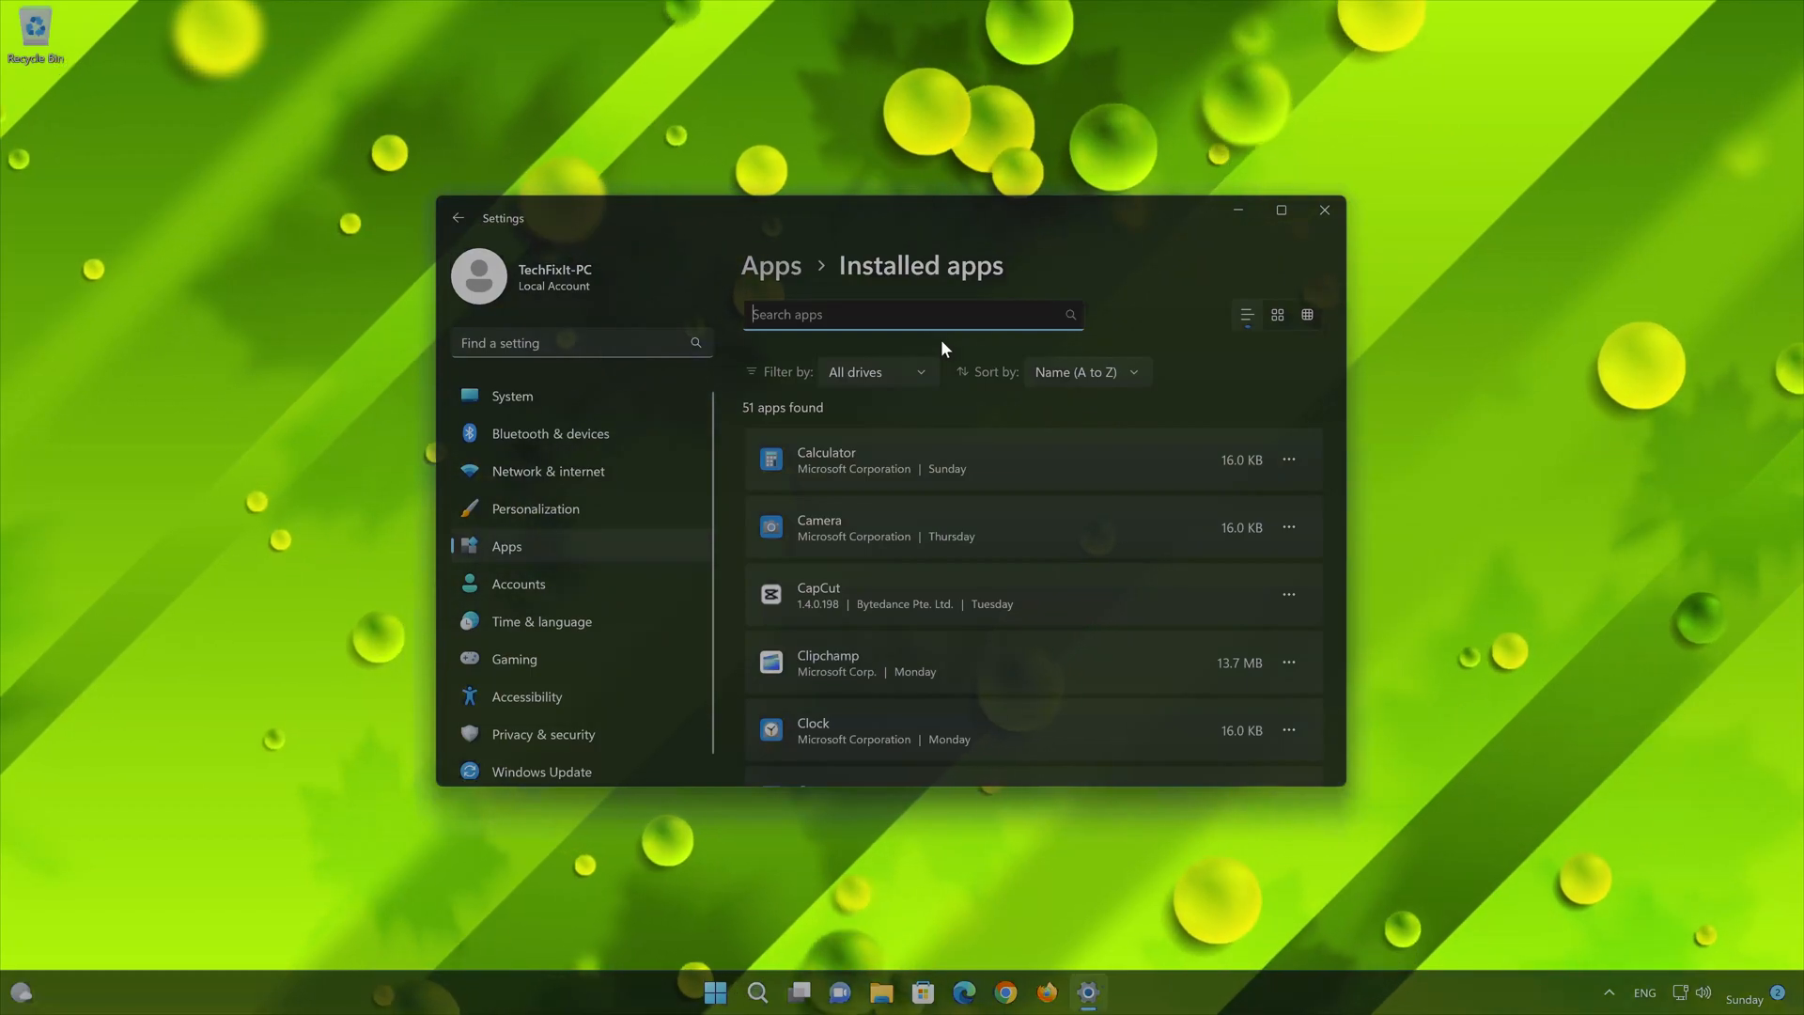
scroll(down, 3)
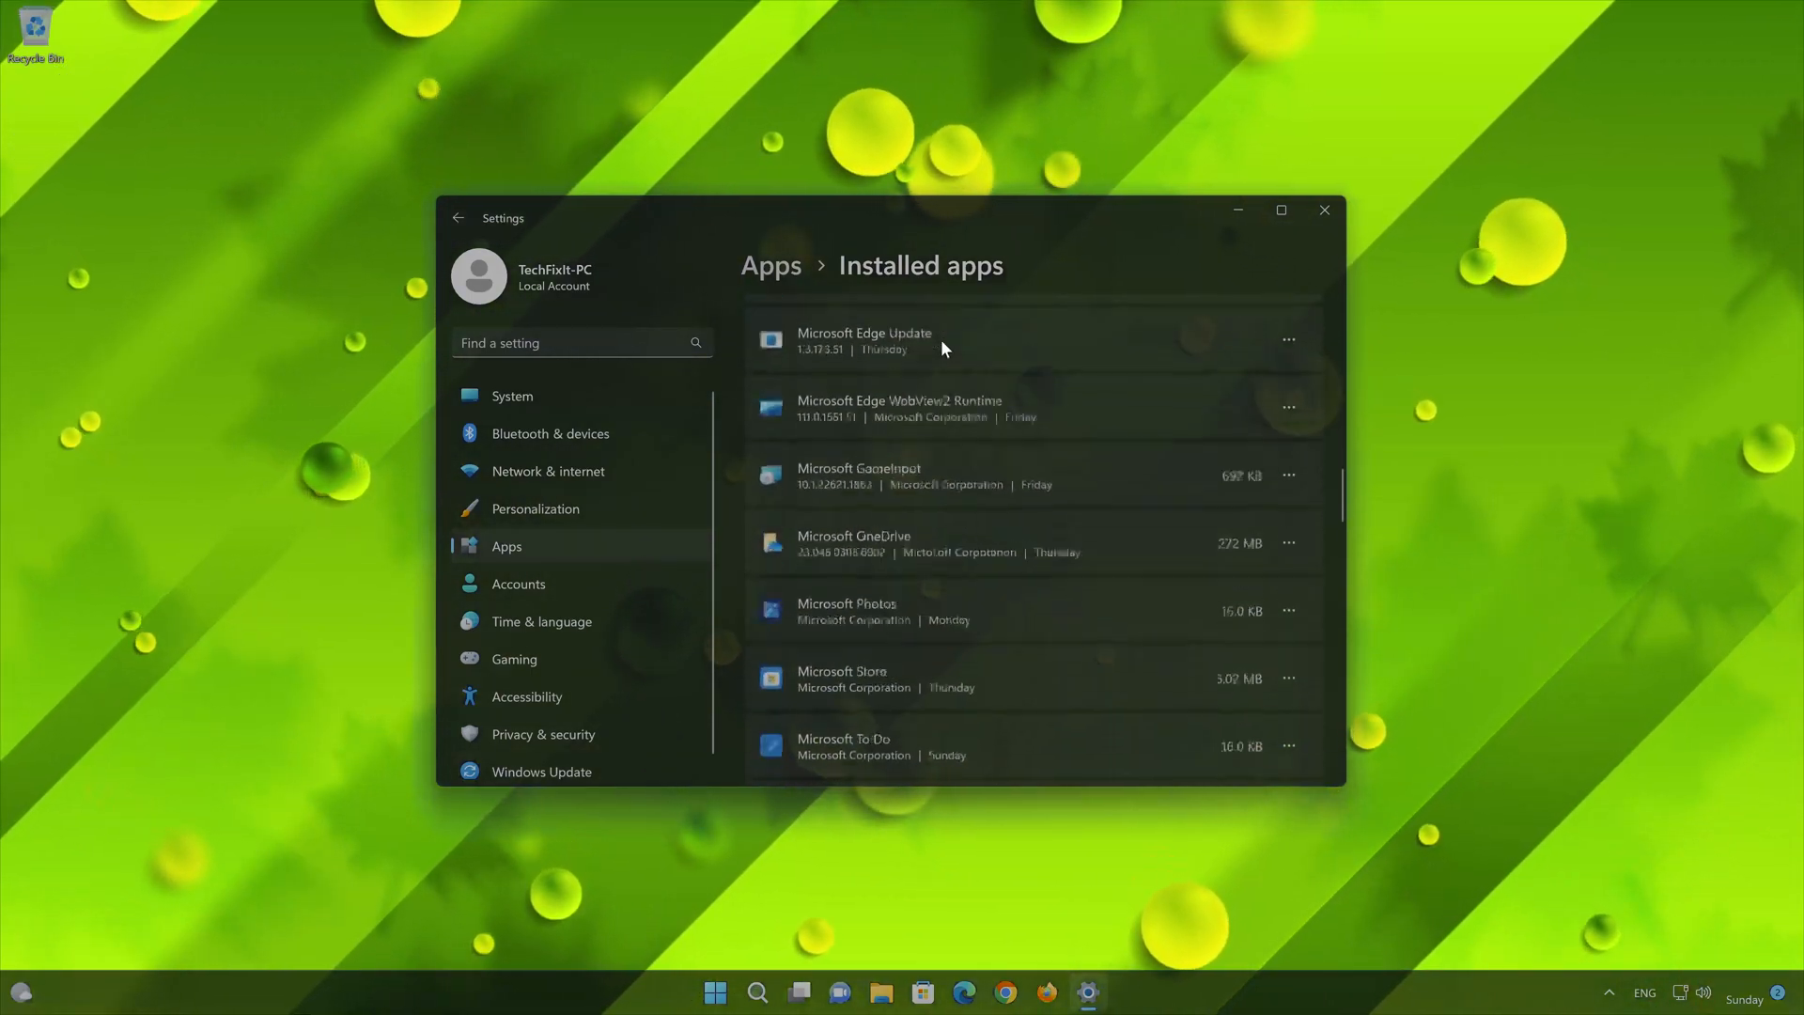
scroll(down, 3)
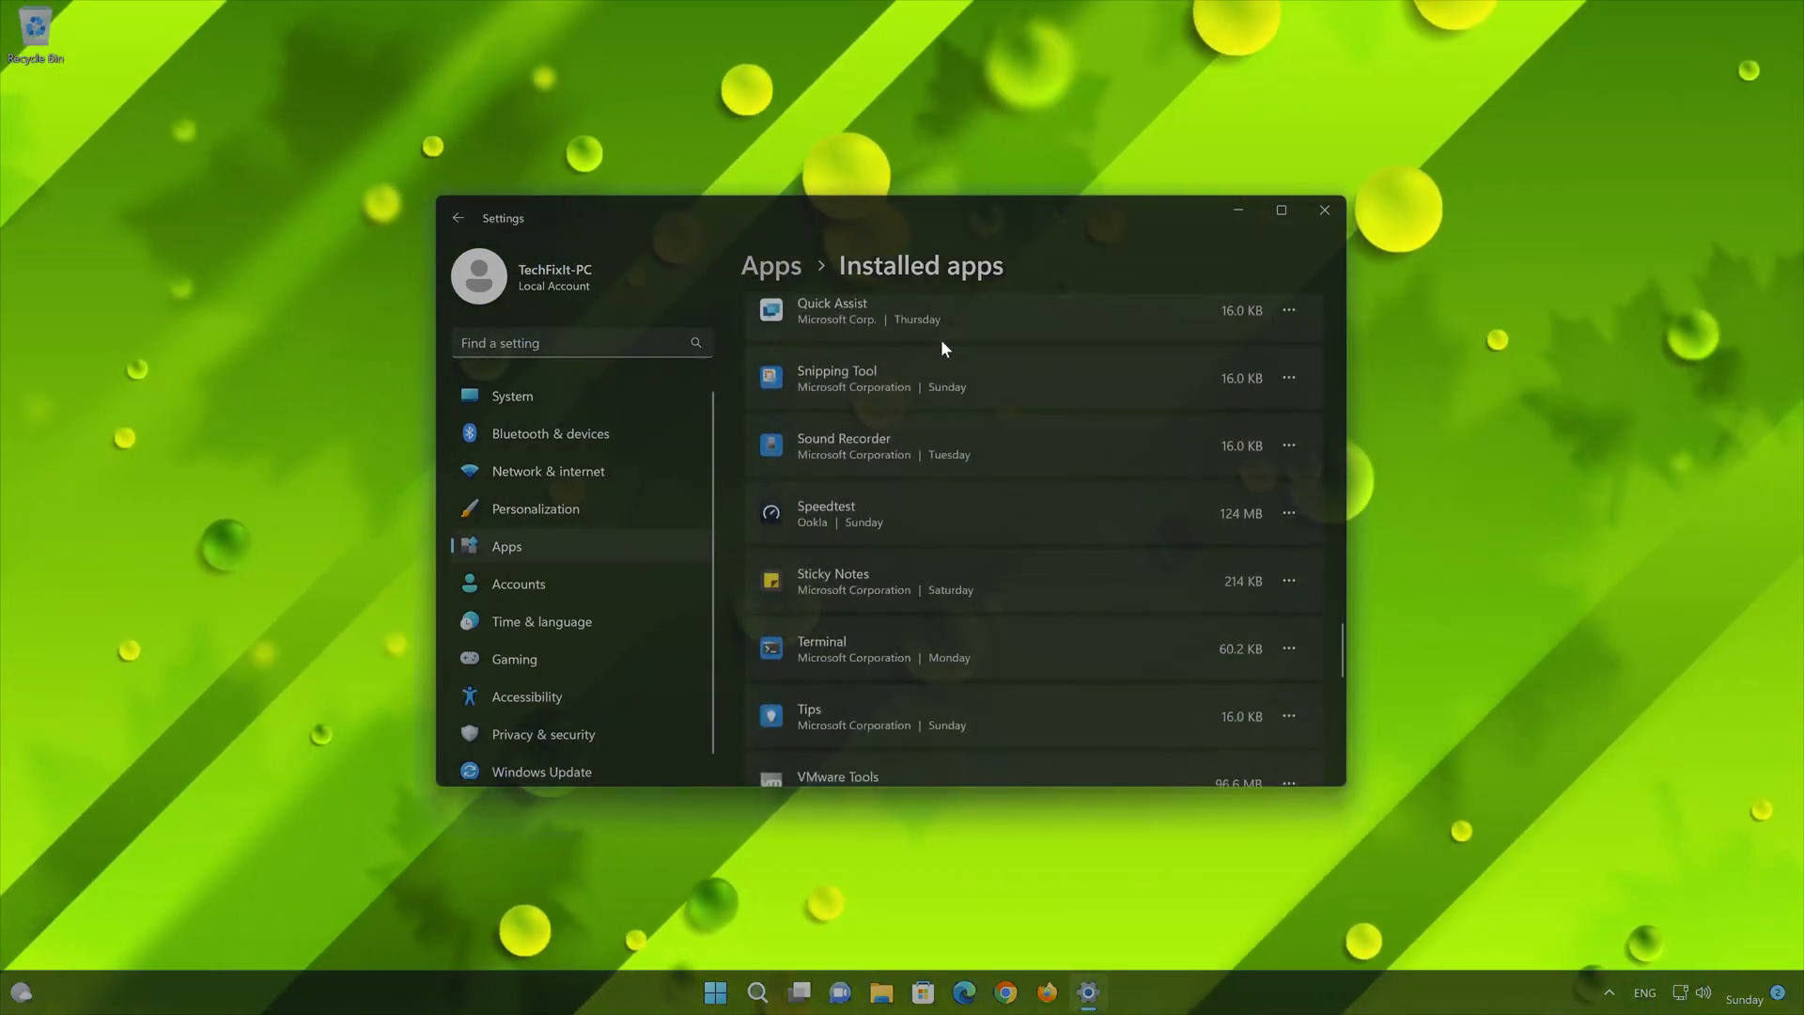
scroll(down, 3)
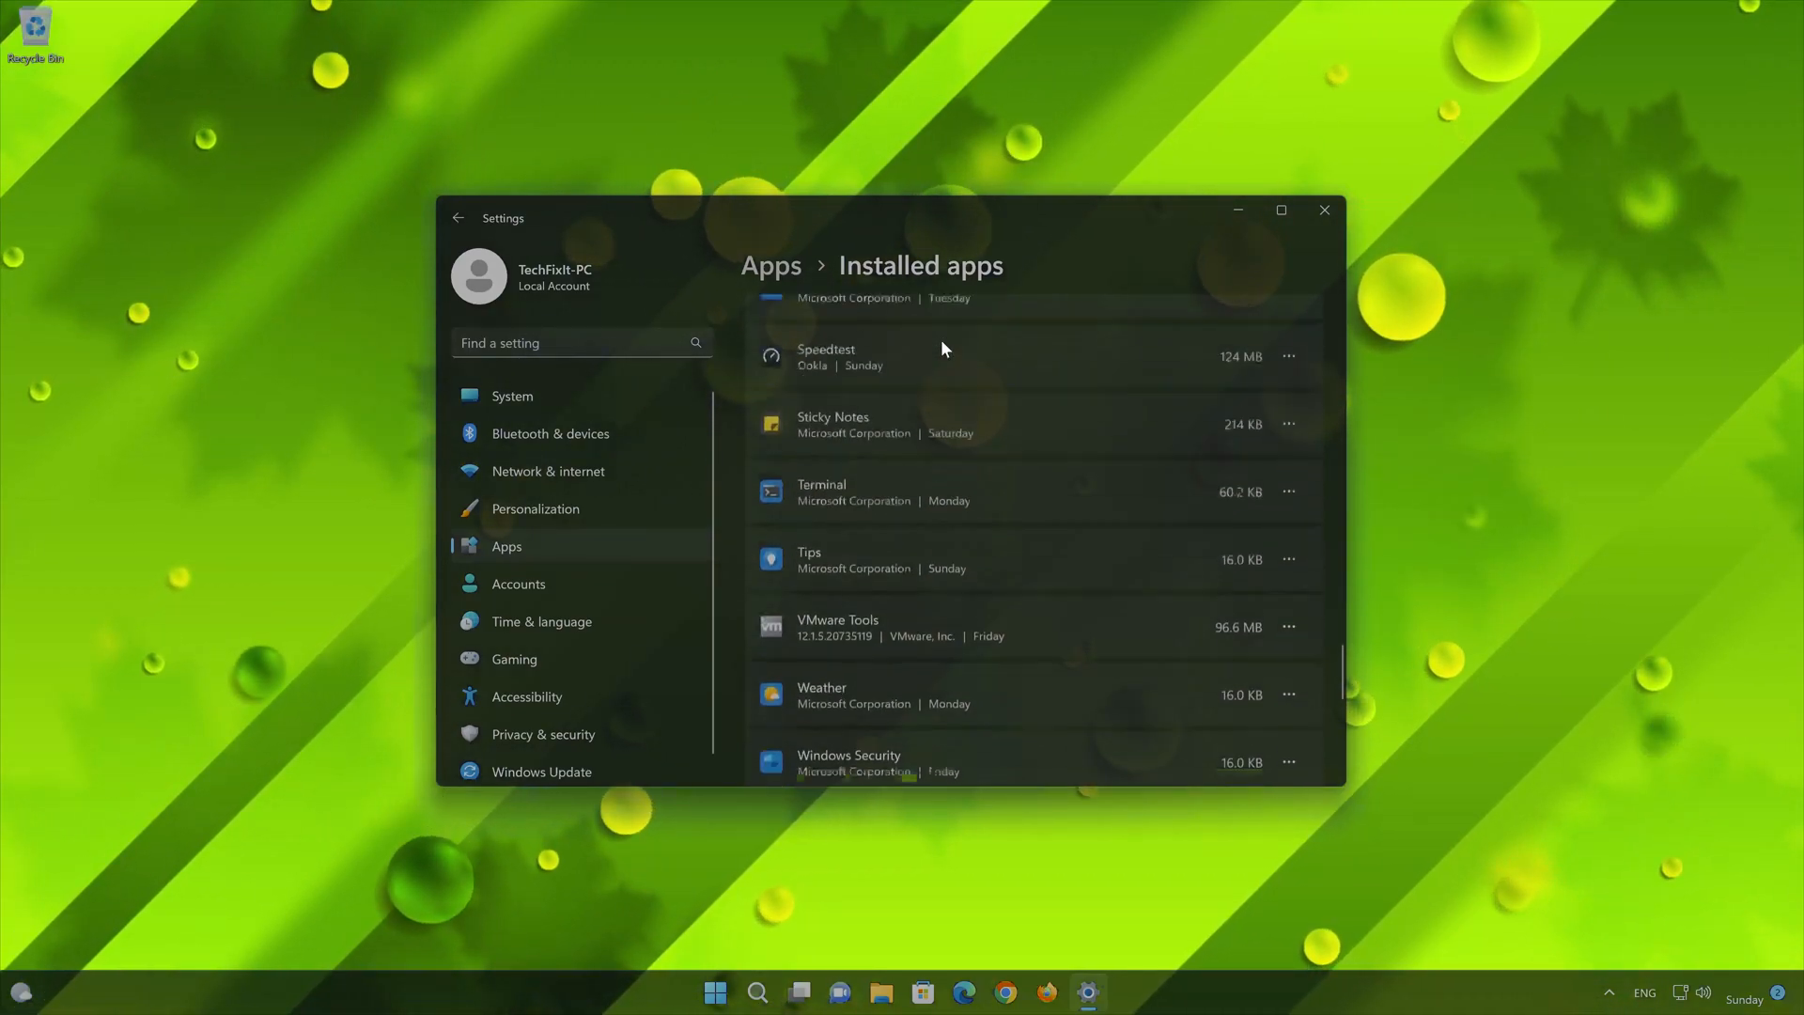
scroll(up, 3)
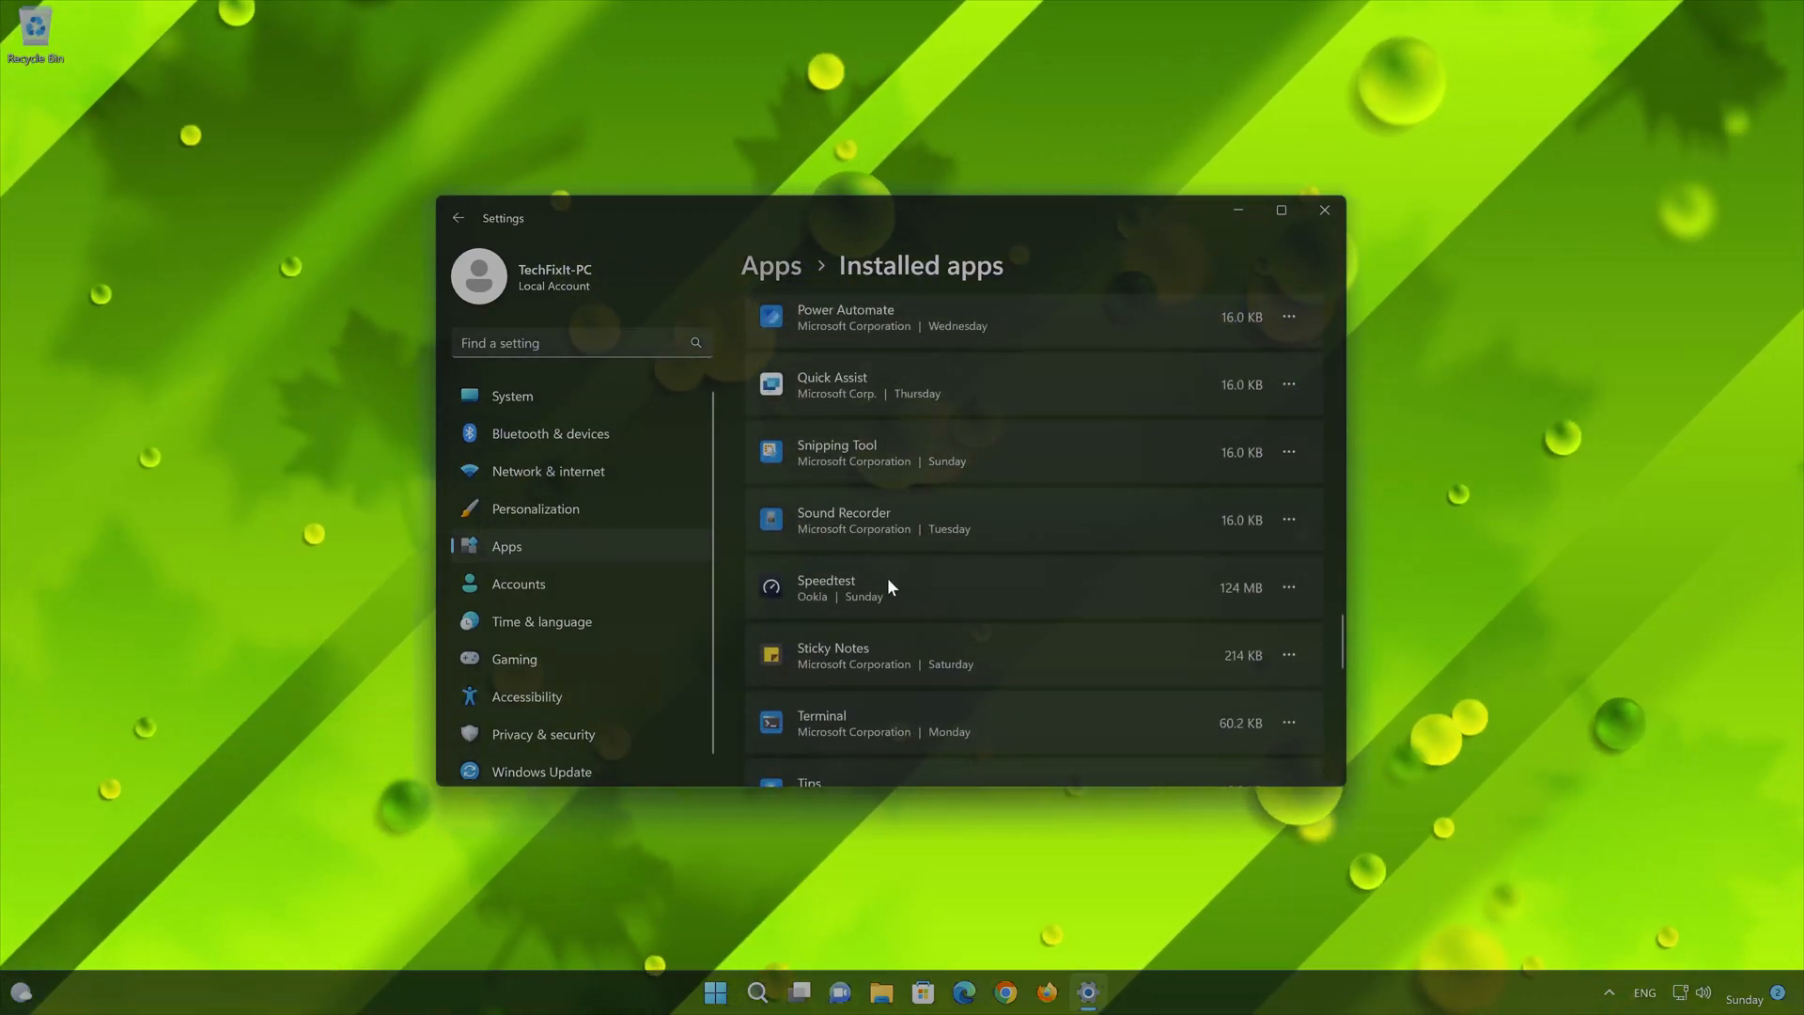
mouse_move(1325, 601)
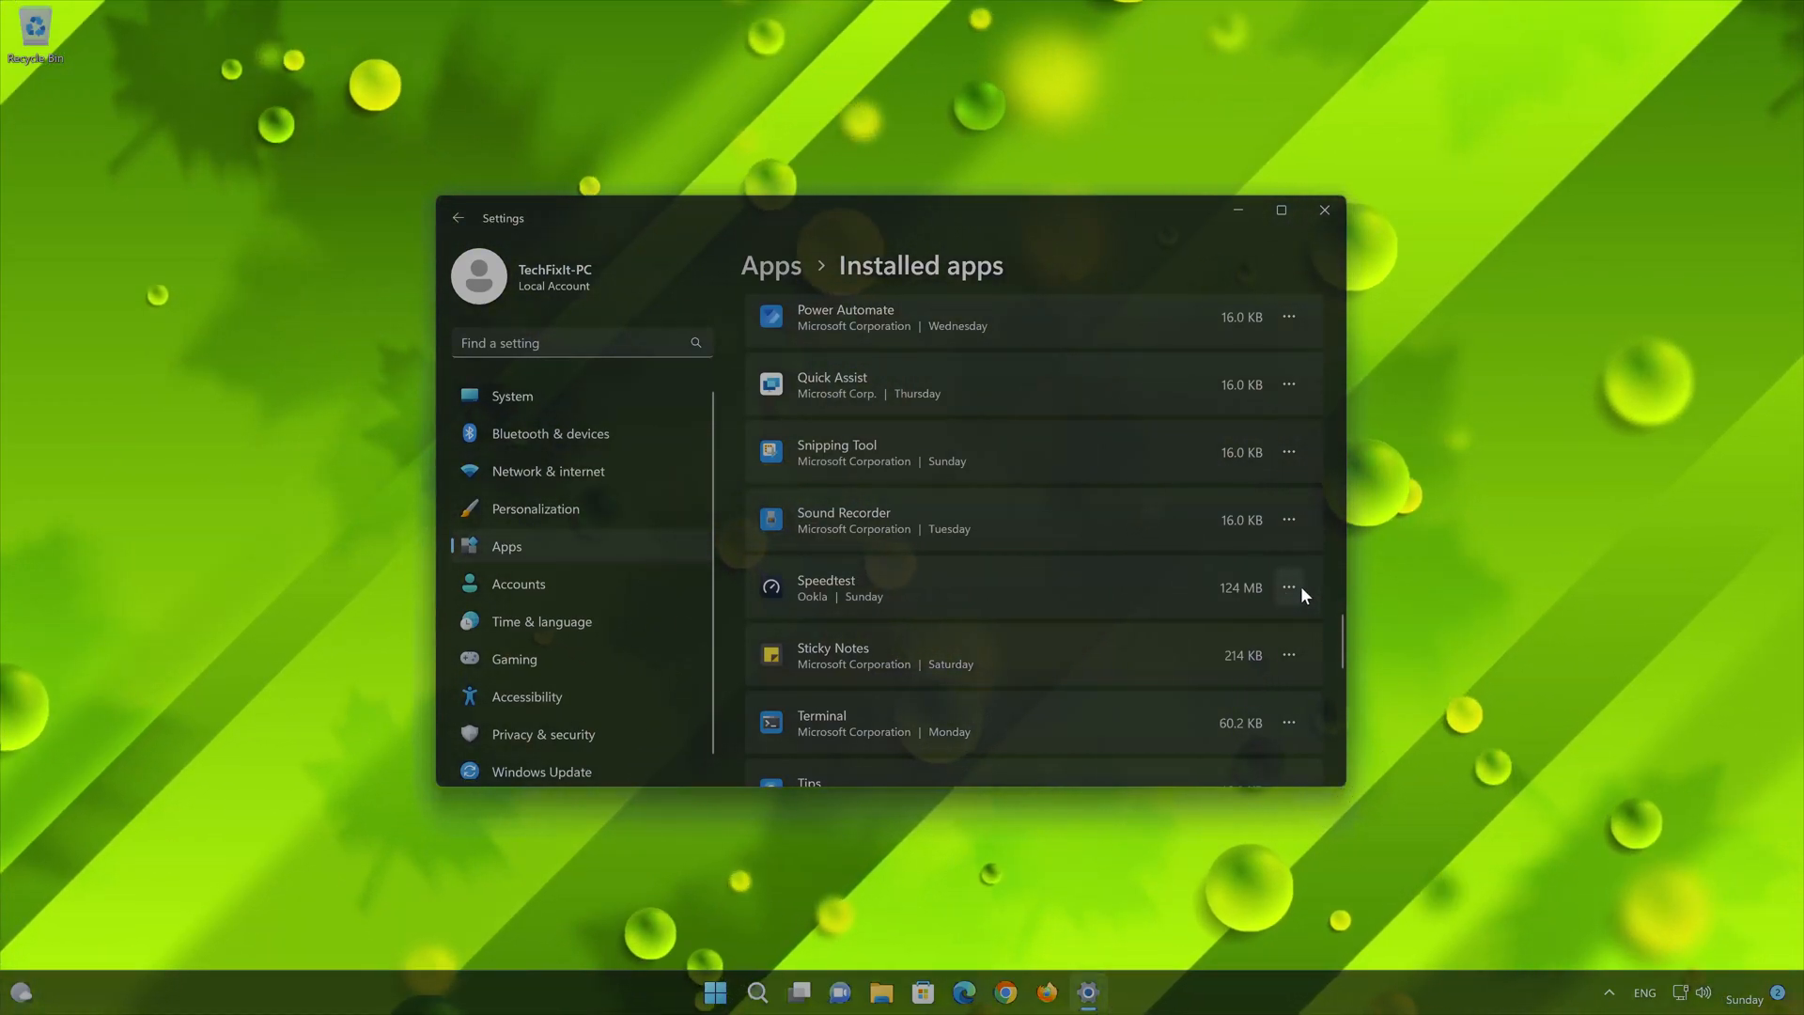
click(1287, 587)
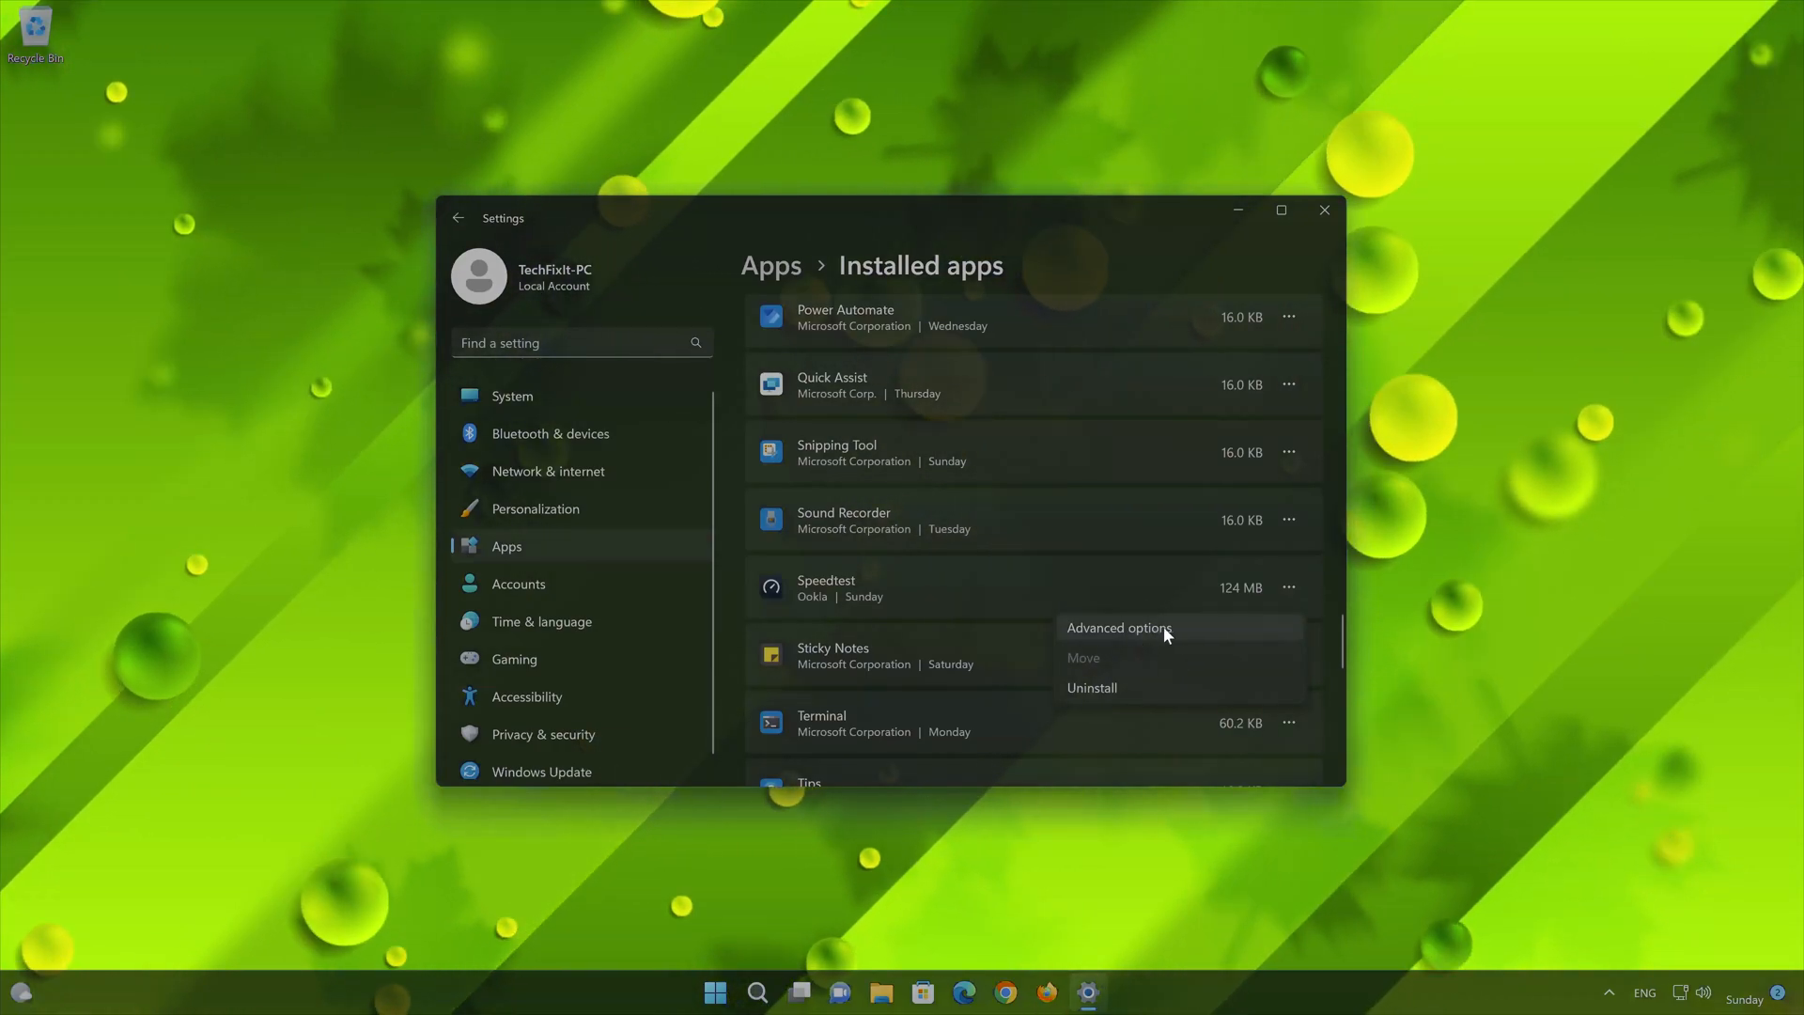
Repair Speedtest from its Advanced options, keeping its data, until the checkmark appears
click(1117, 627)
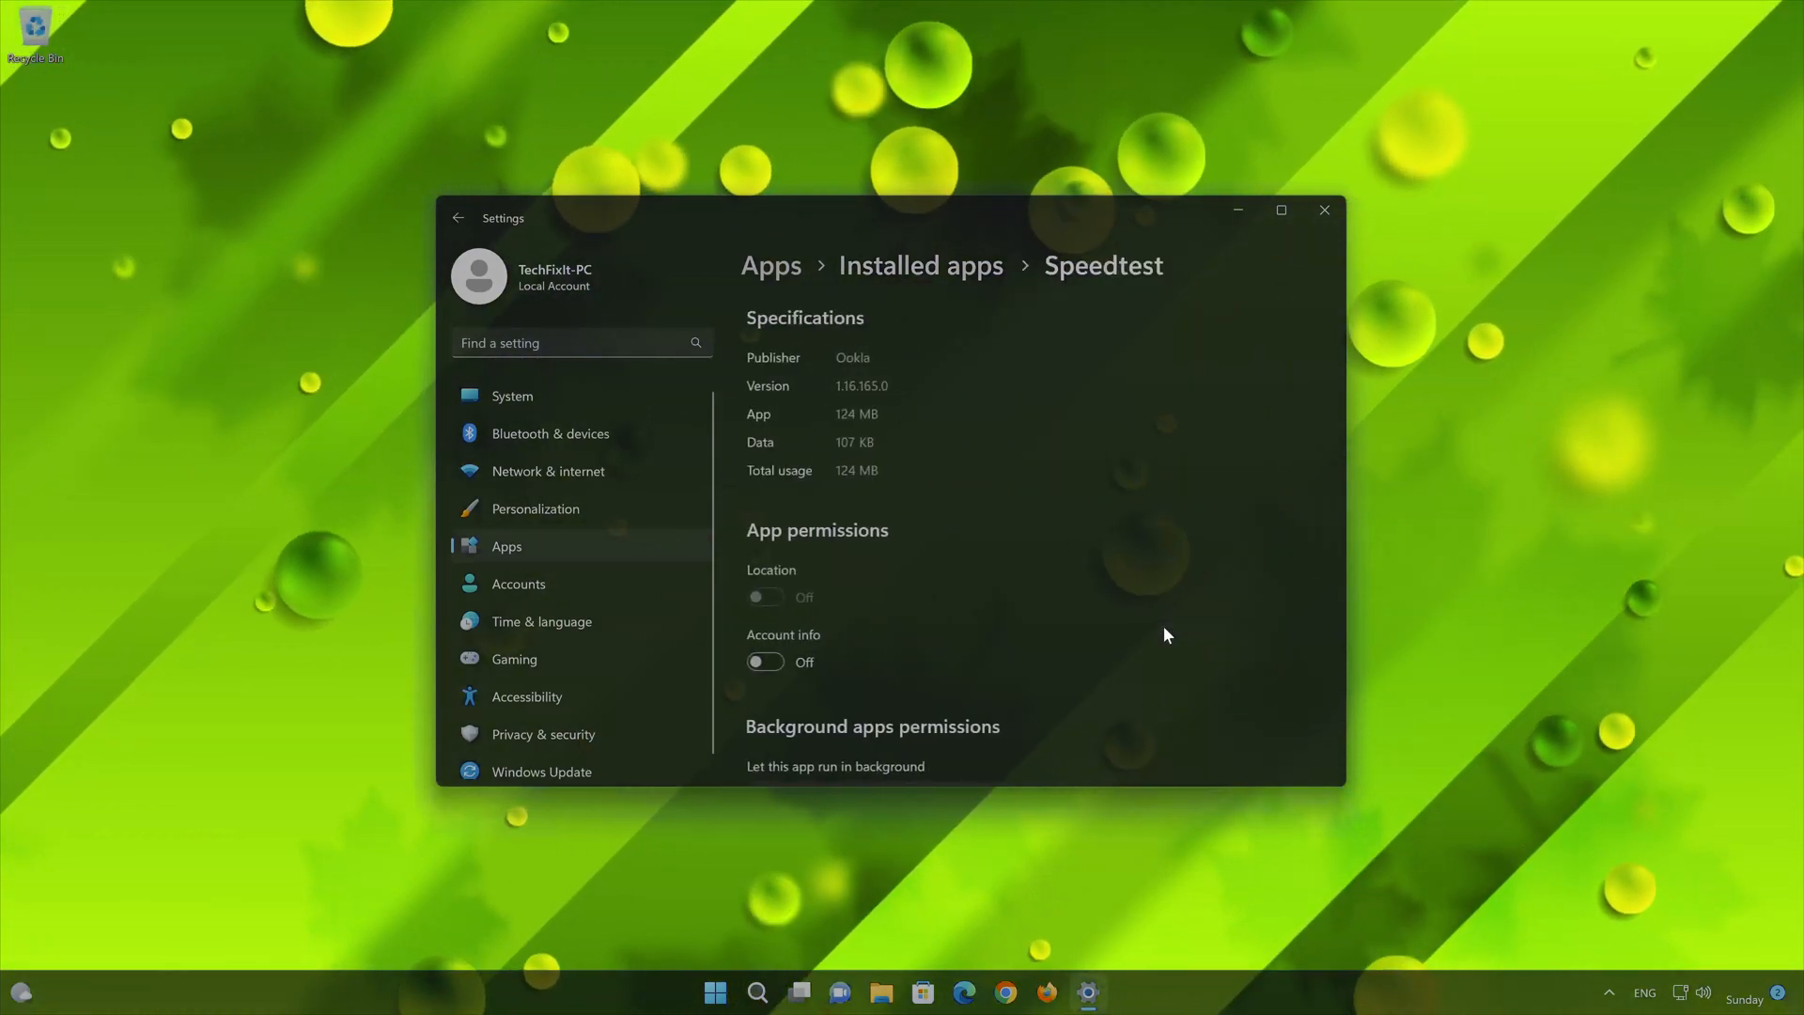
scroll(down, 3)
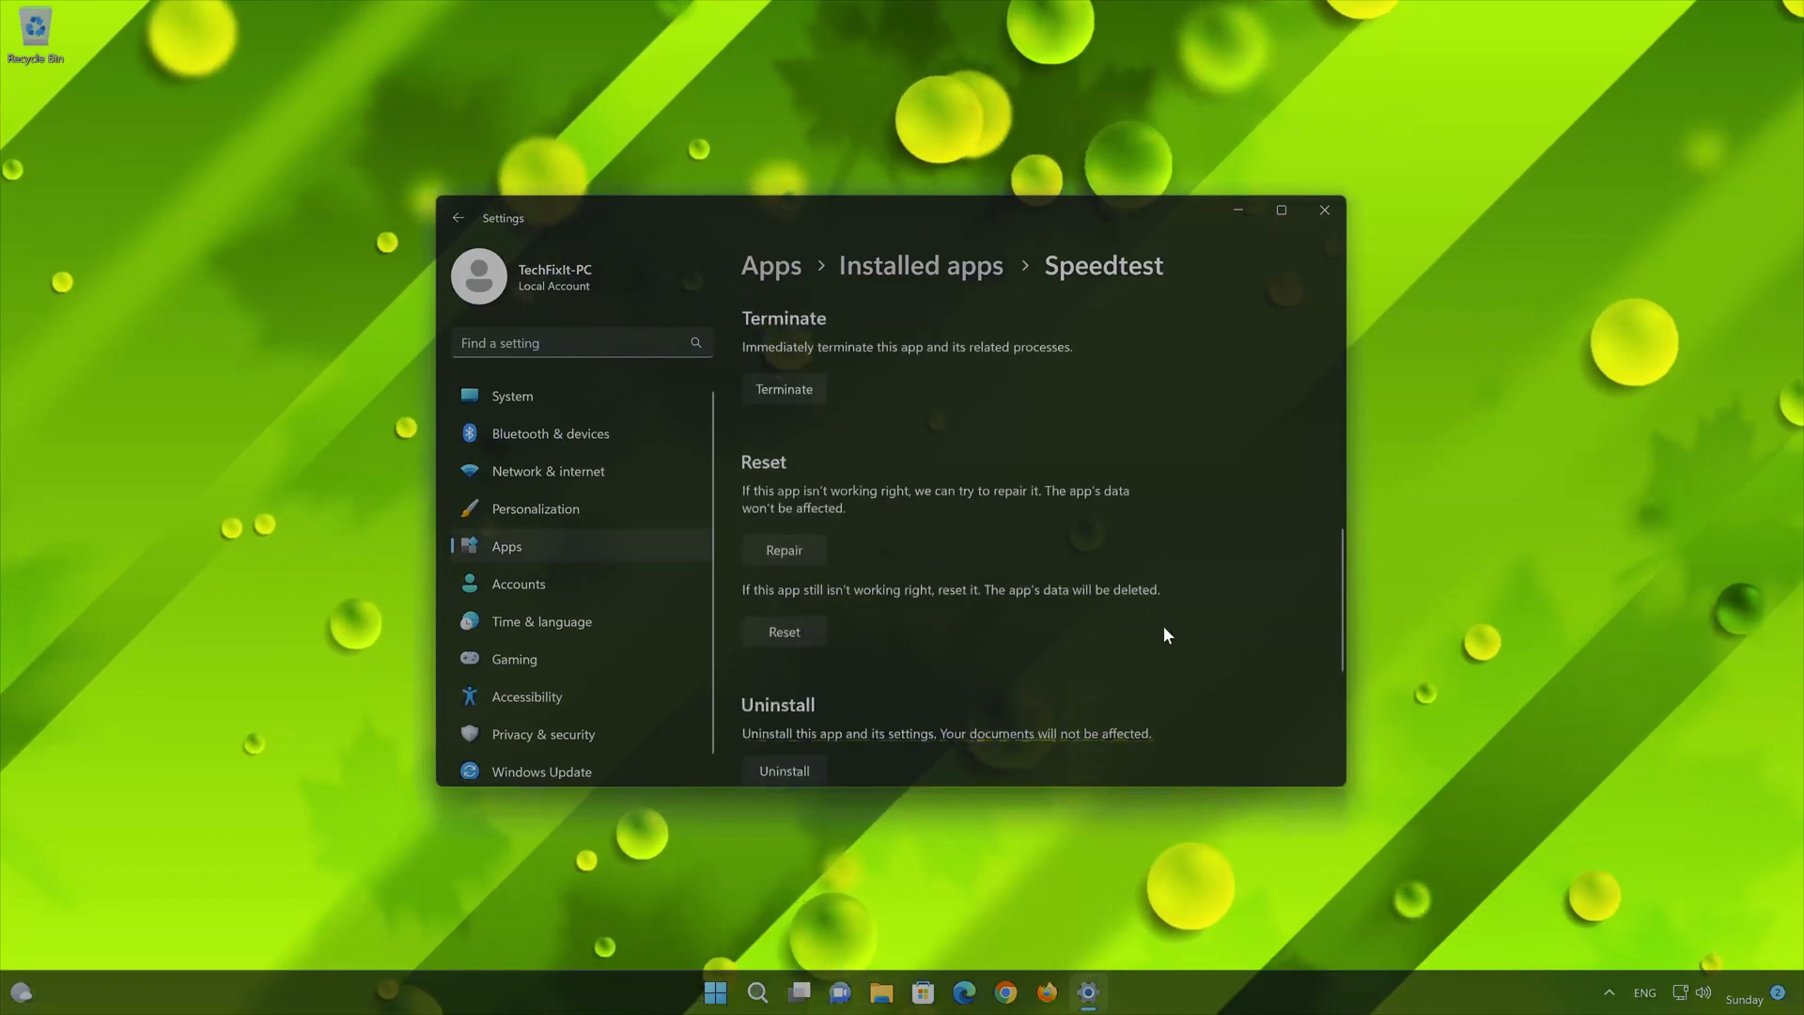
scroll(down, 3)
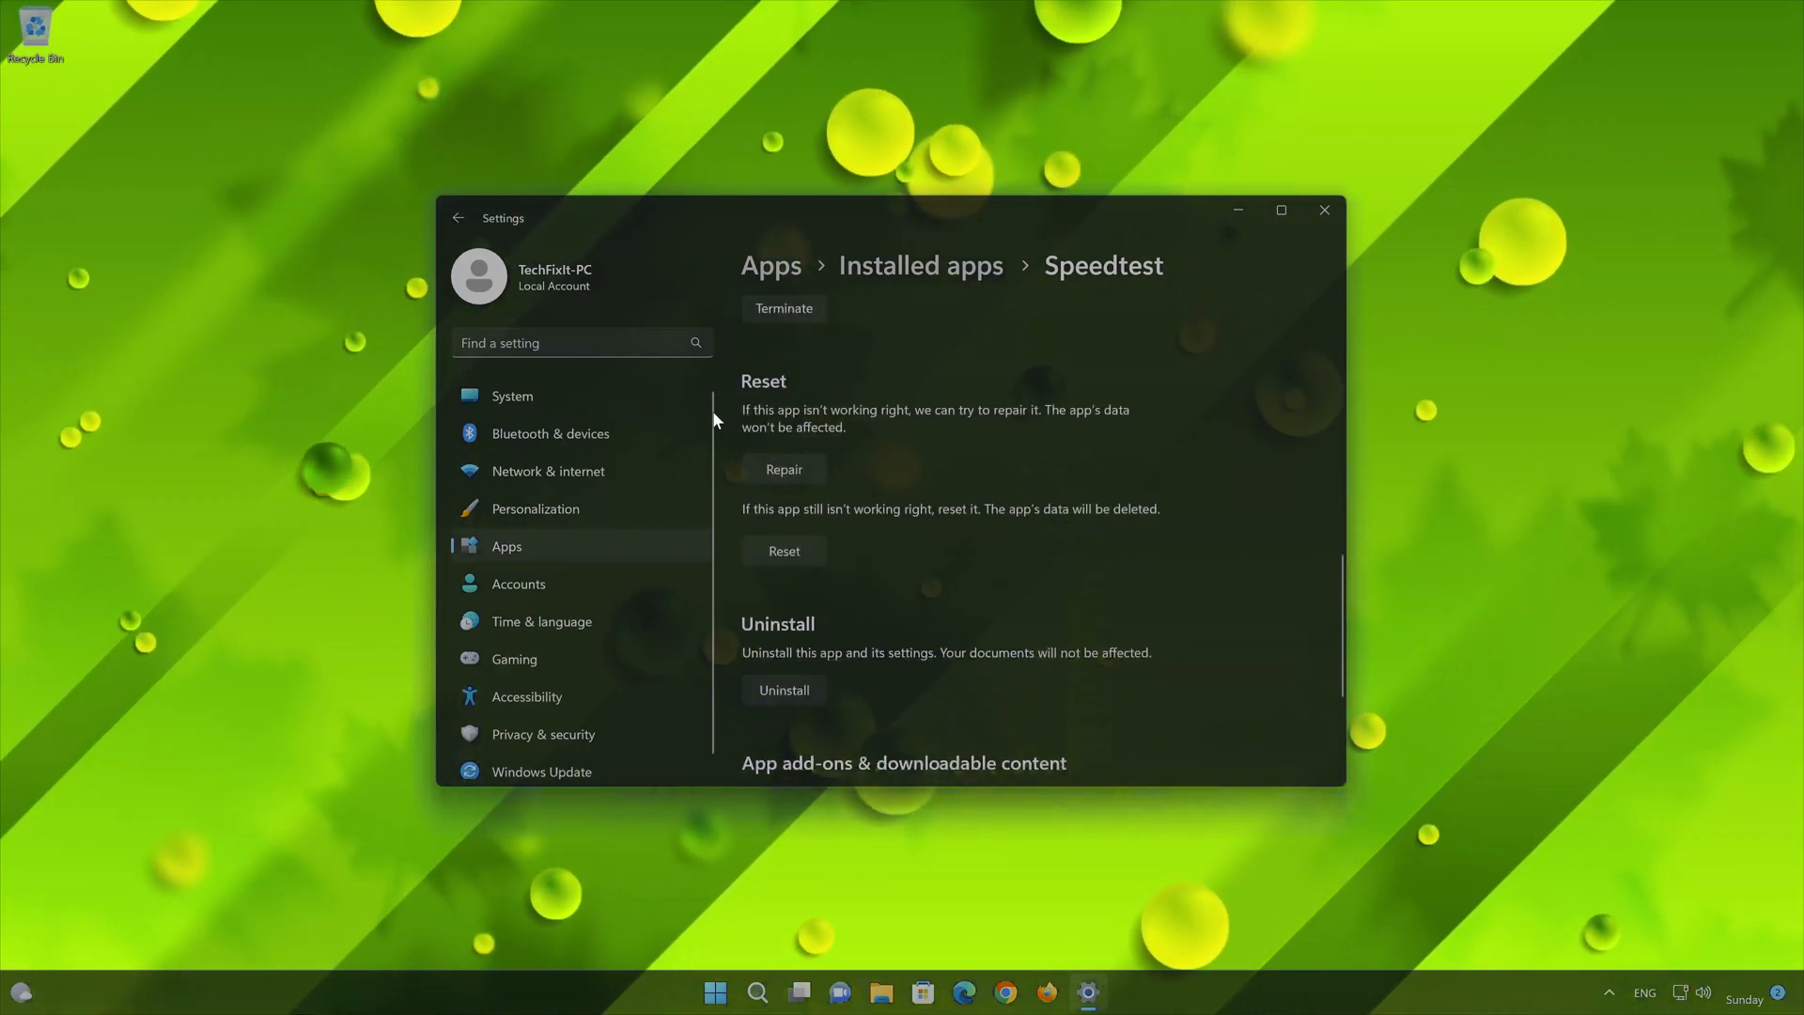
mouse_move(869, 419)
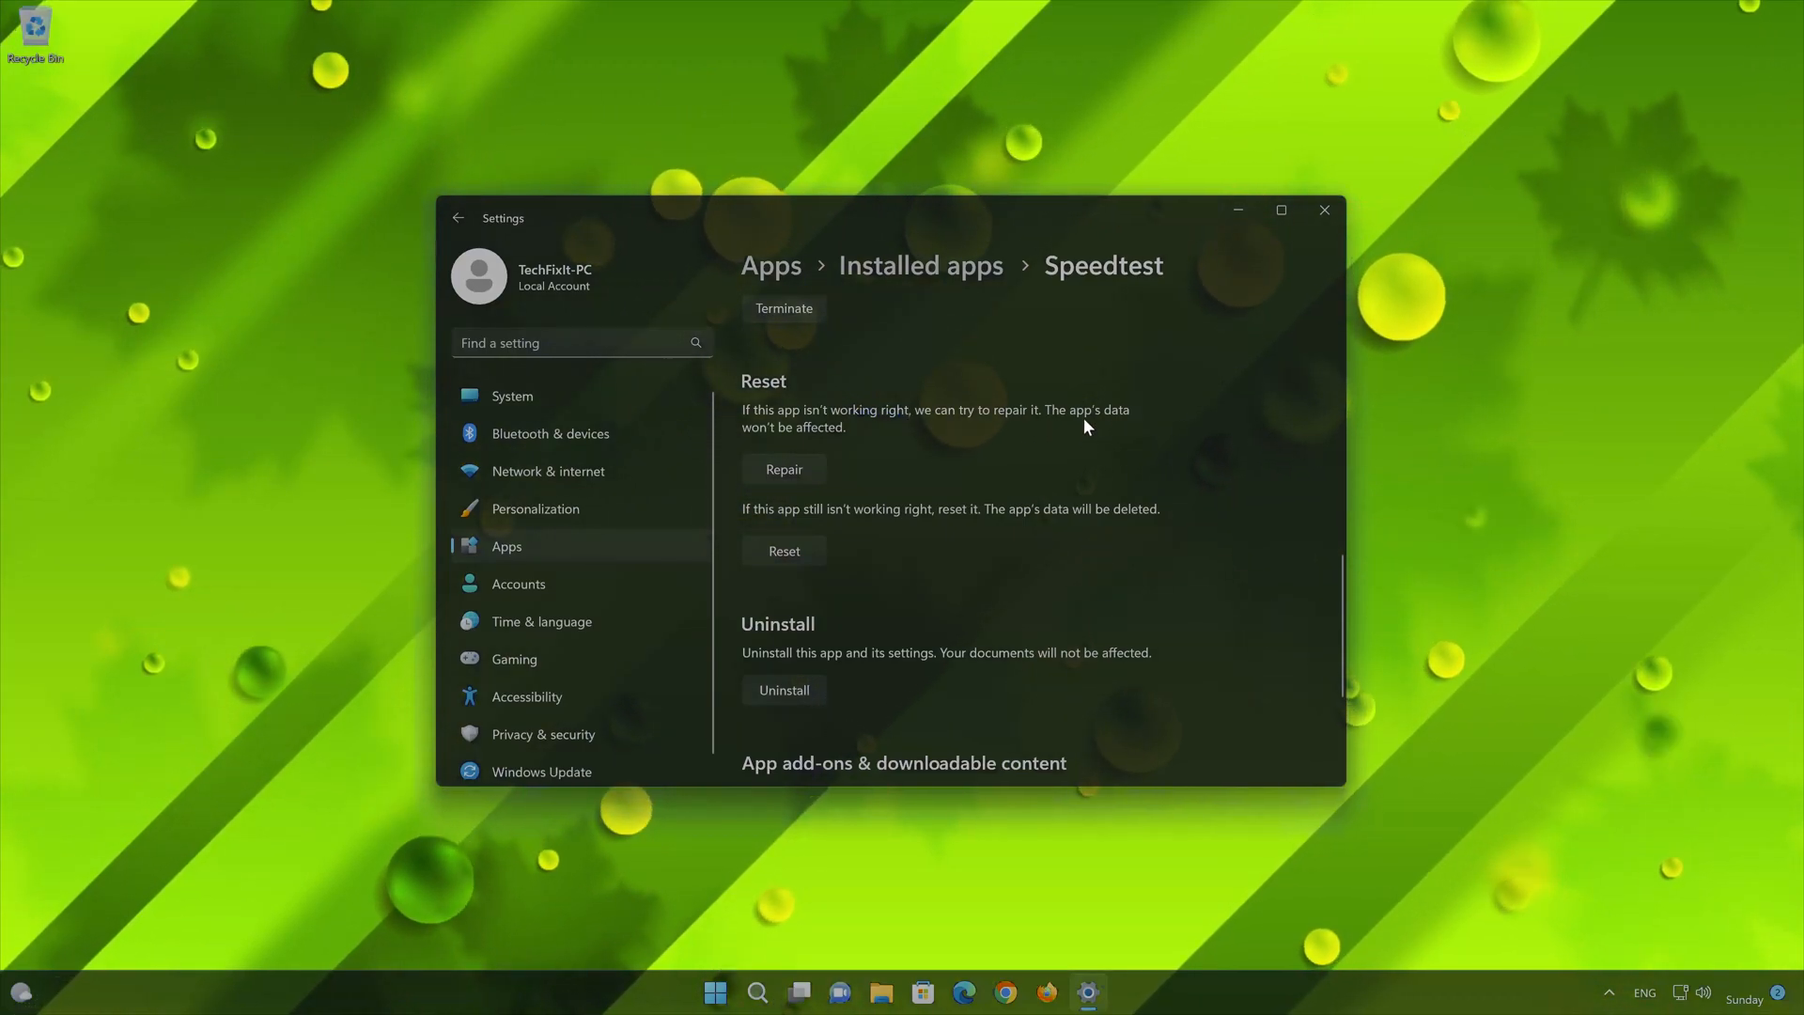
mouse_move(748, 432)
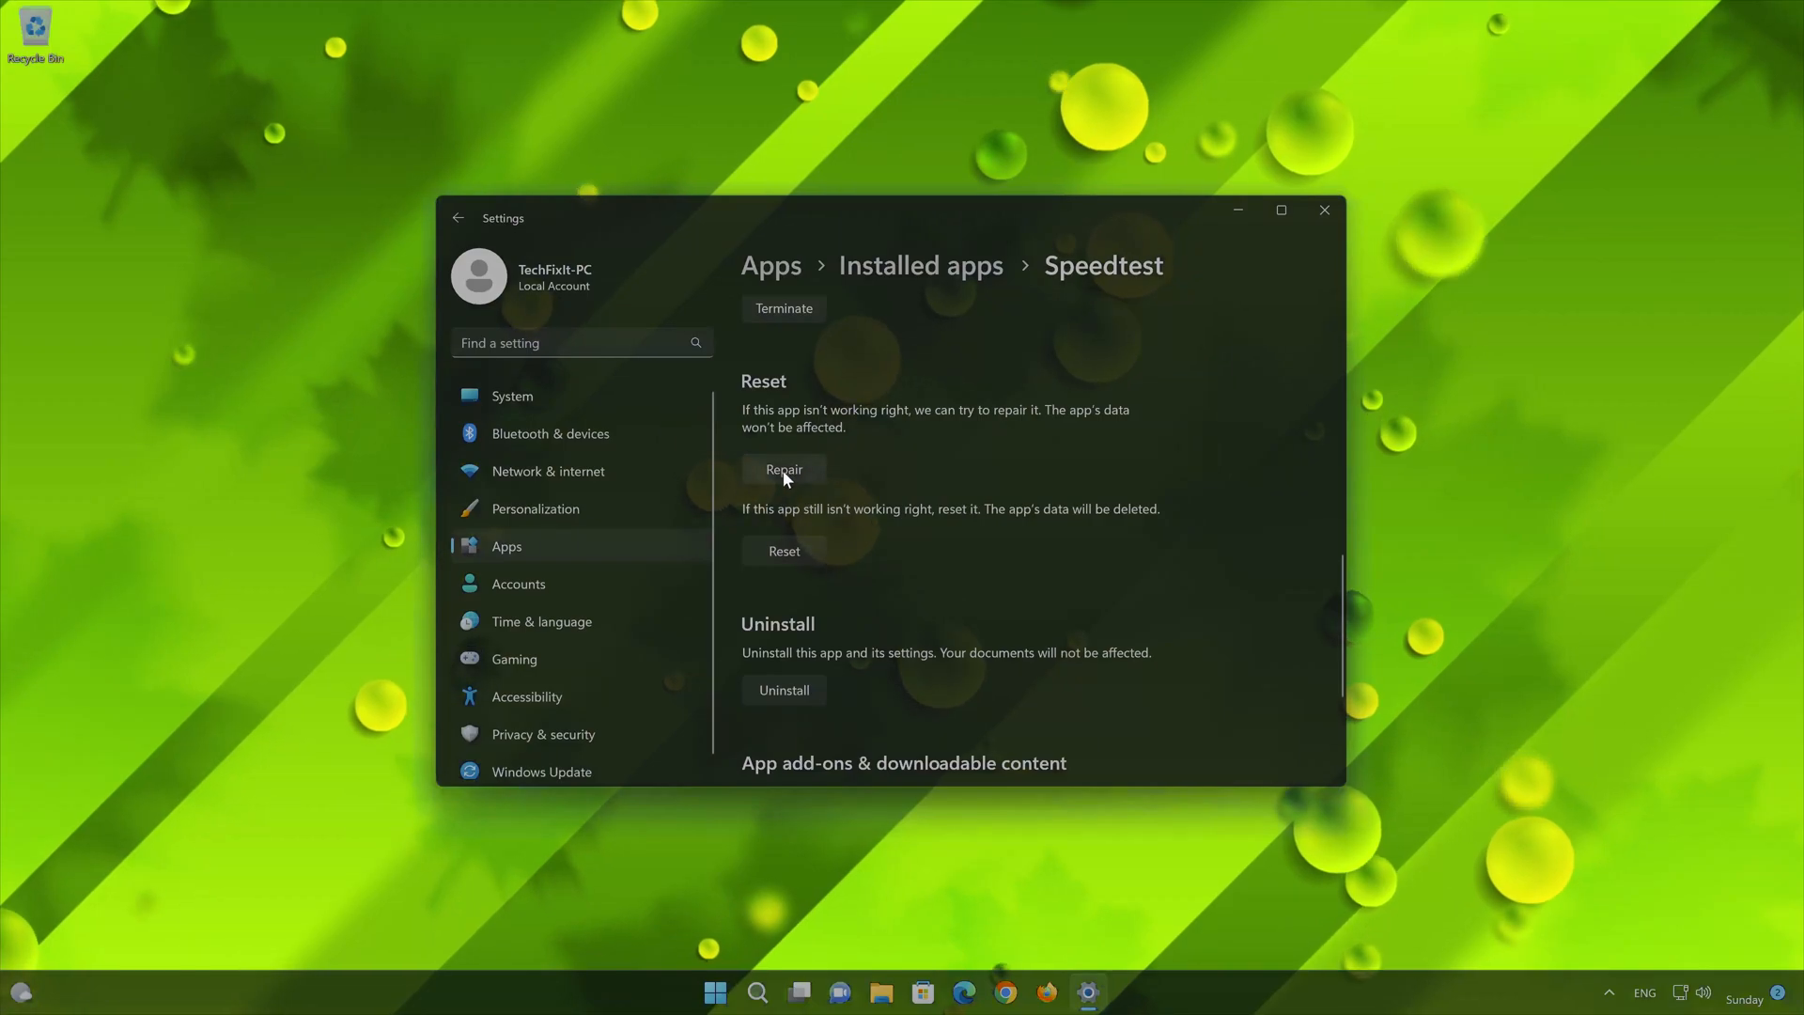
click(784, 470)
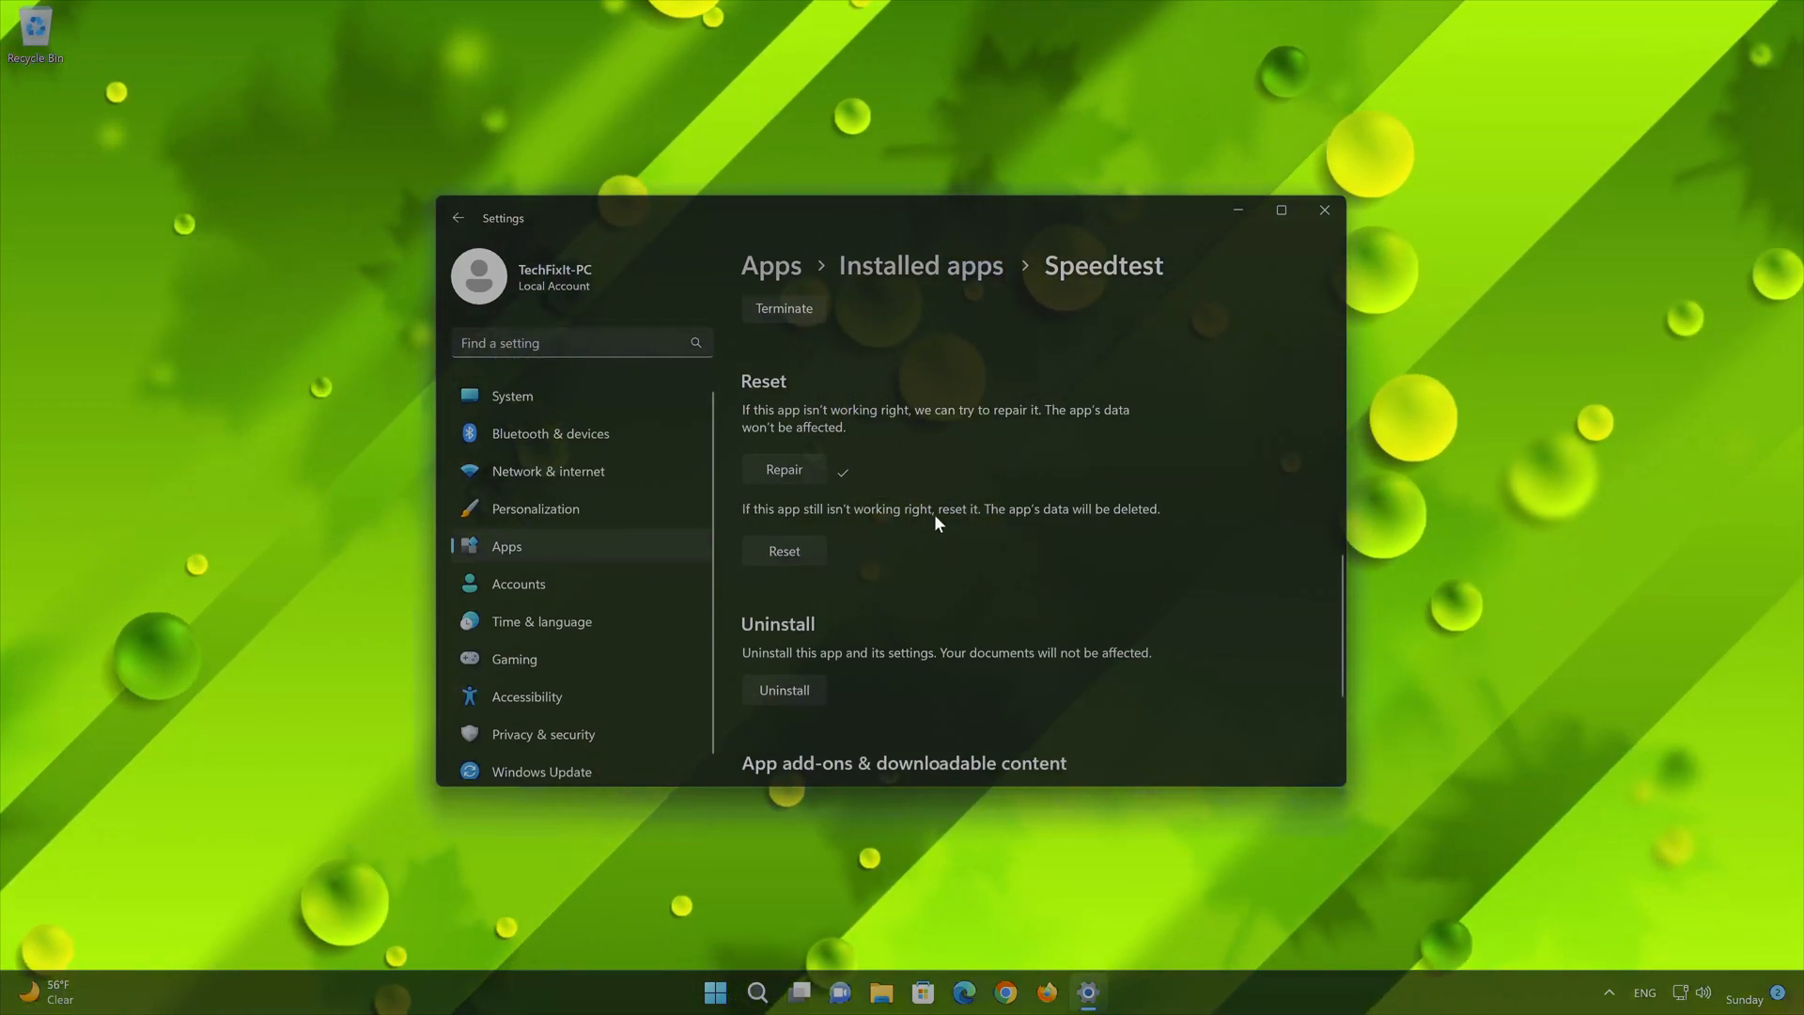
mouse_move(1175, 526)
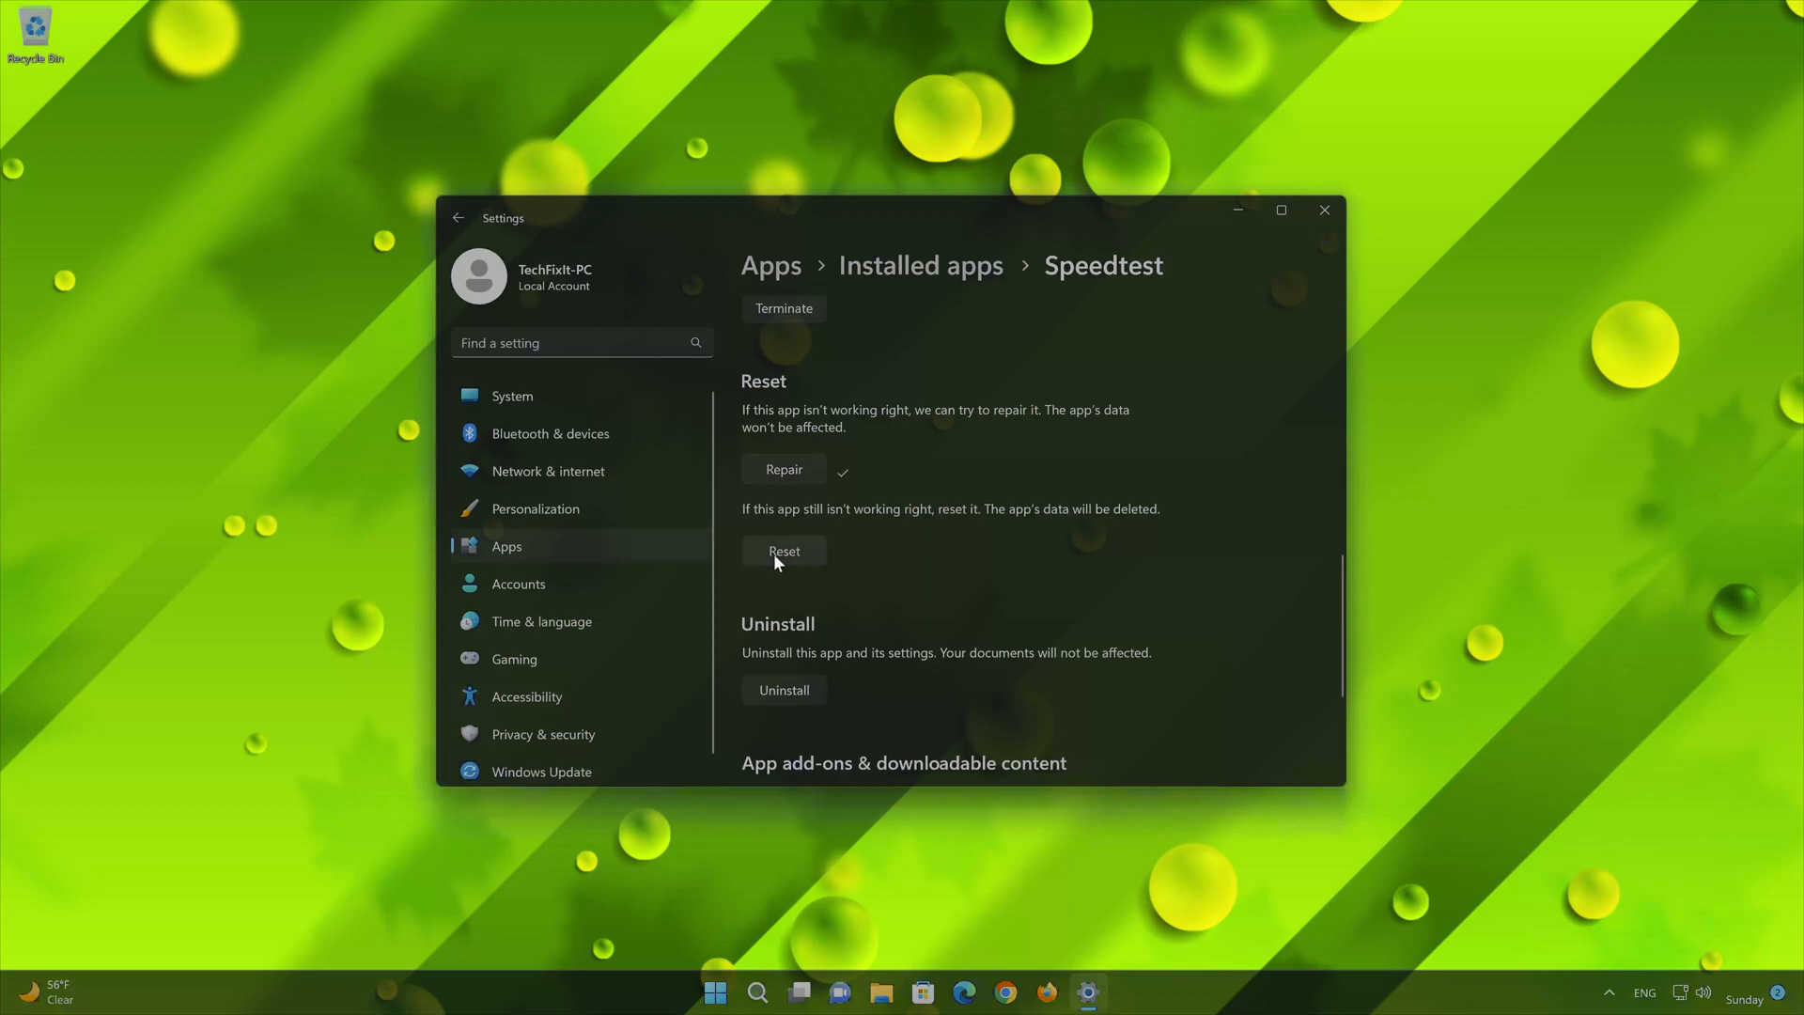
Reset Speedtest and confirm deleting its data, waiting for the checkmark
click(784, 550)
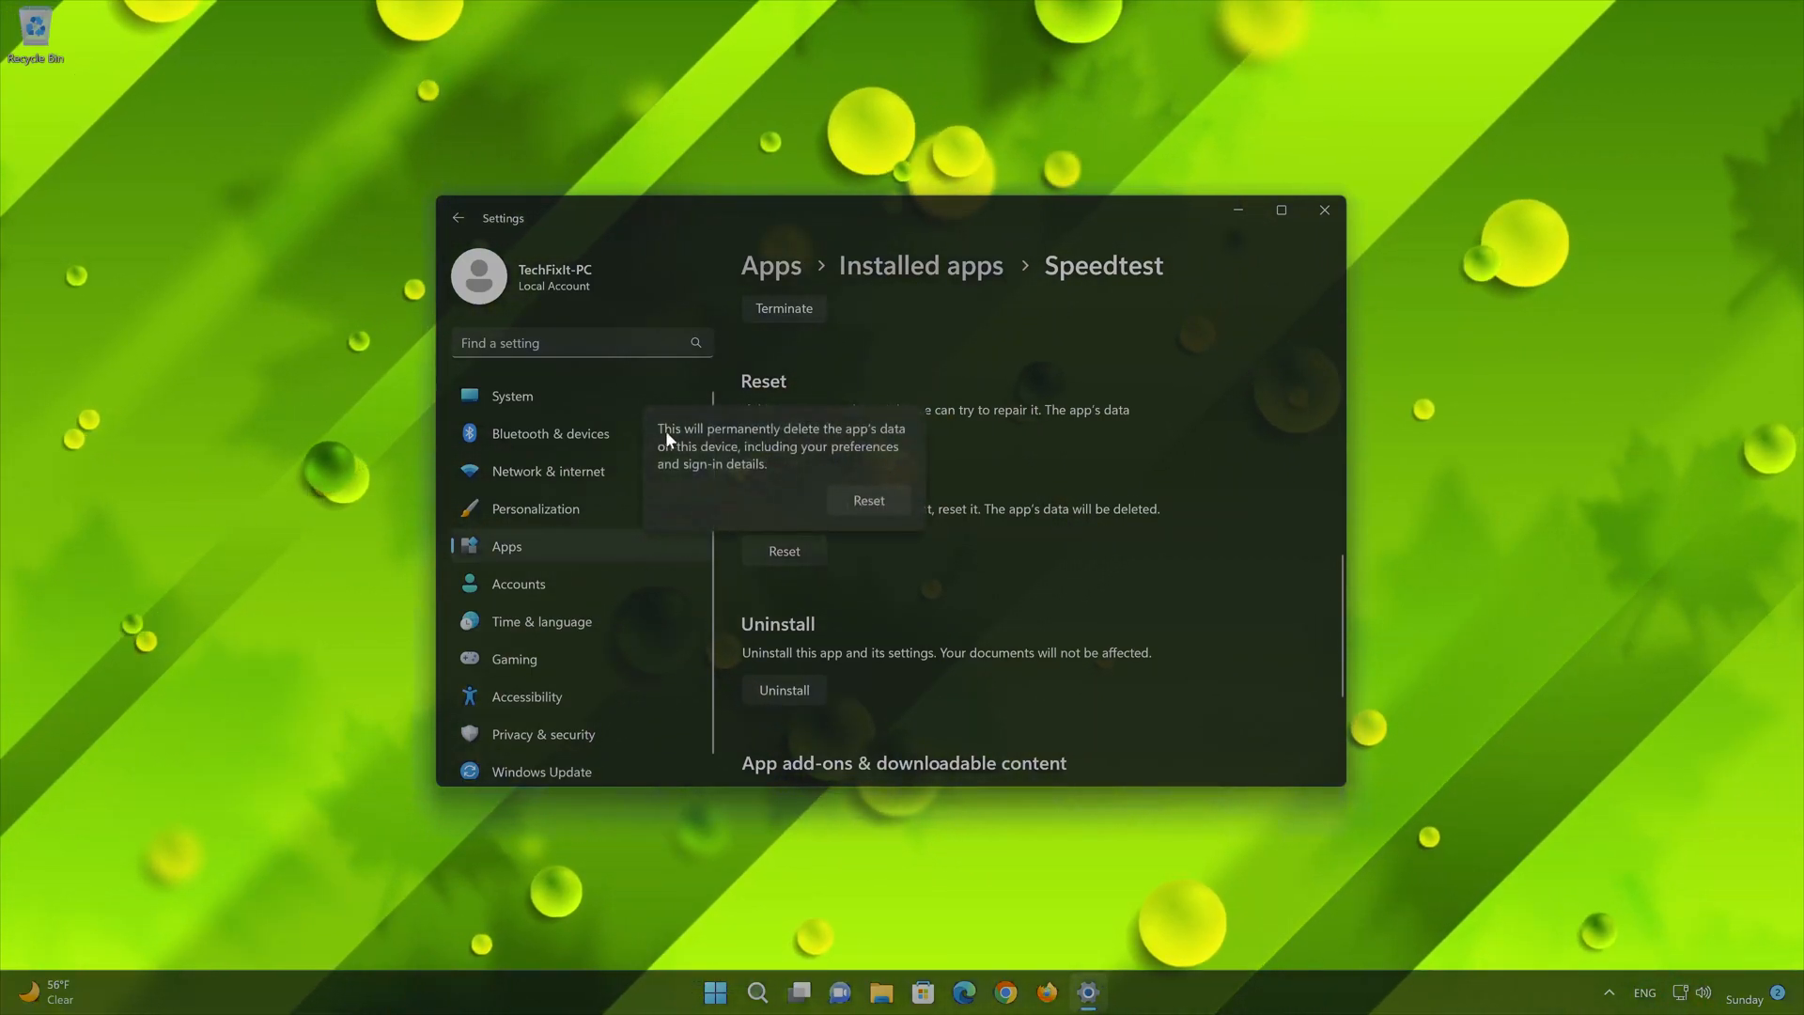
mouse_move(885, 443)
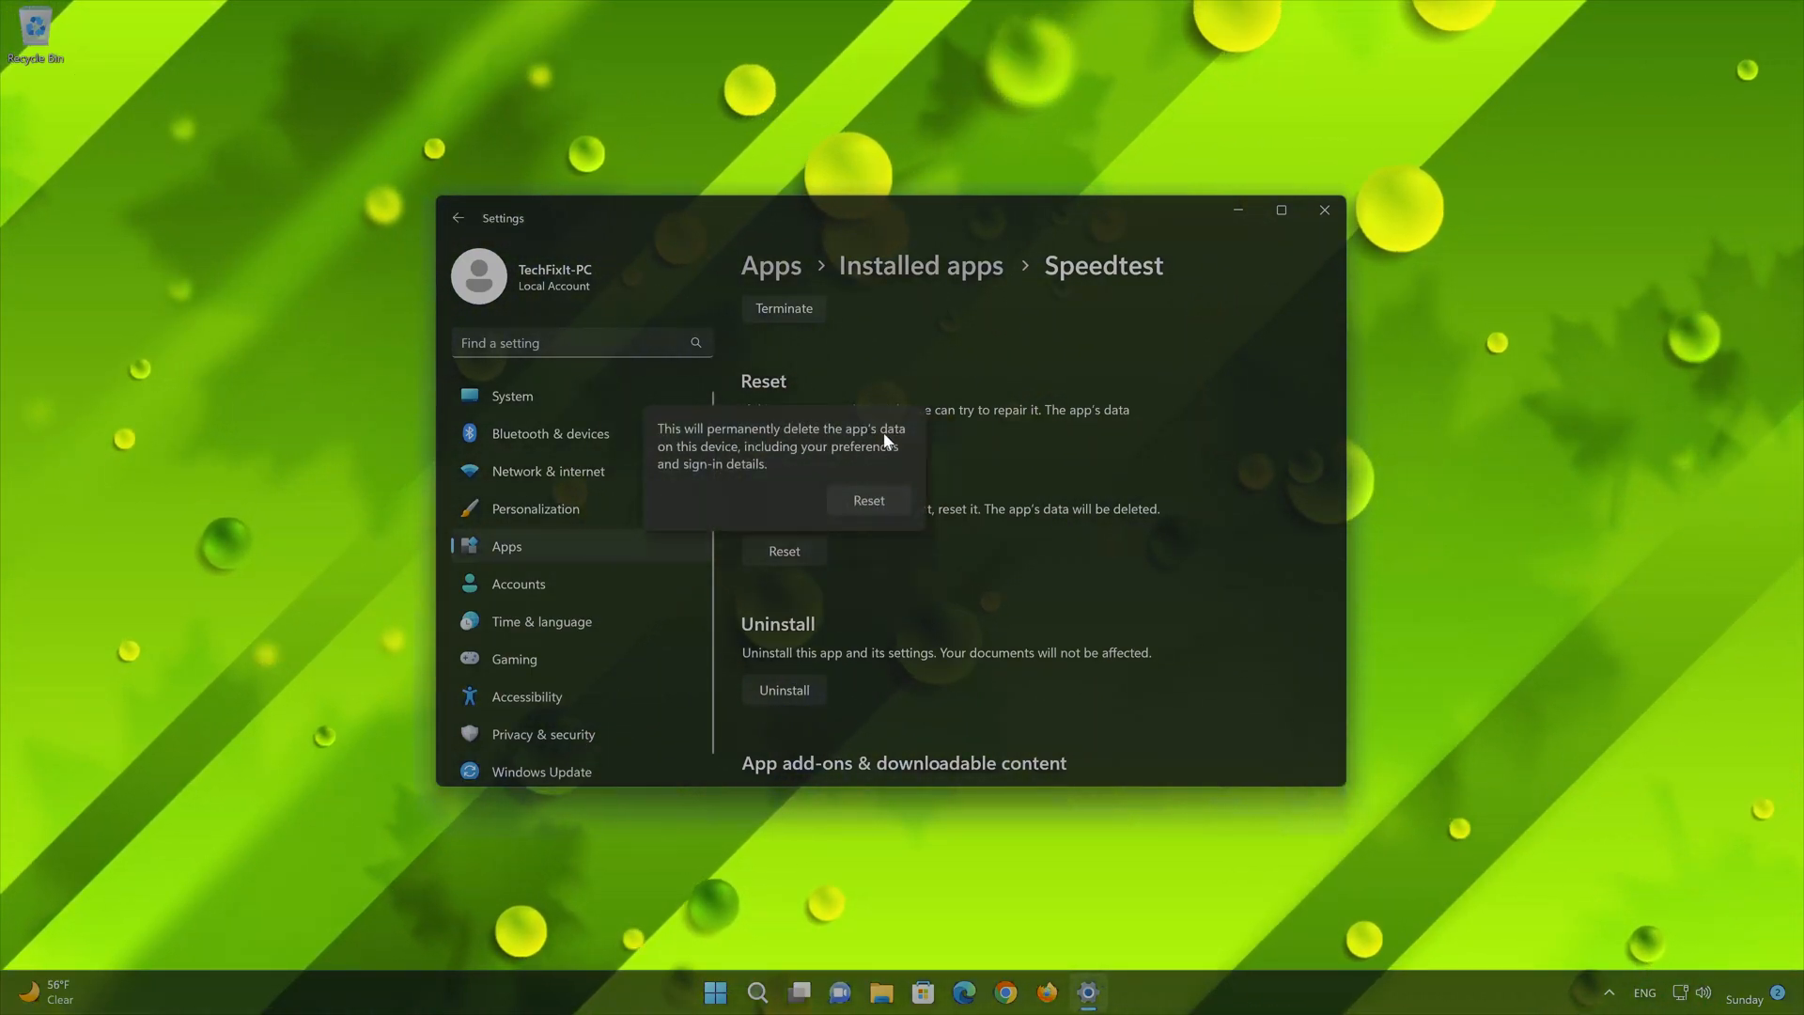
mouse_move(834, 457)
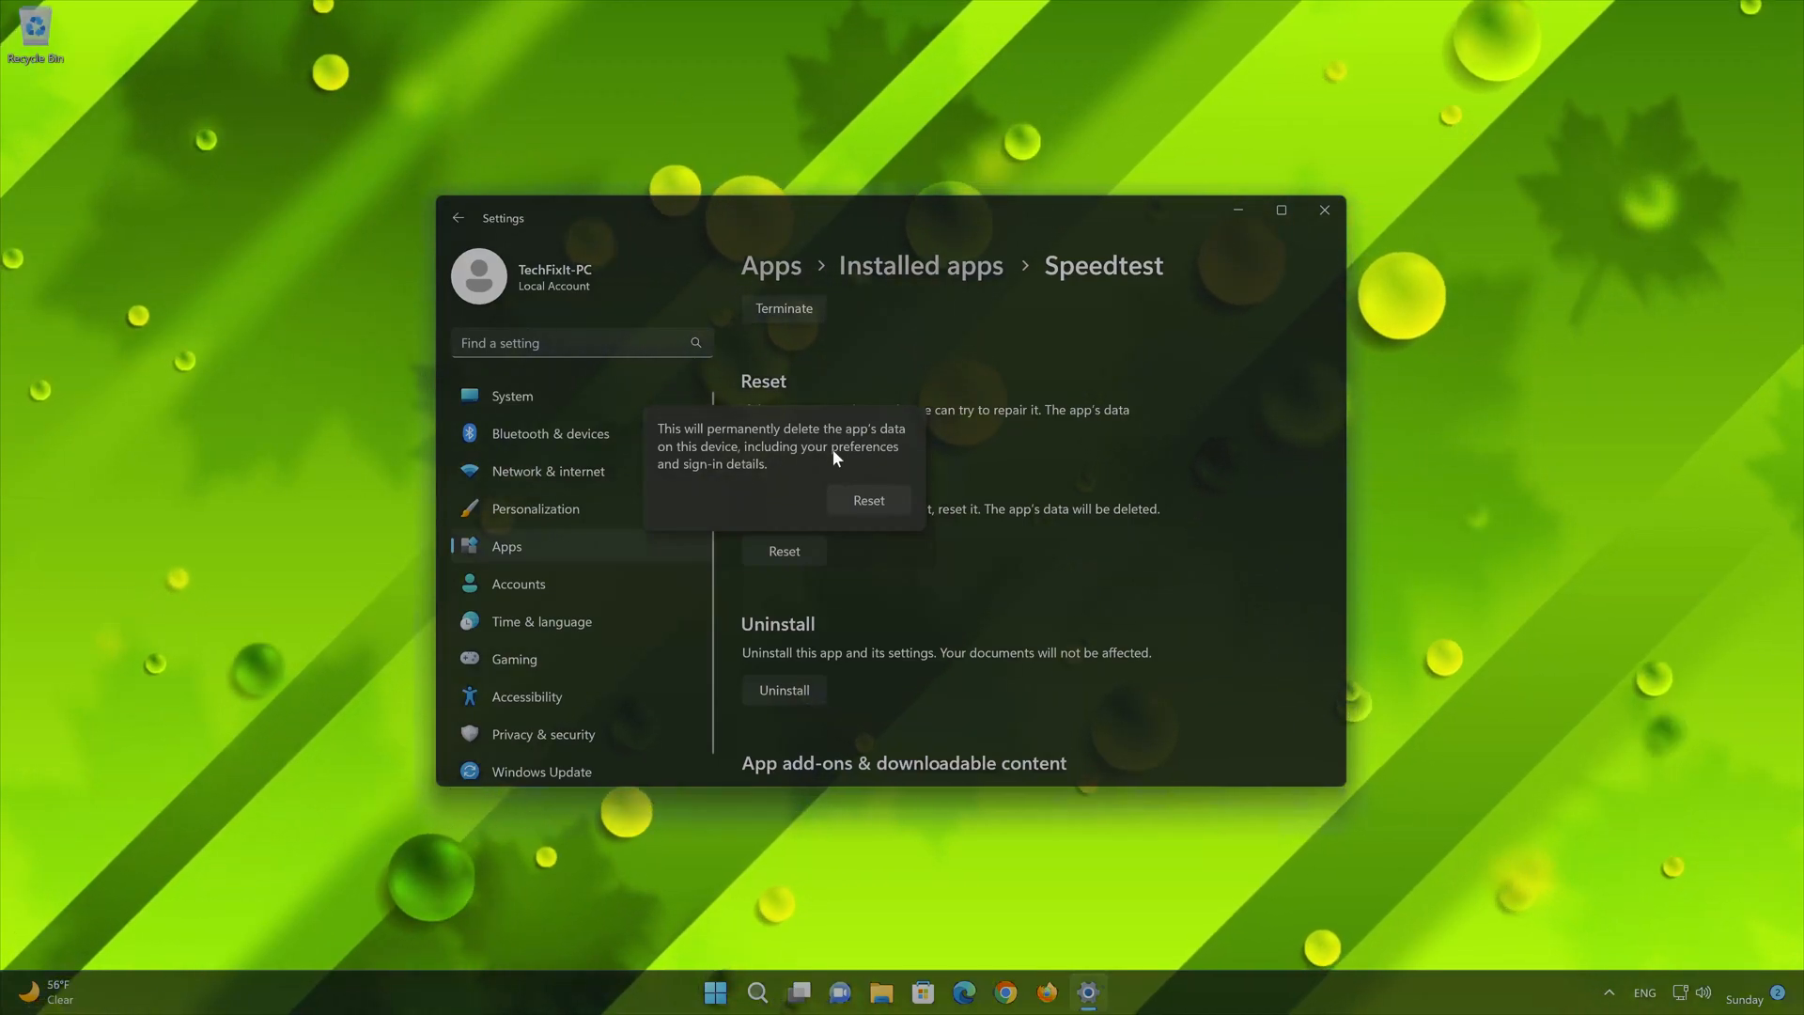
mouse_move(763, 479)
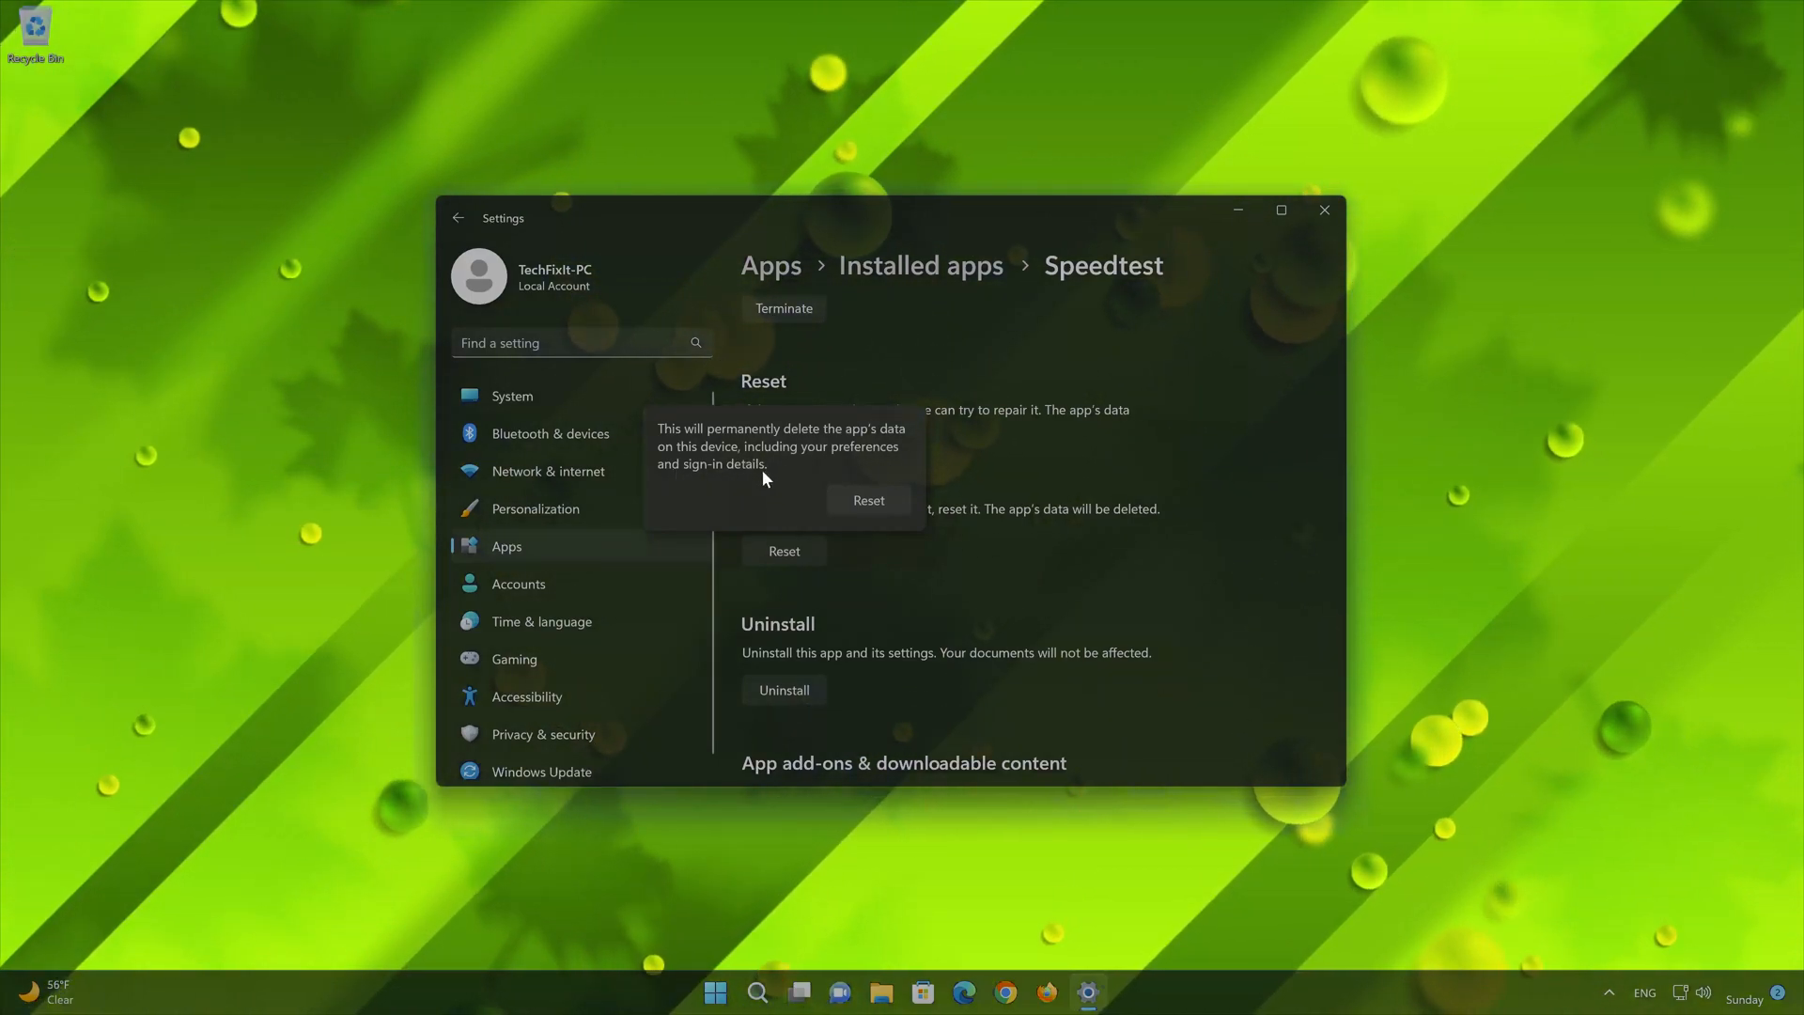
mouse_move(847, 521)
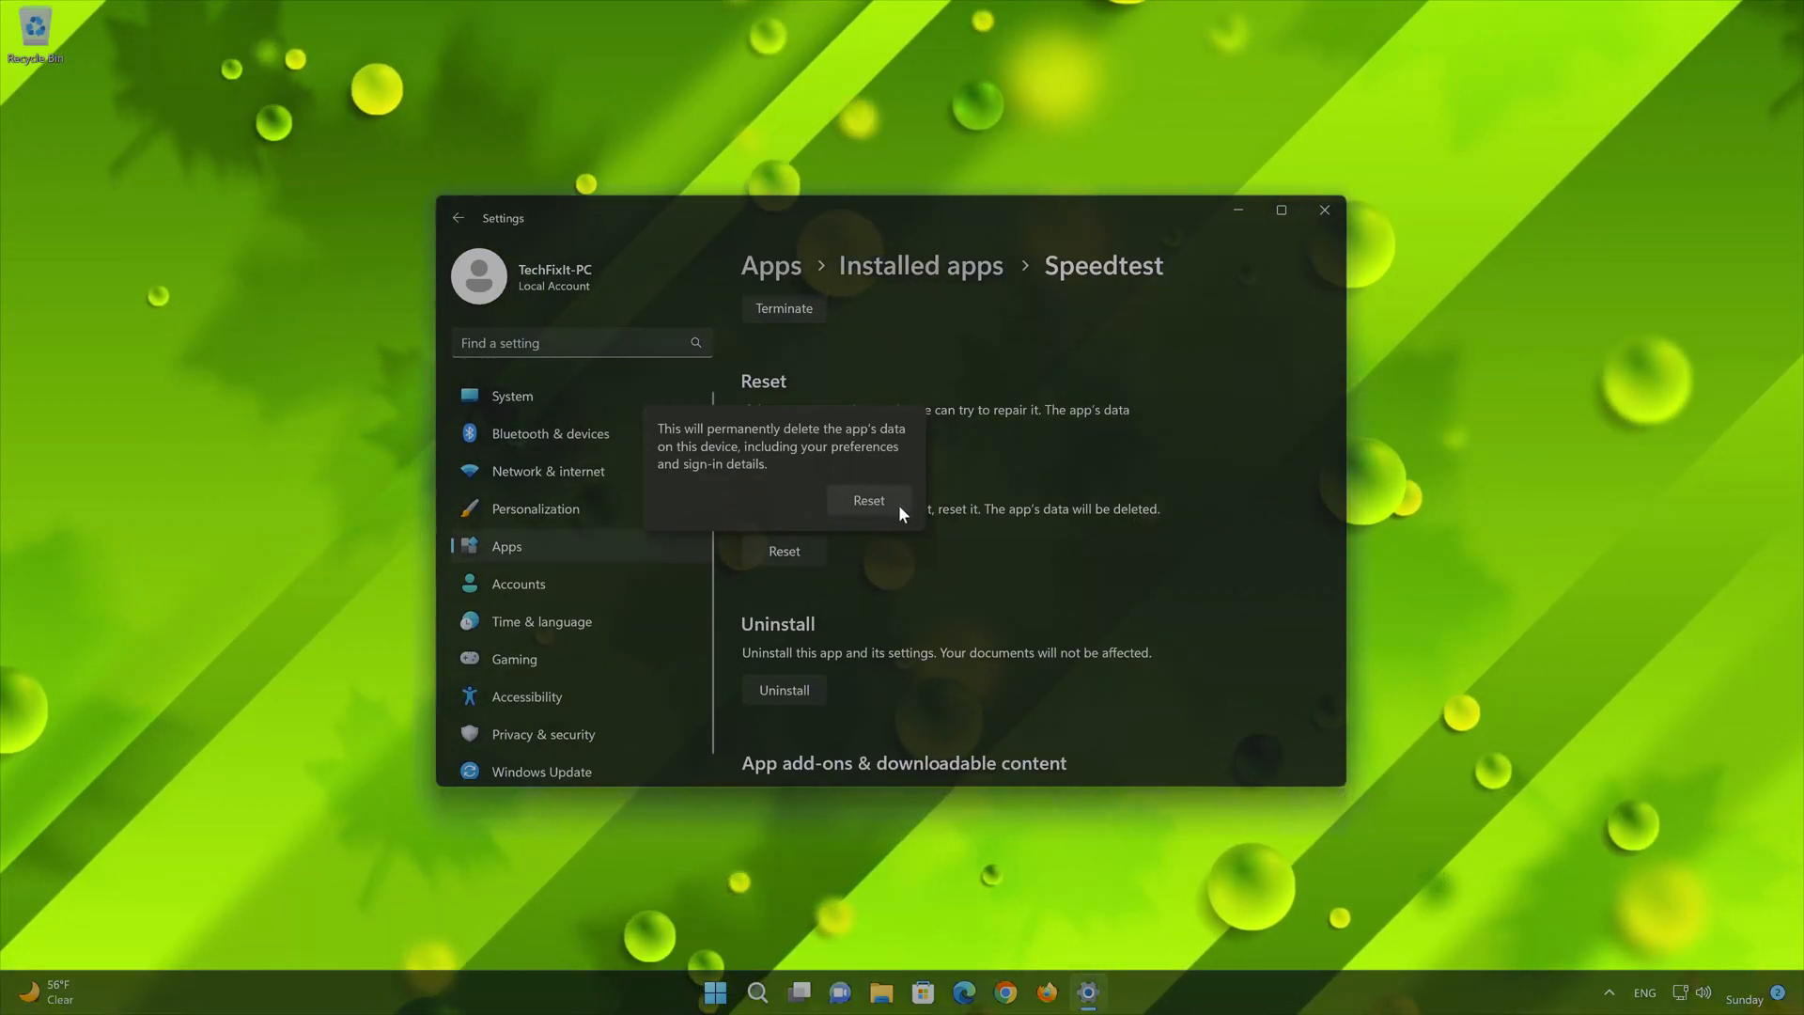
click(868, 500)
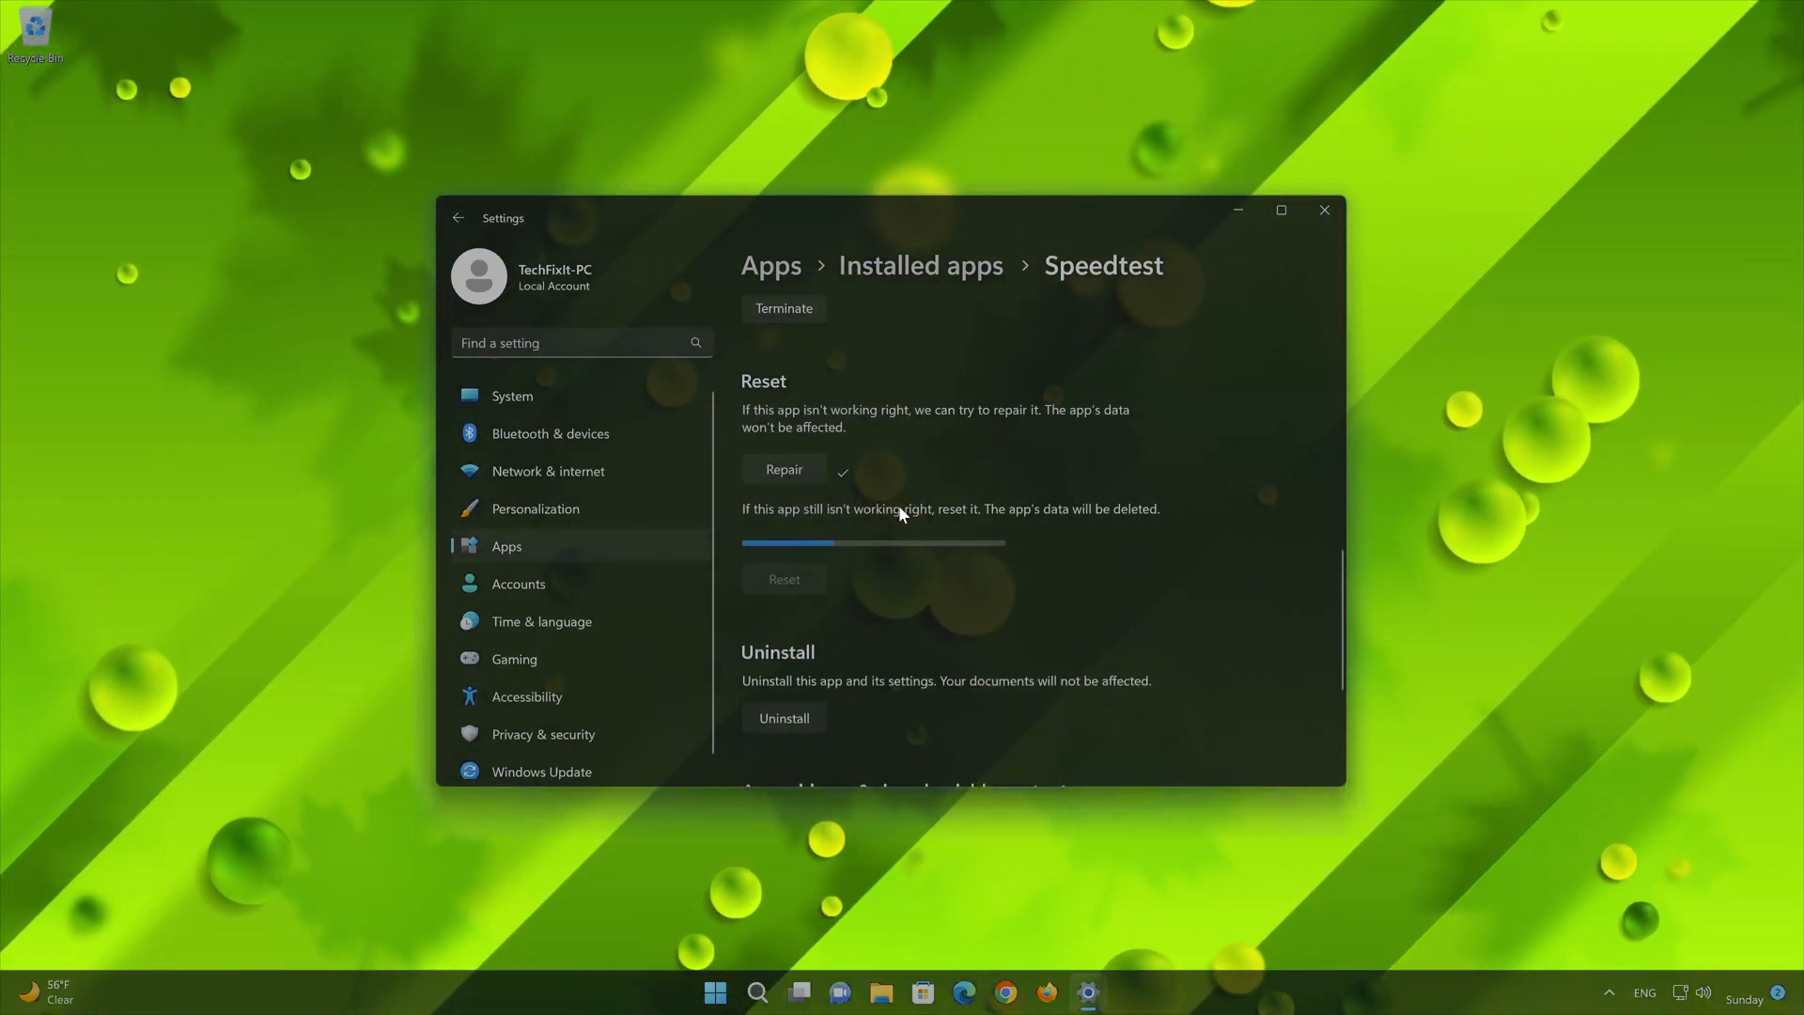
click(784, 579)
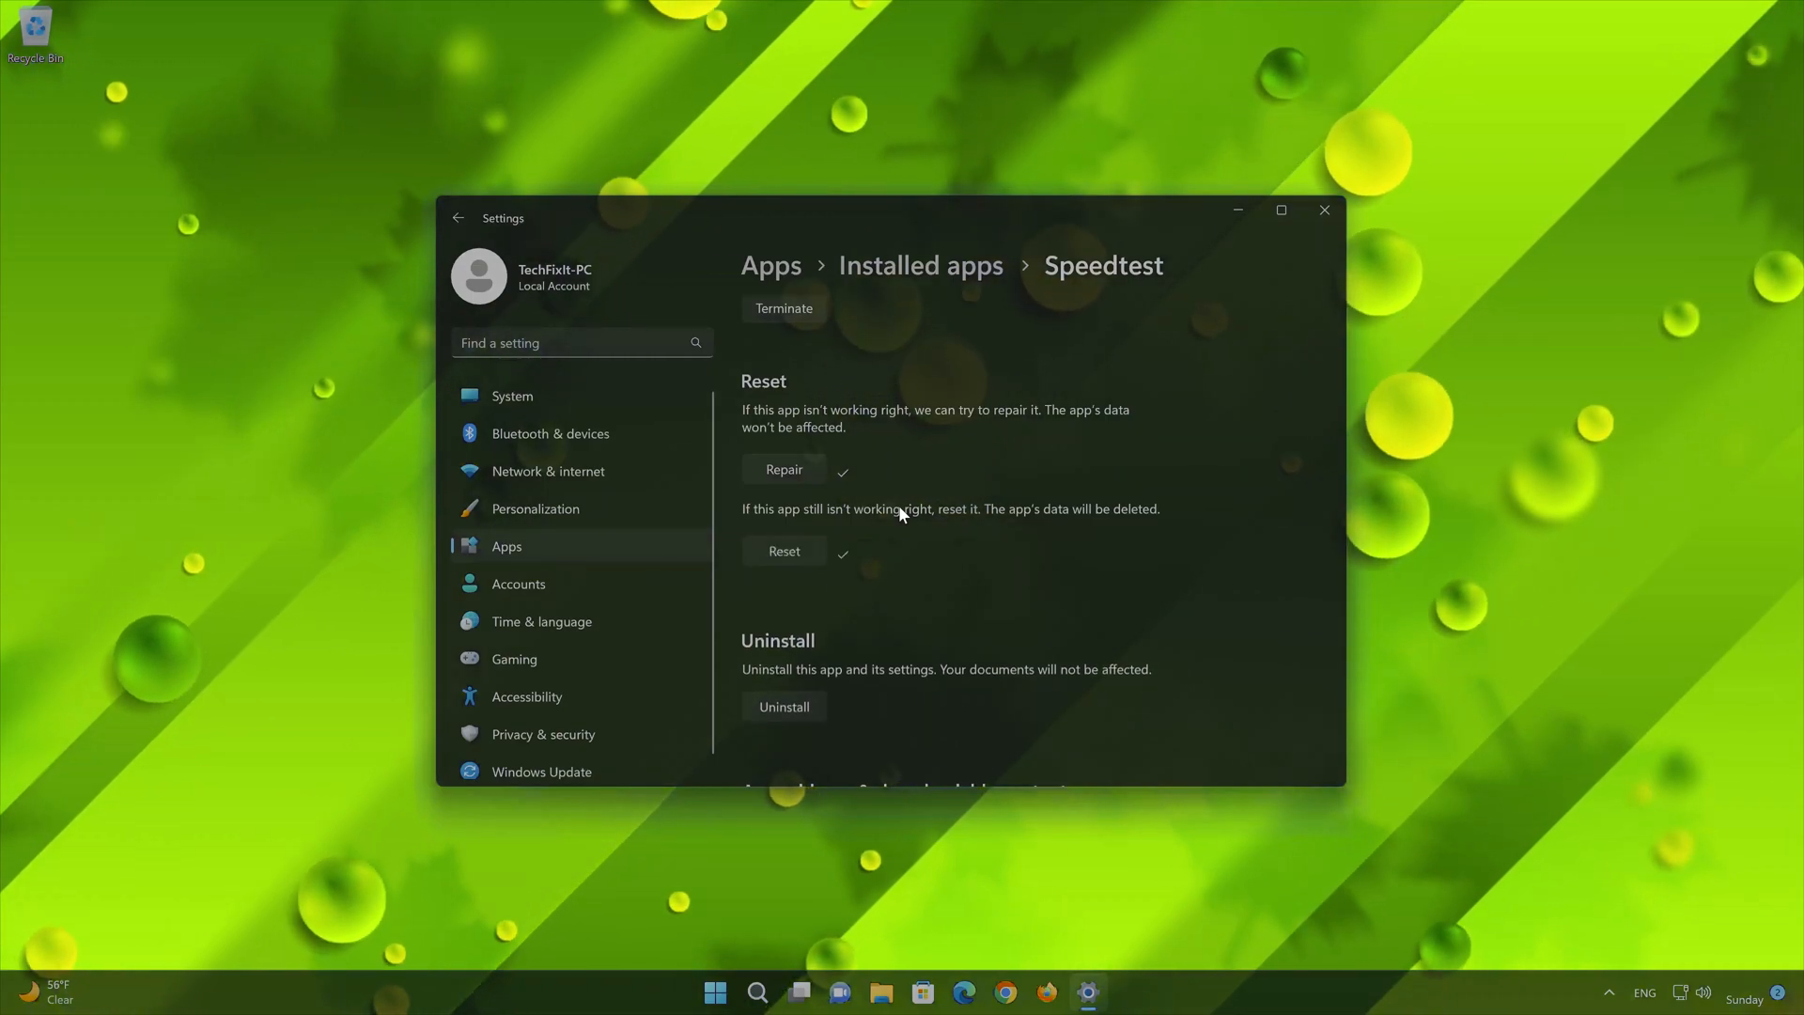
scroll(down, 3)
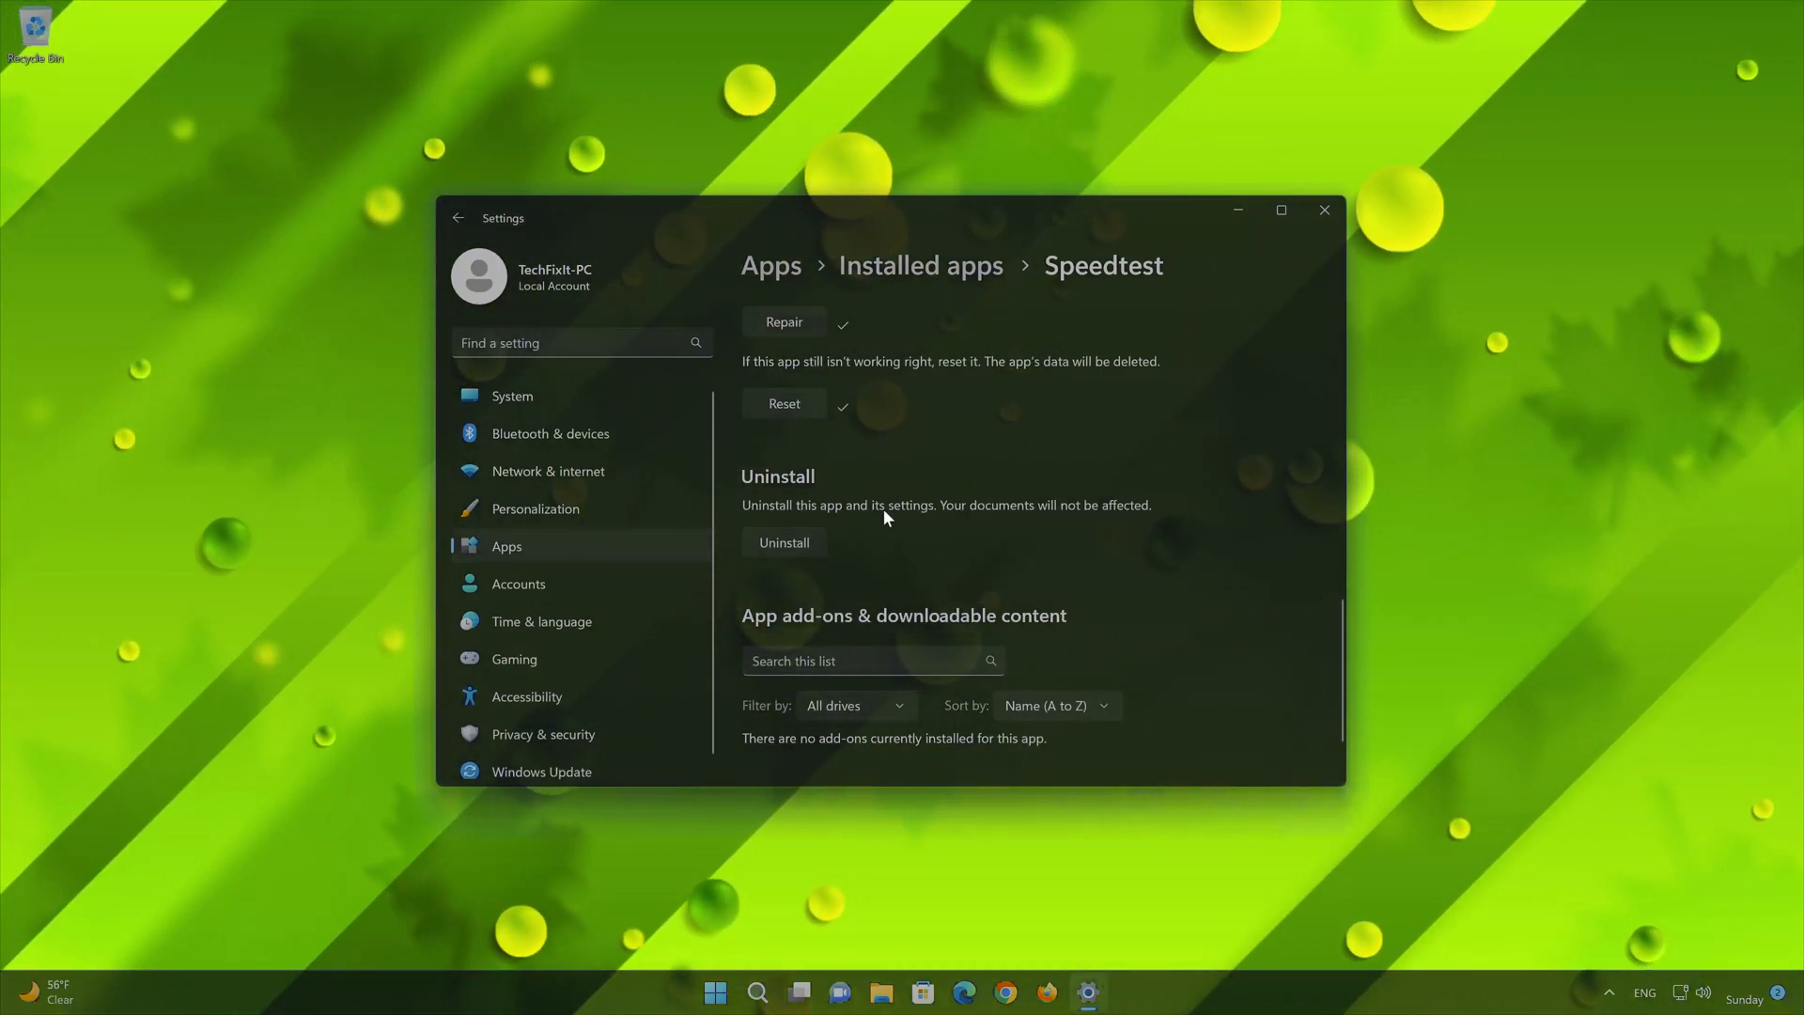
Uninstall Speedtest and close the Settings window, returning to the desktop
click(784, 542)
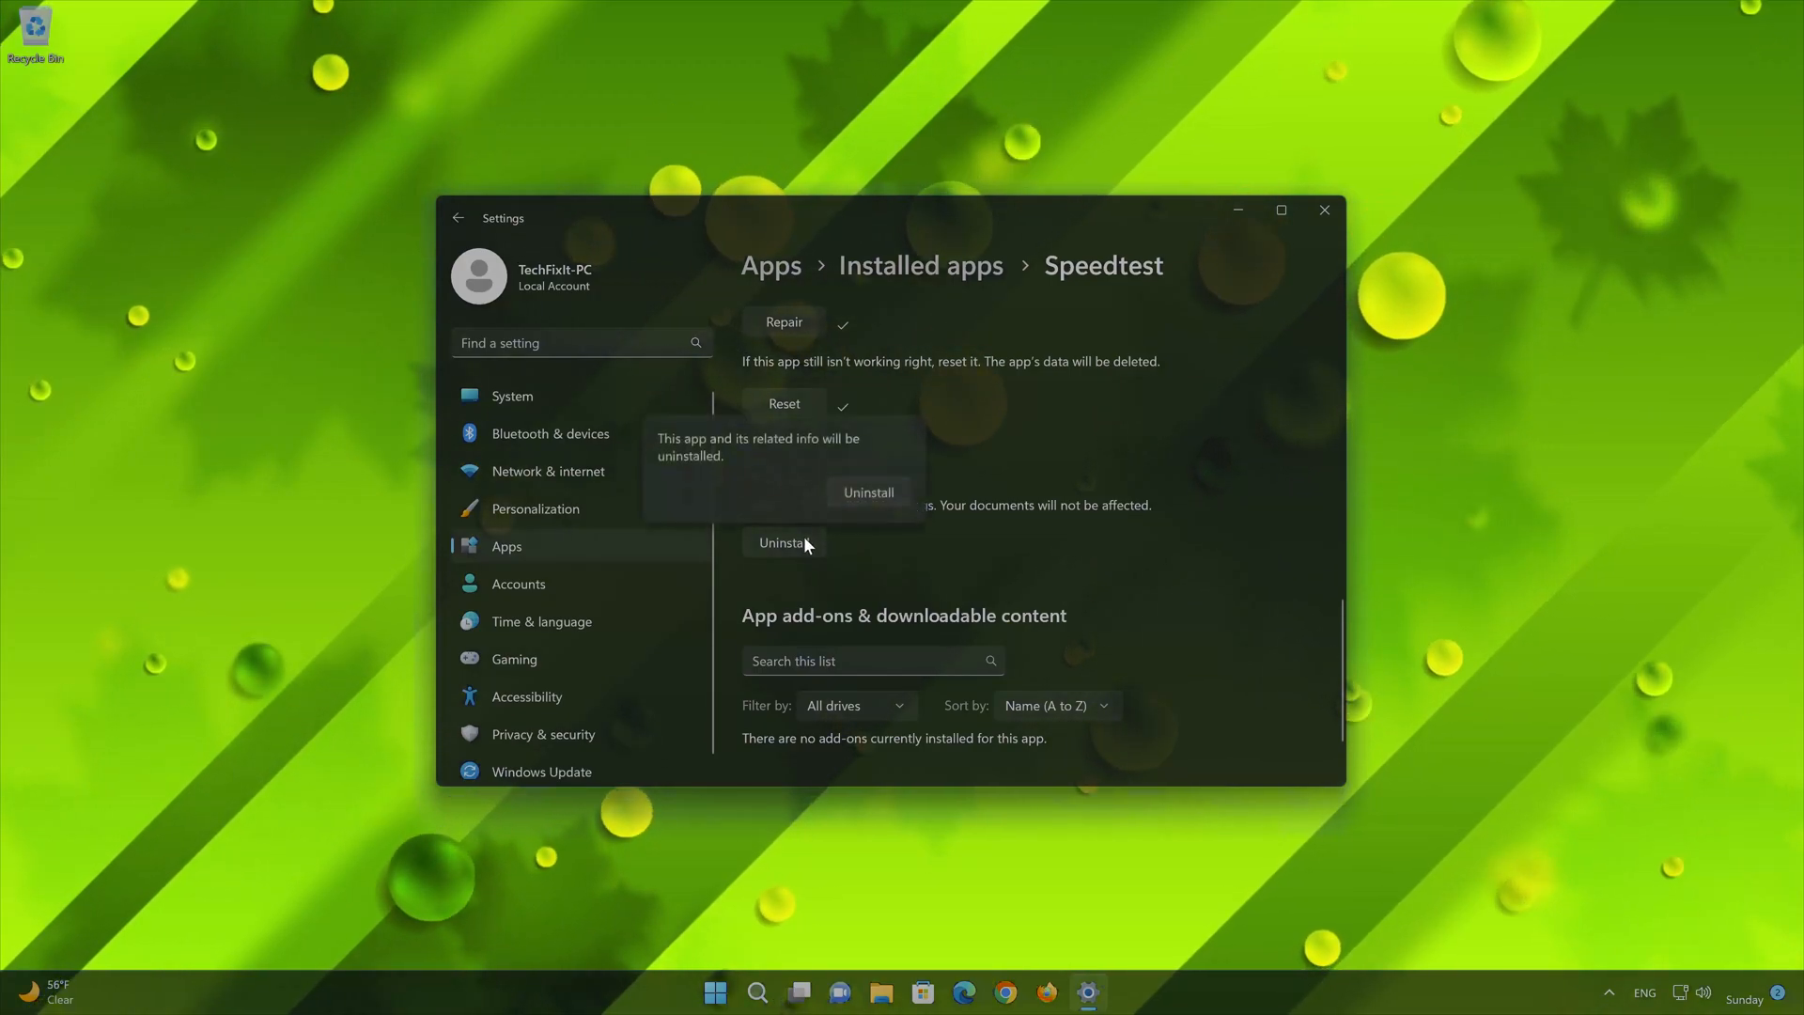
mouse_move(863, 453)
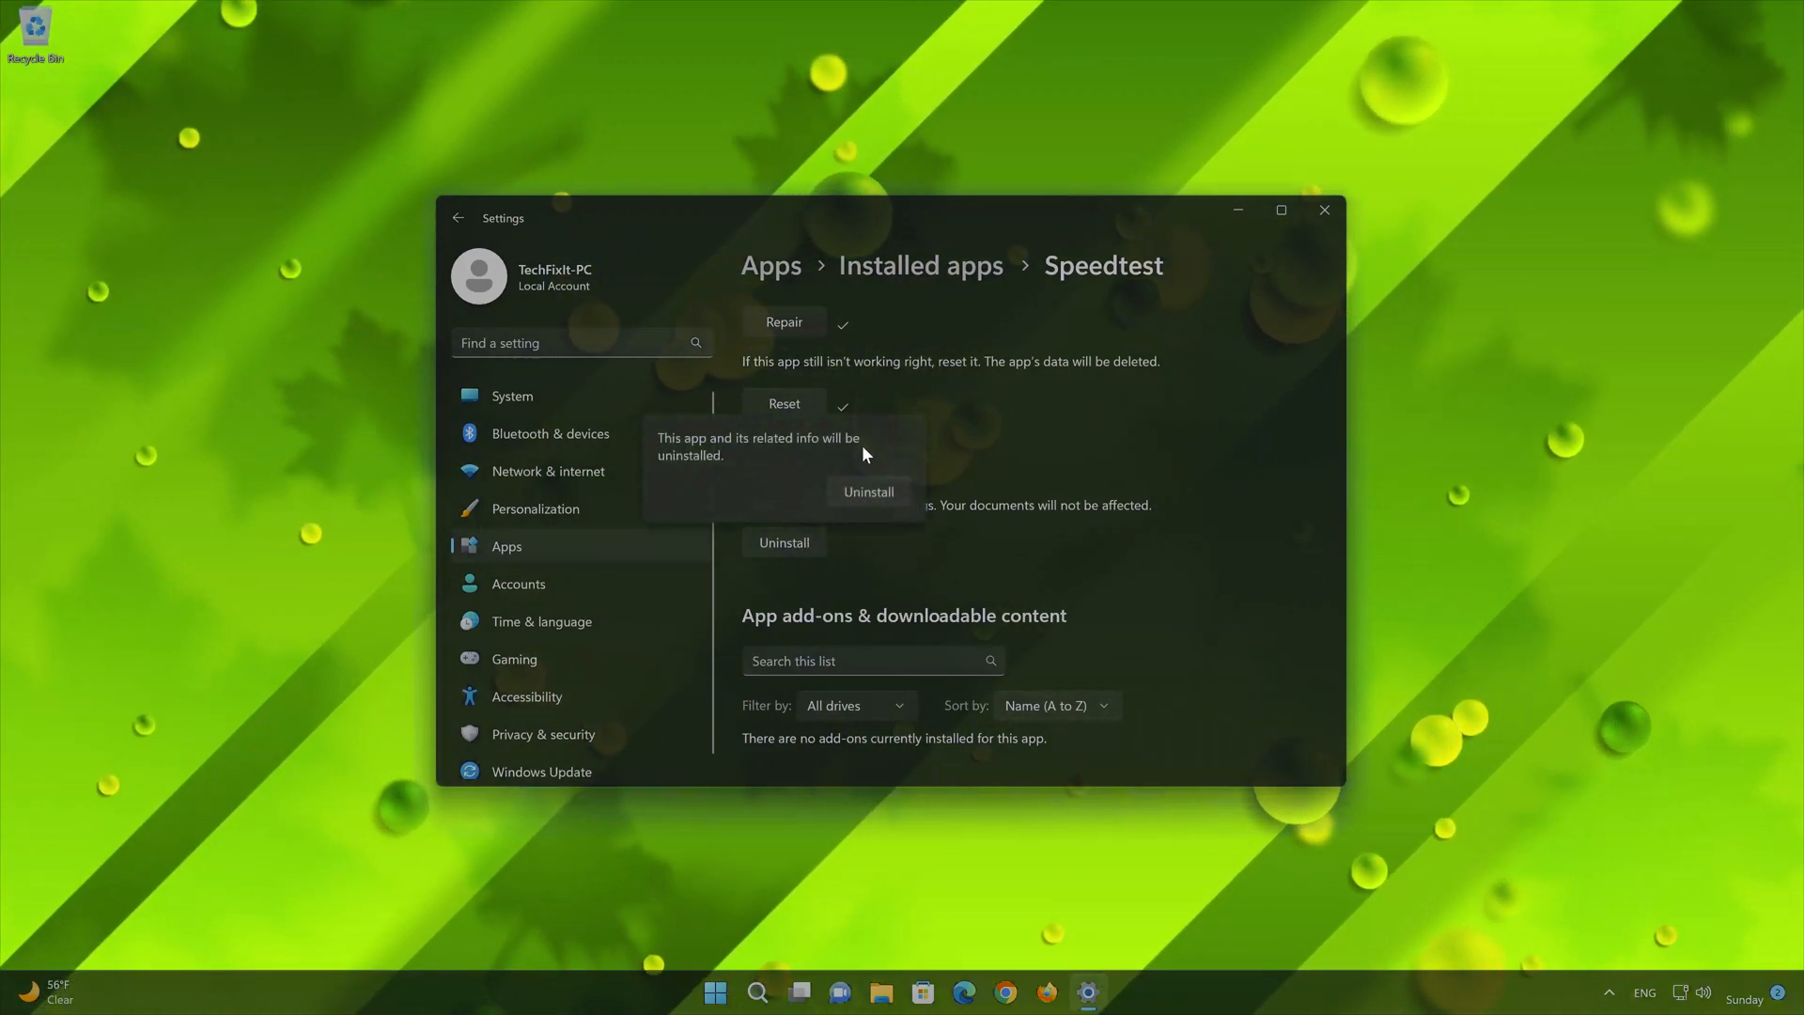
mouse_move(851, 537)
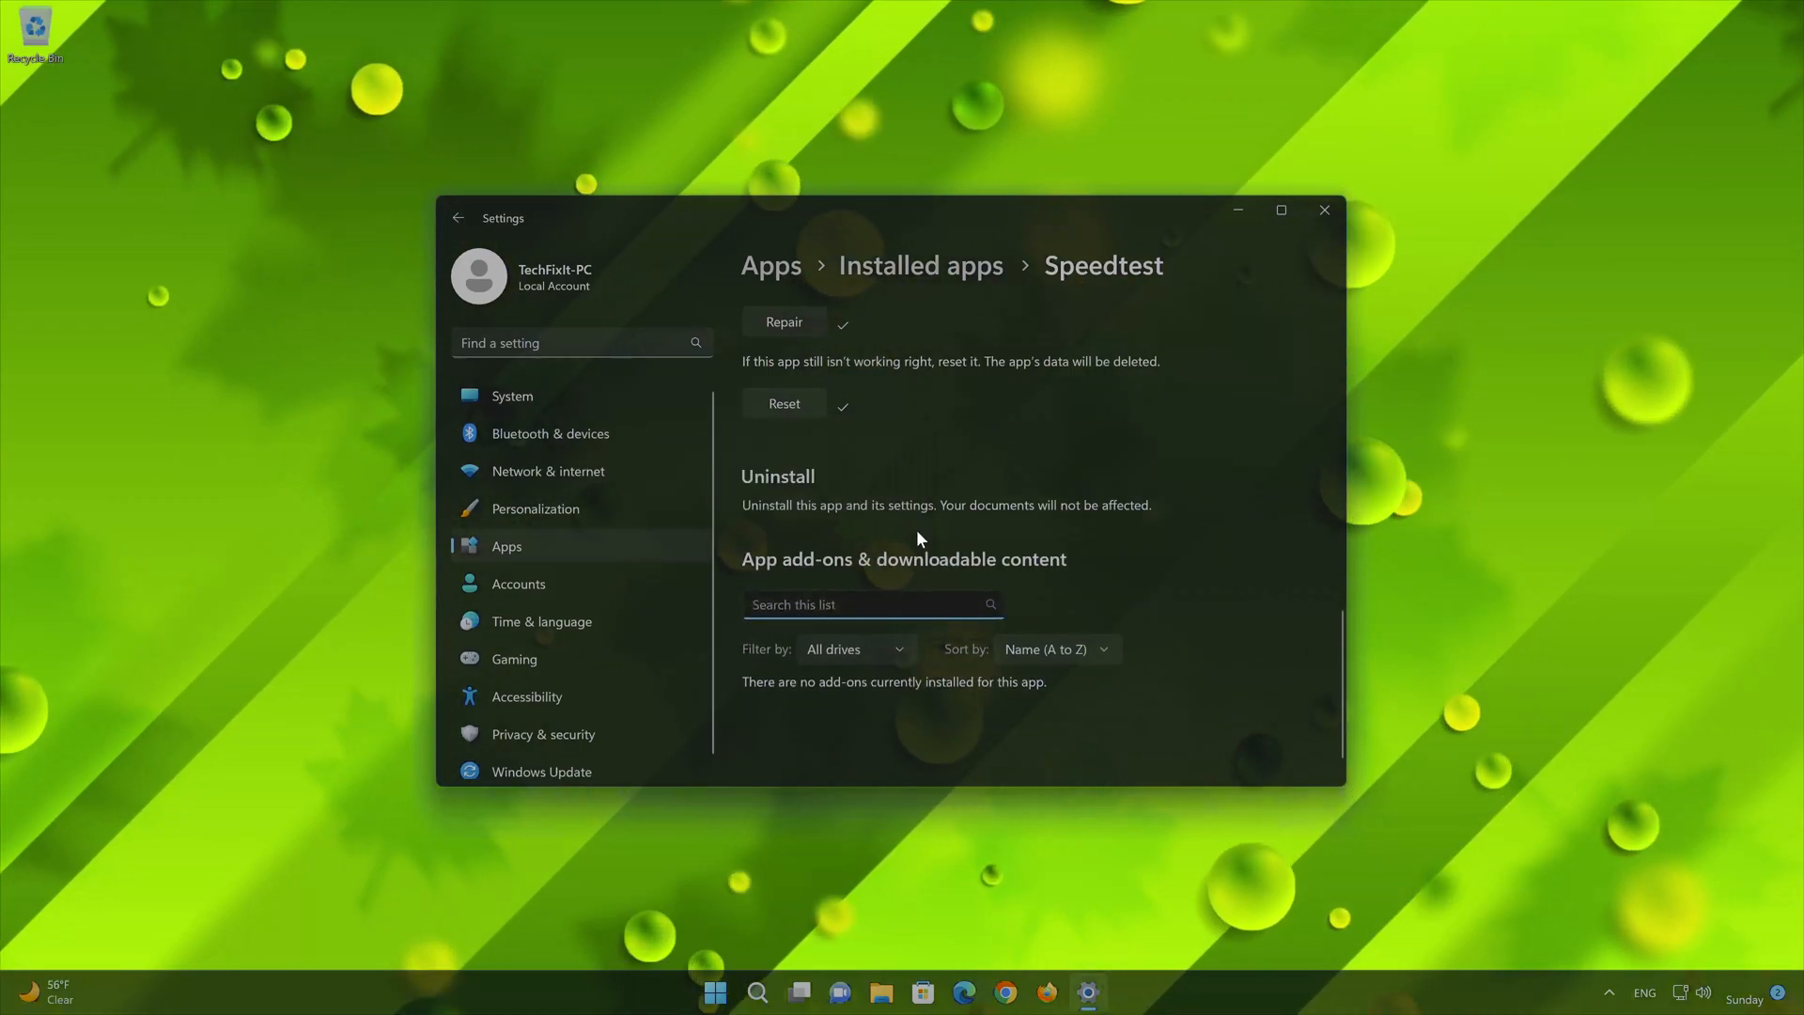
mouse_move(1324, 211)
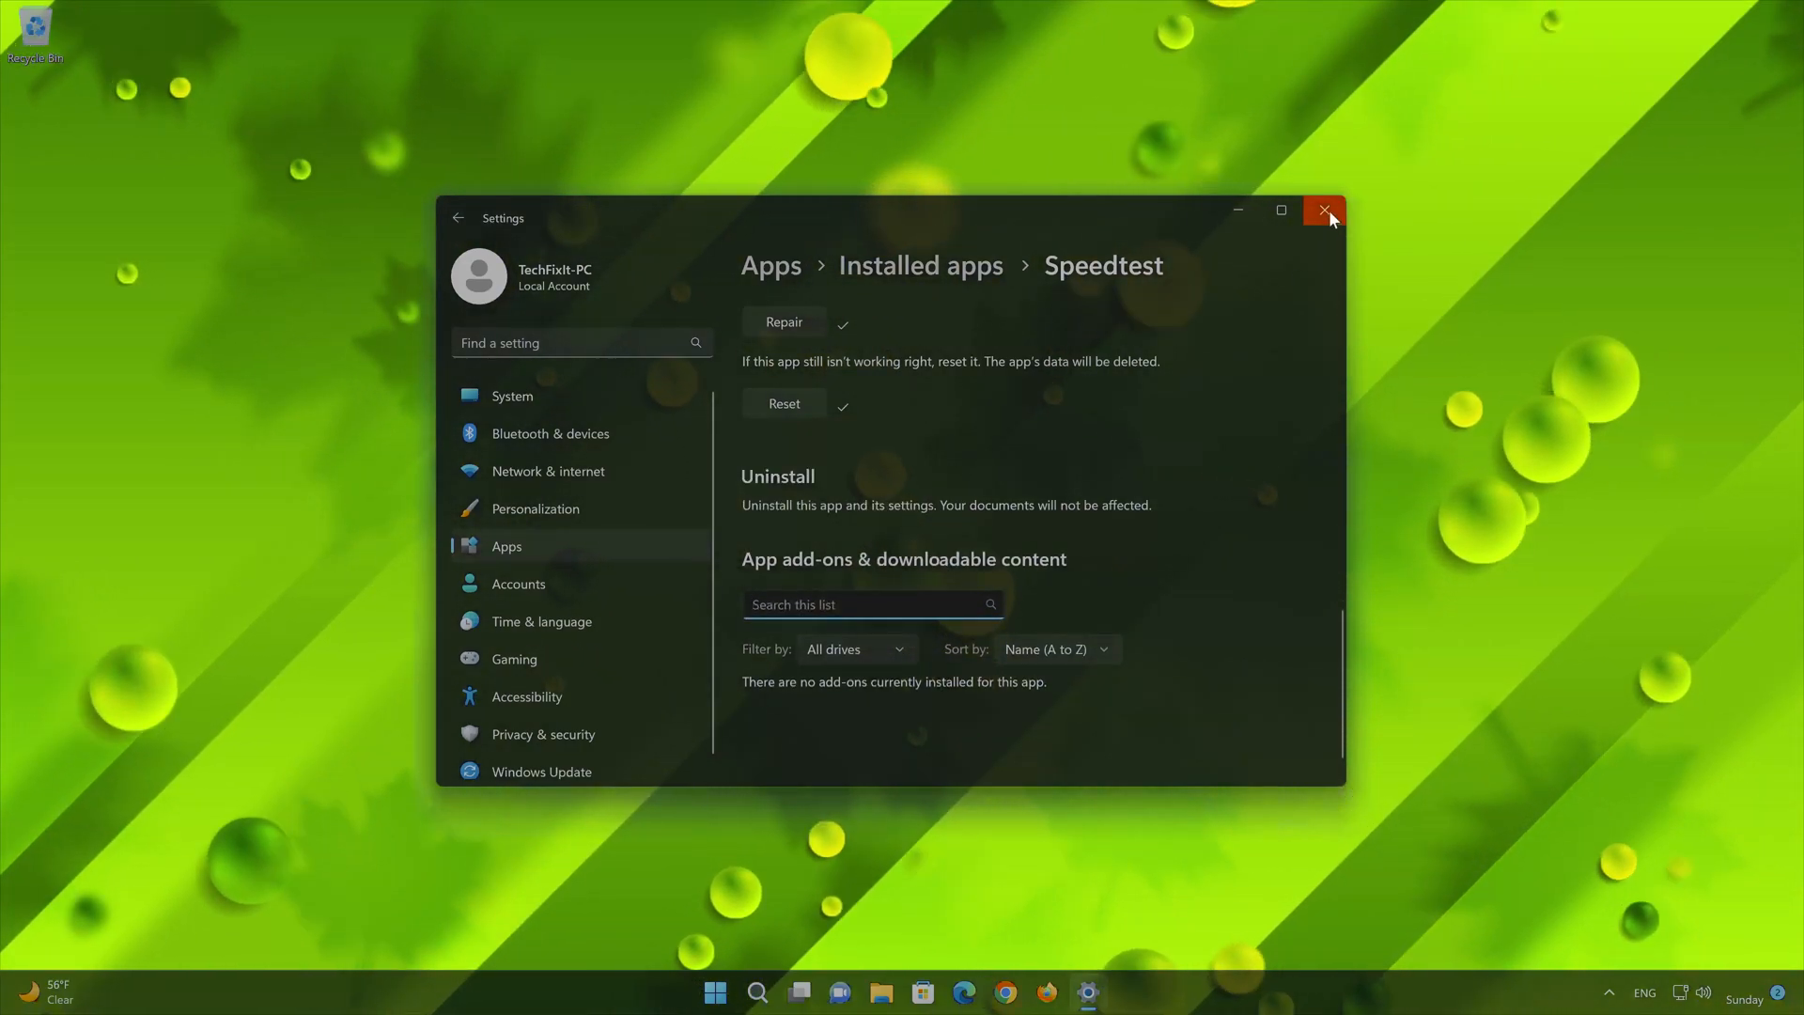
click(1325, 211)
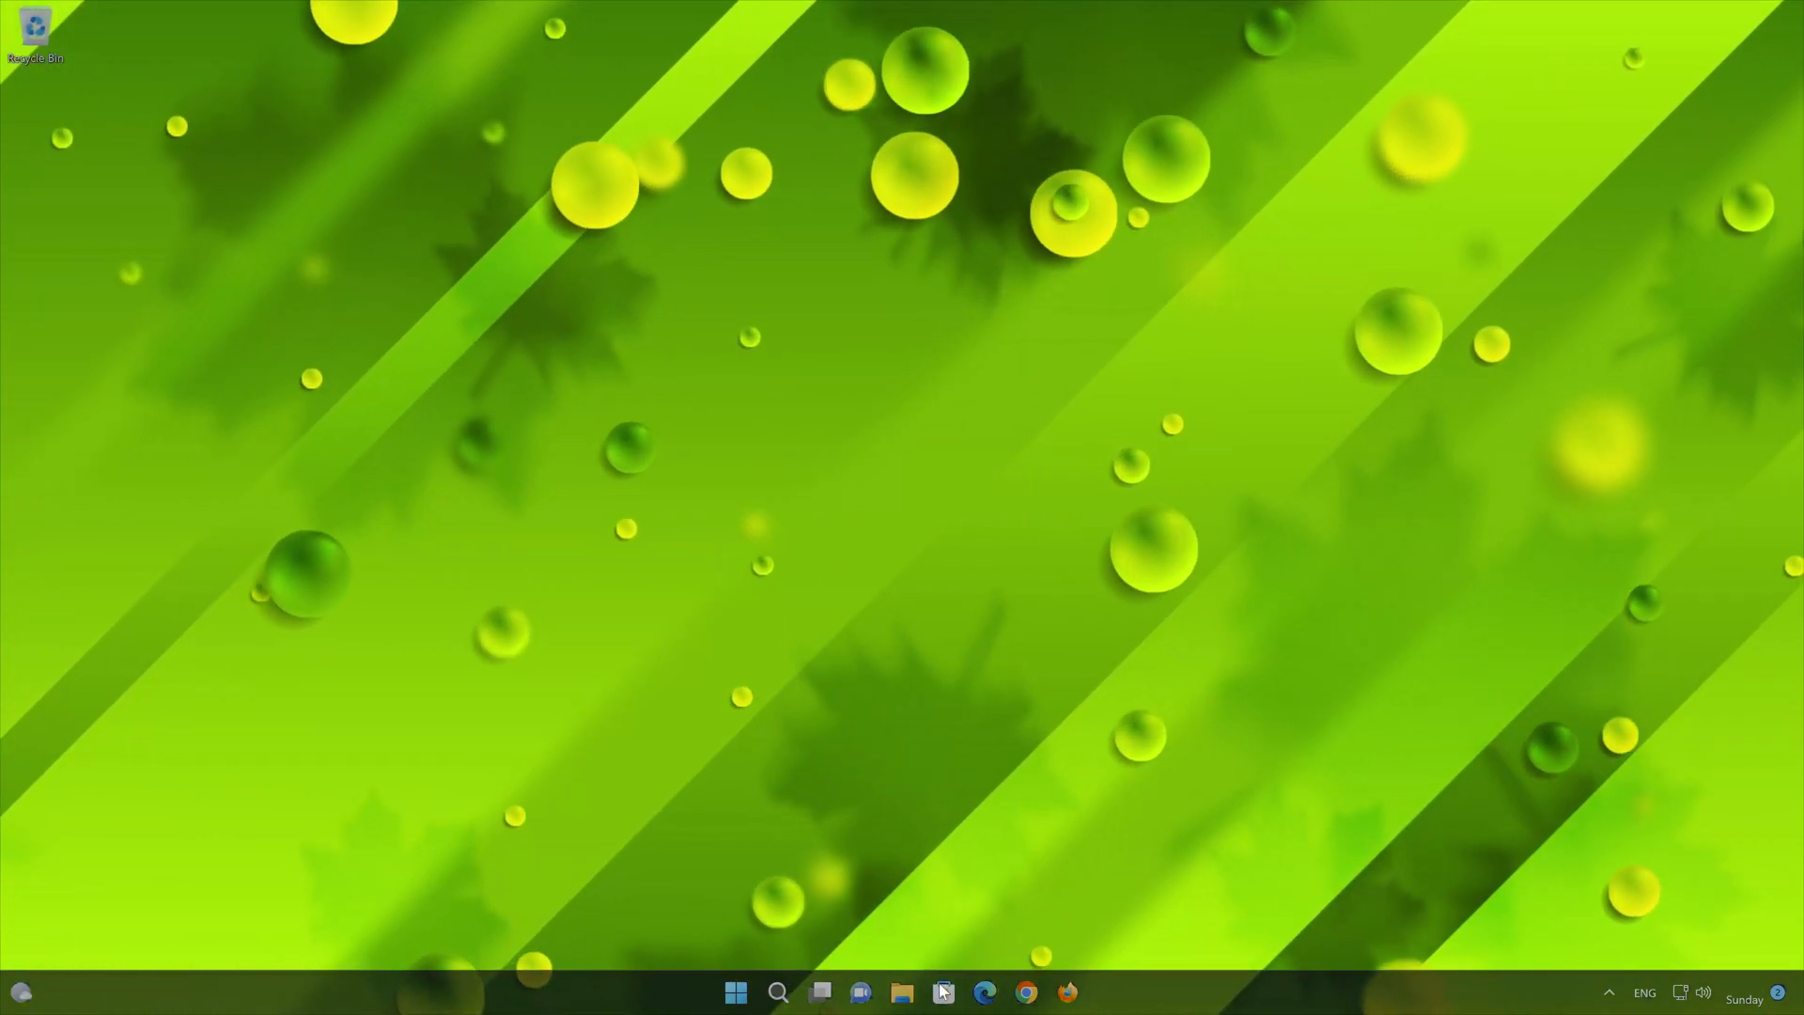
Search Microsoft Store for 'speedtest' and open the Speedtest by Ookla listing
click(942, 992)
text(s)
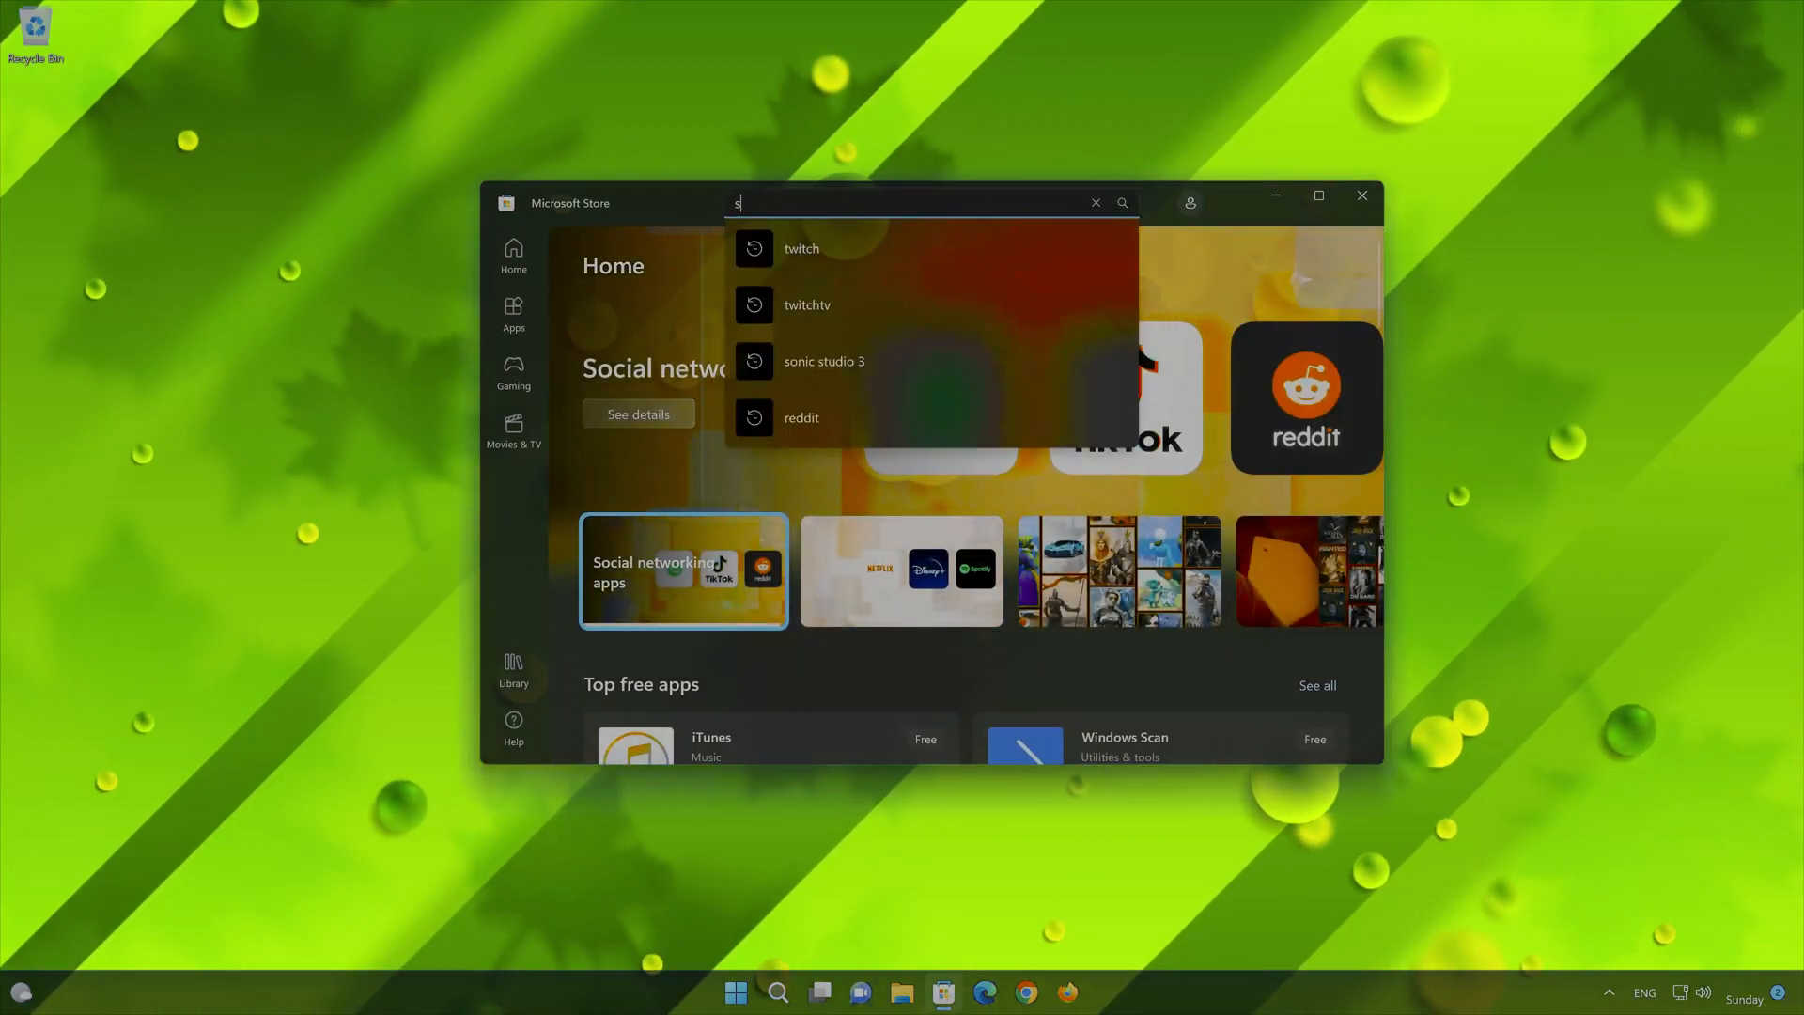
text(peedtest)
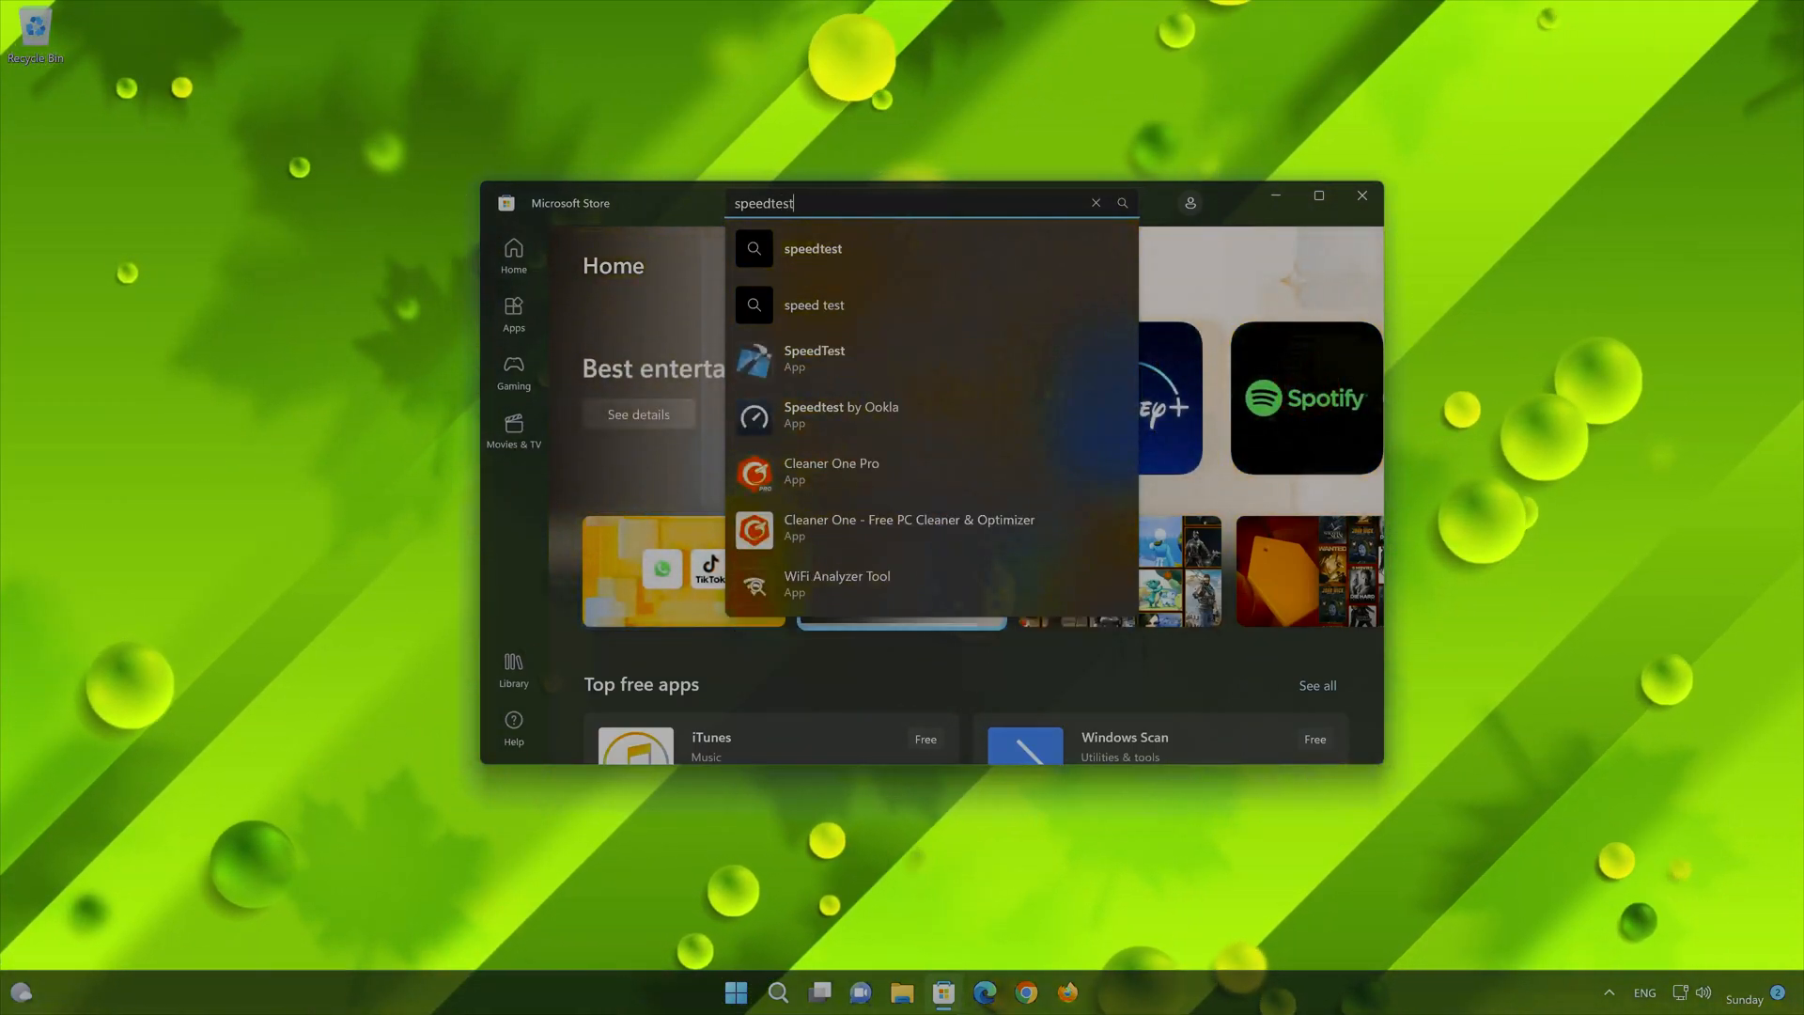
mouse_move(921, 419)
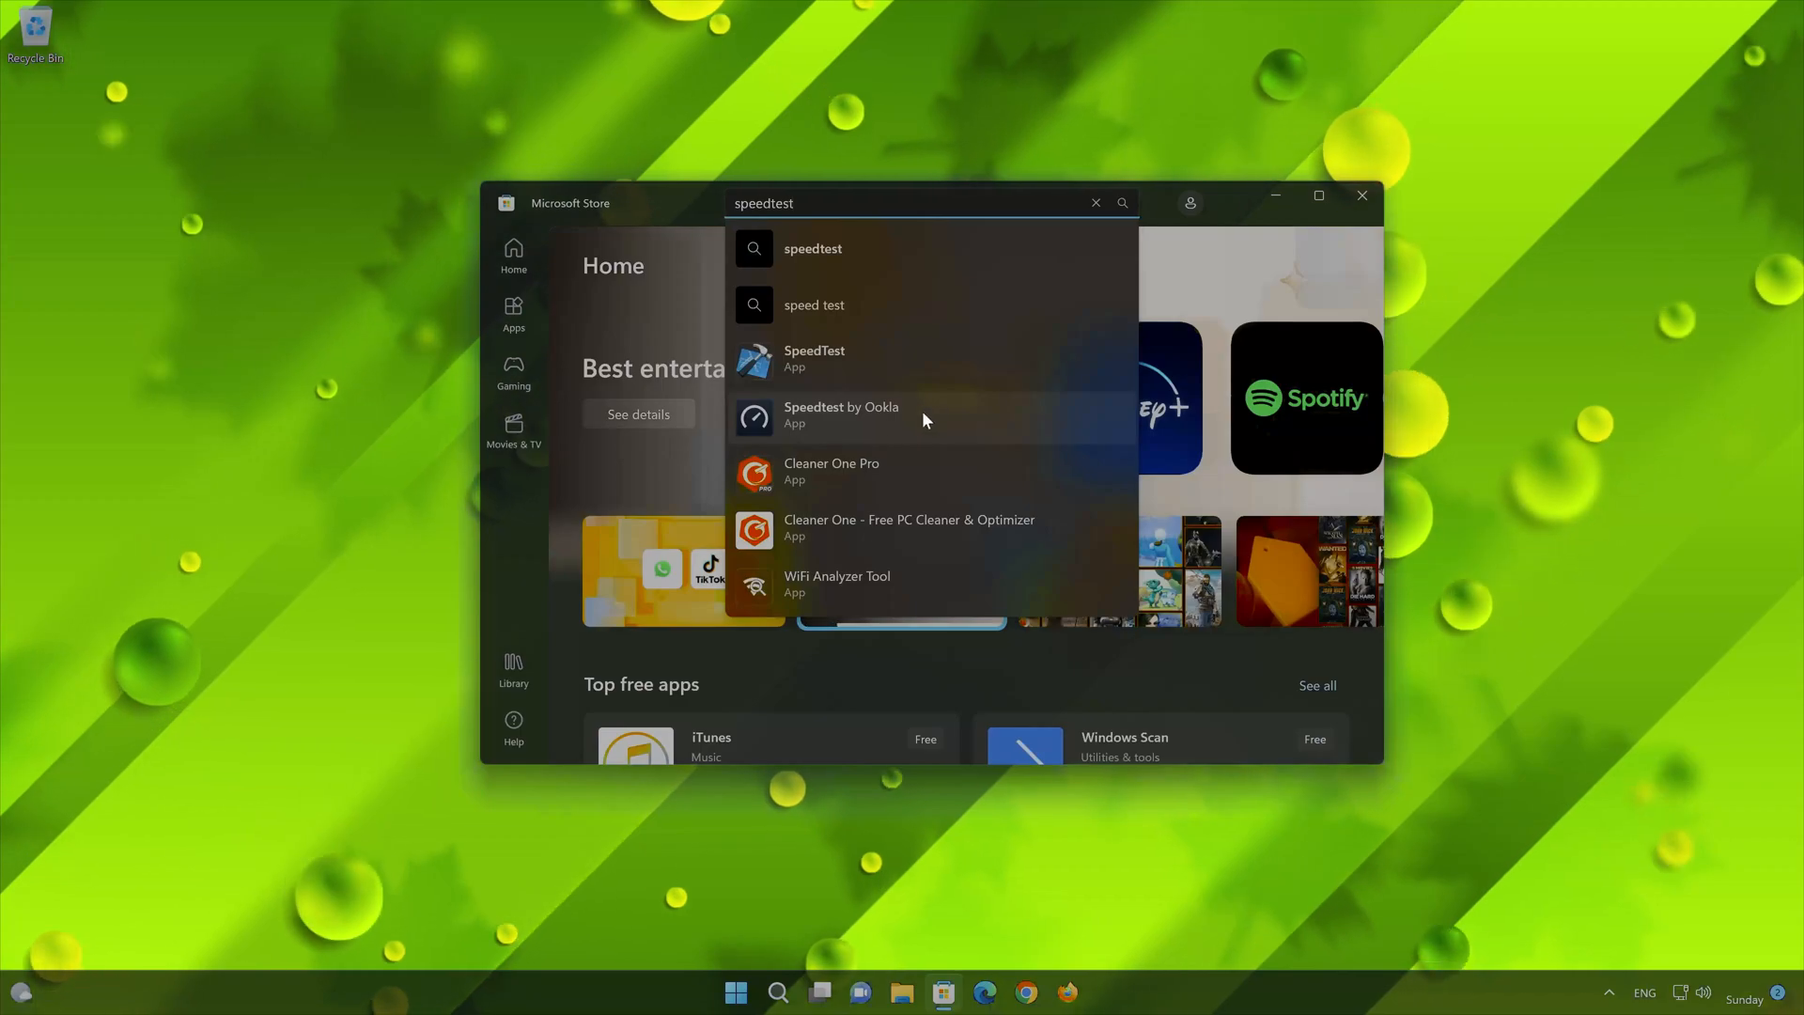
click(842, 414)
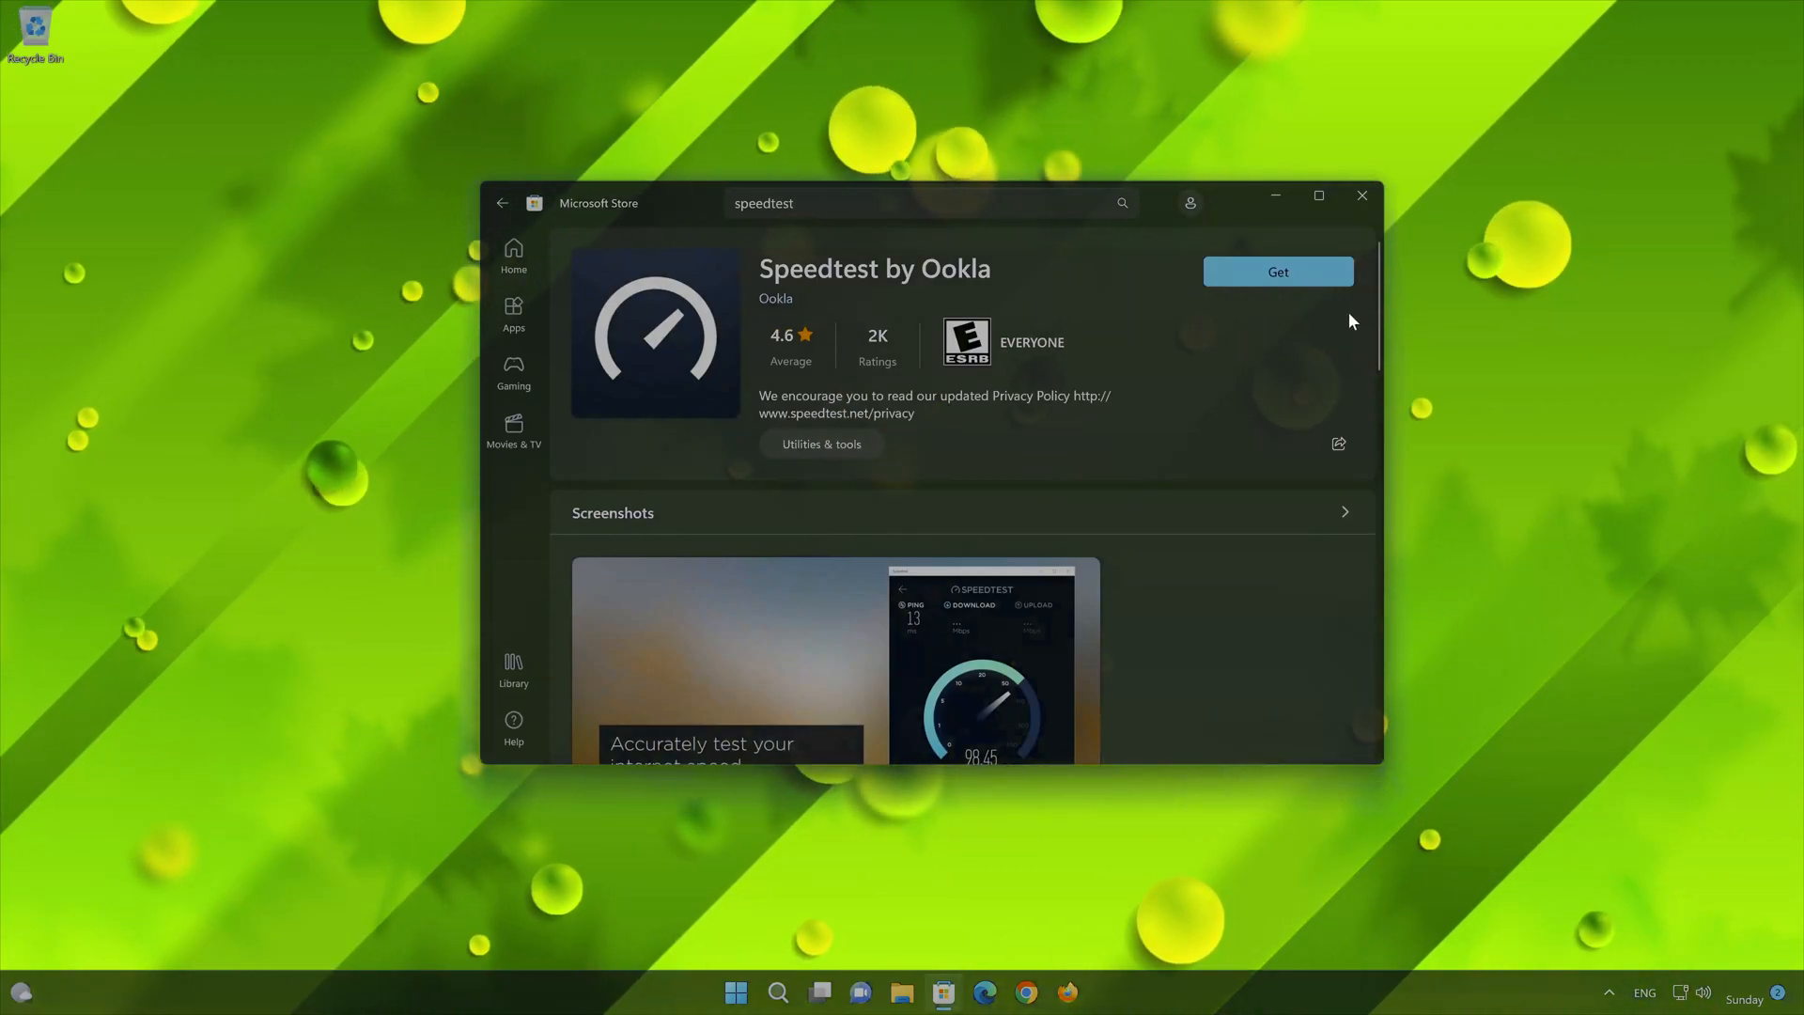
mouse_move(1278, 271)
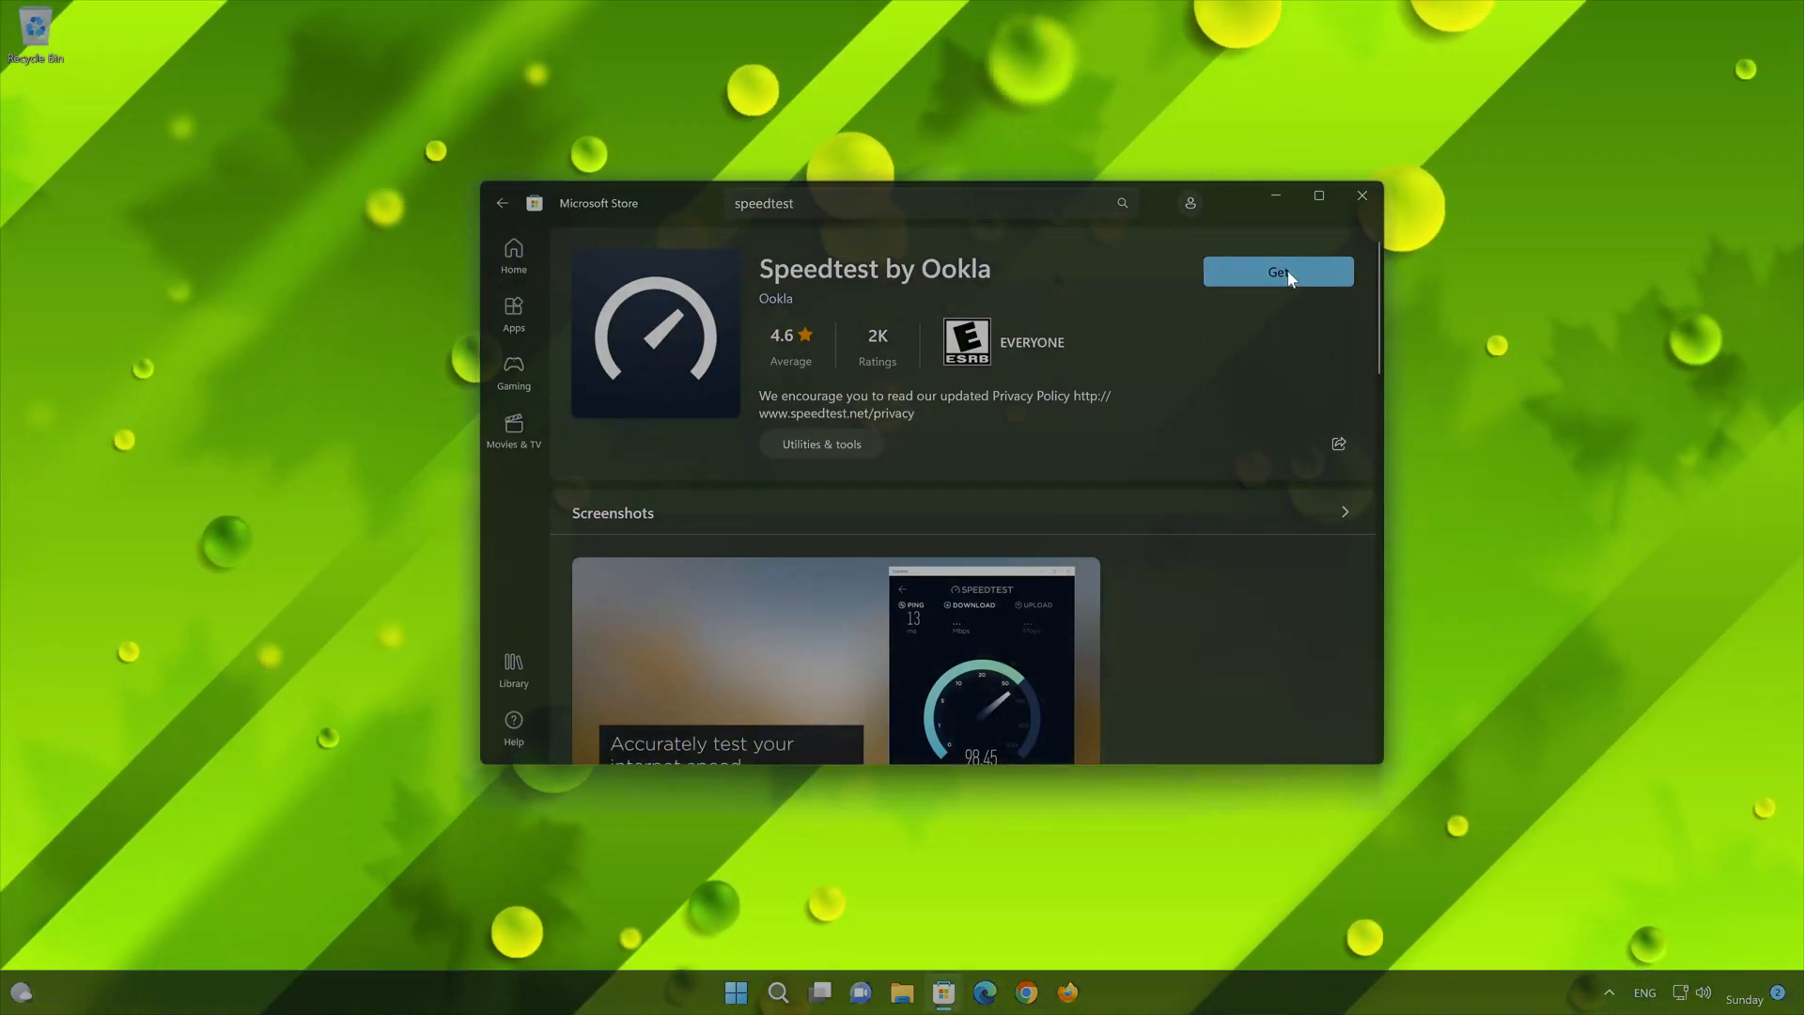
Get Speedtest by Ookla, wait for installation, and launch it to its GO screen
click(1278, 270)
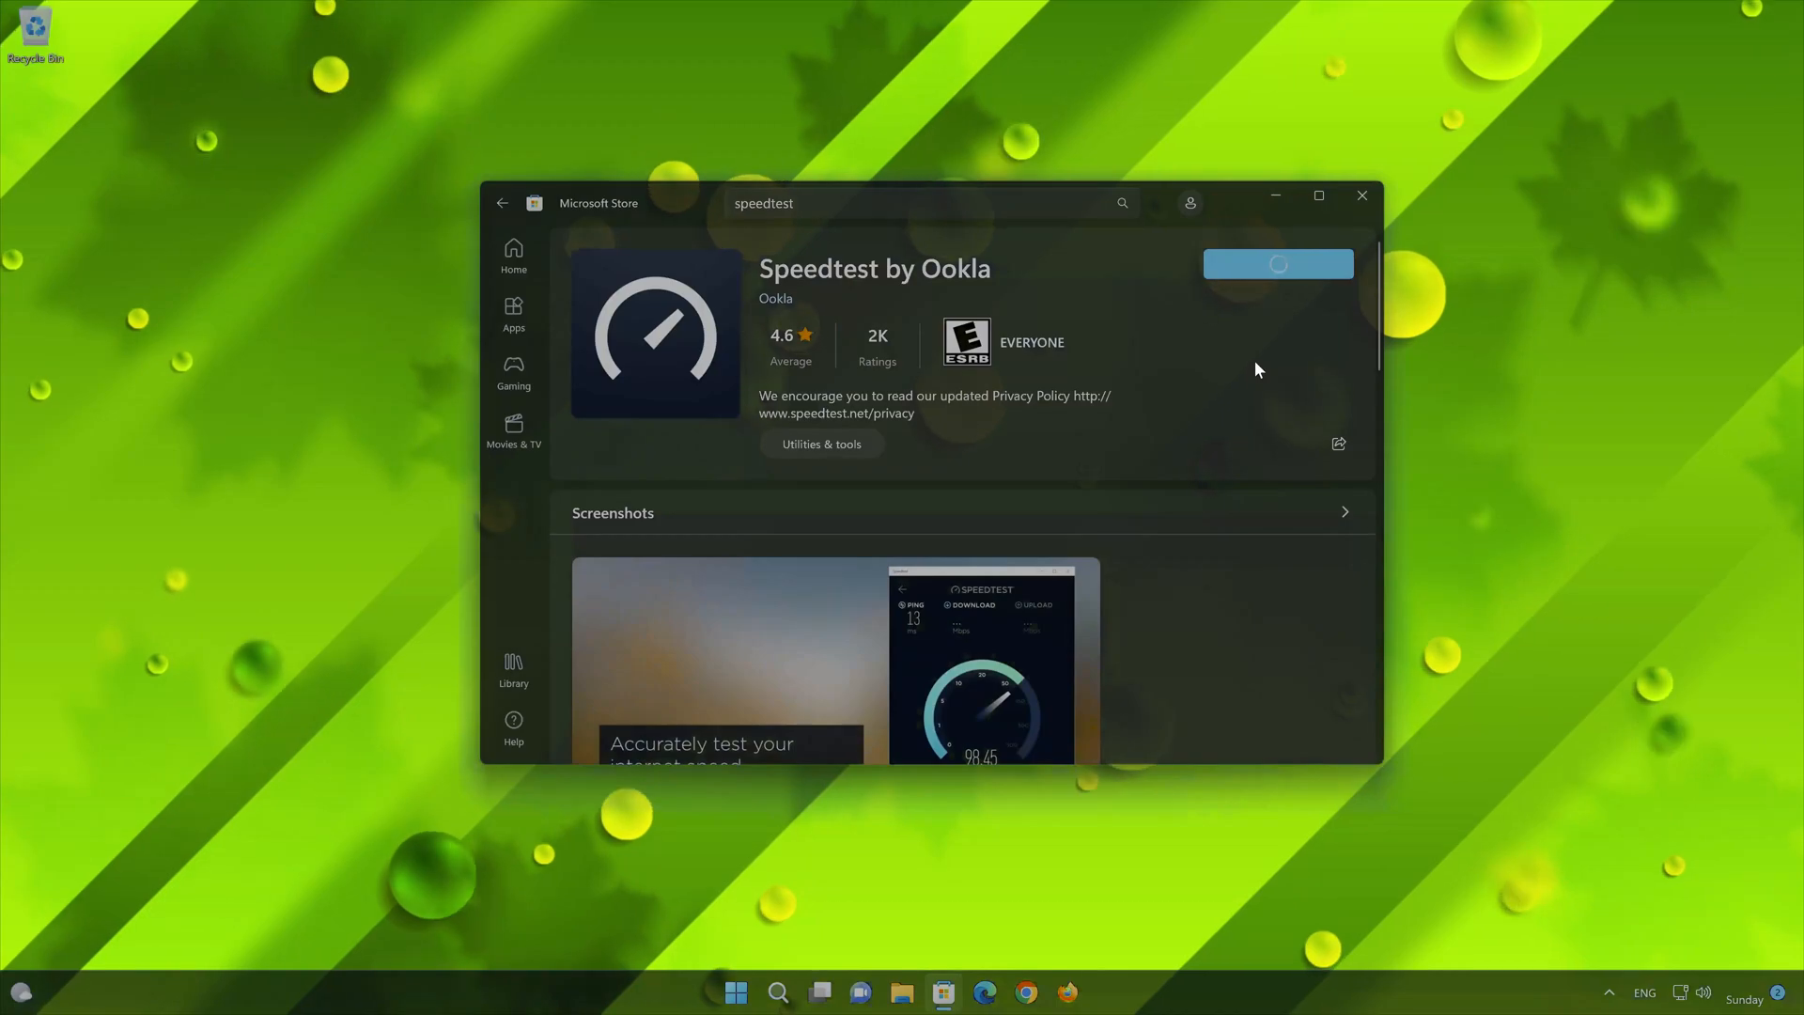
click(1276, 263)
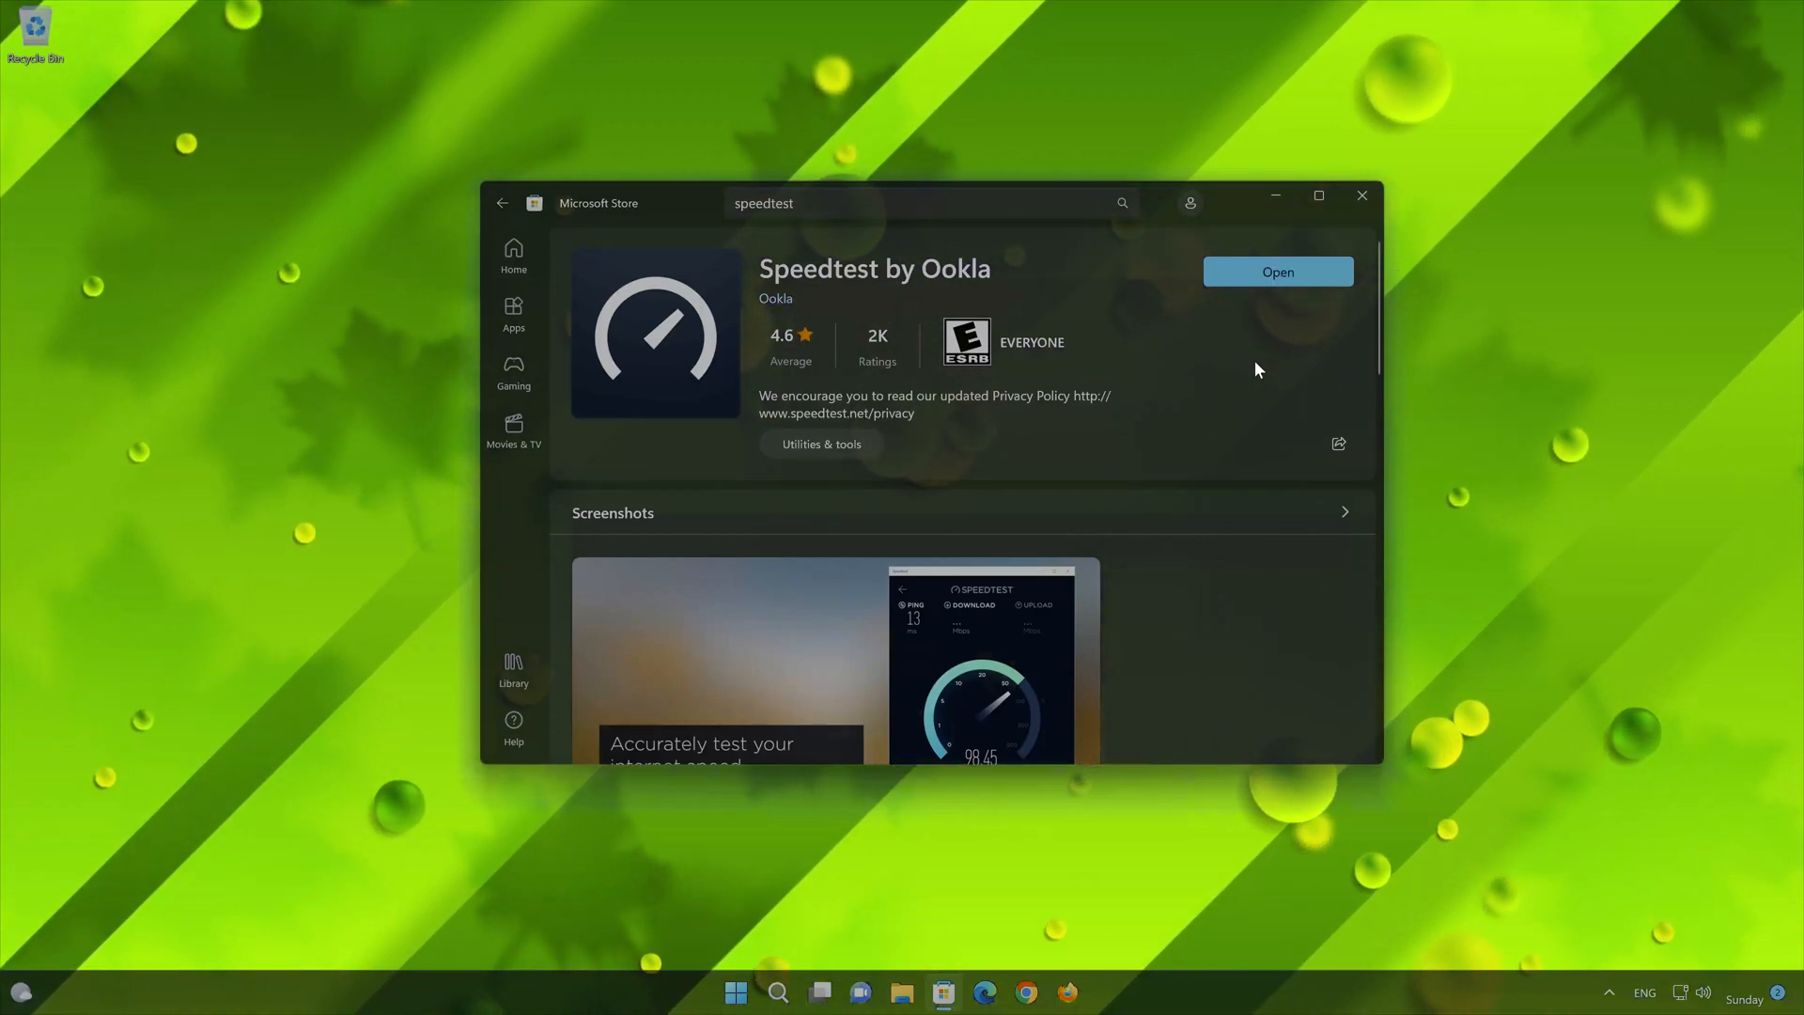
mouse_move(1237, 310)
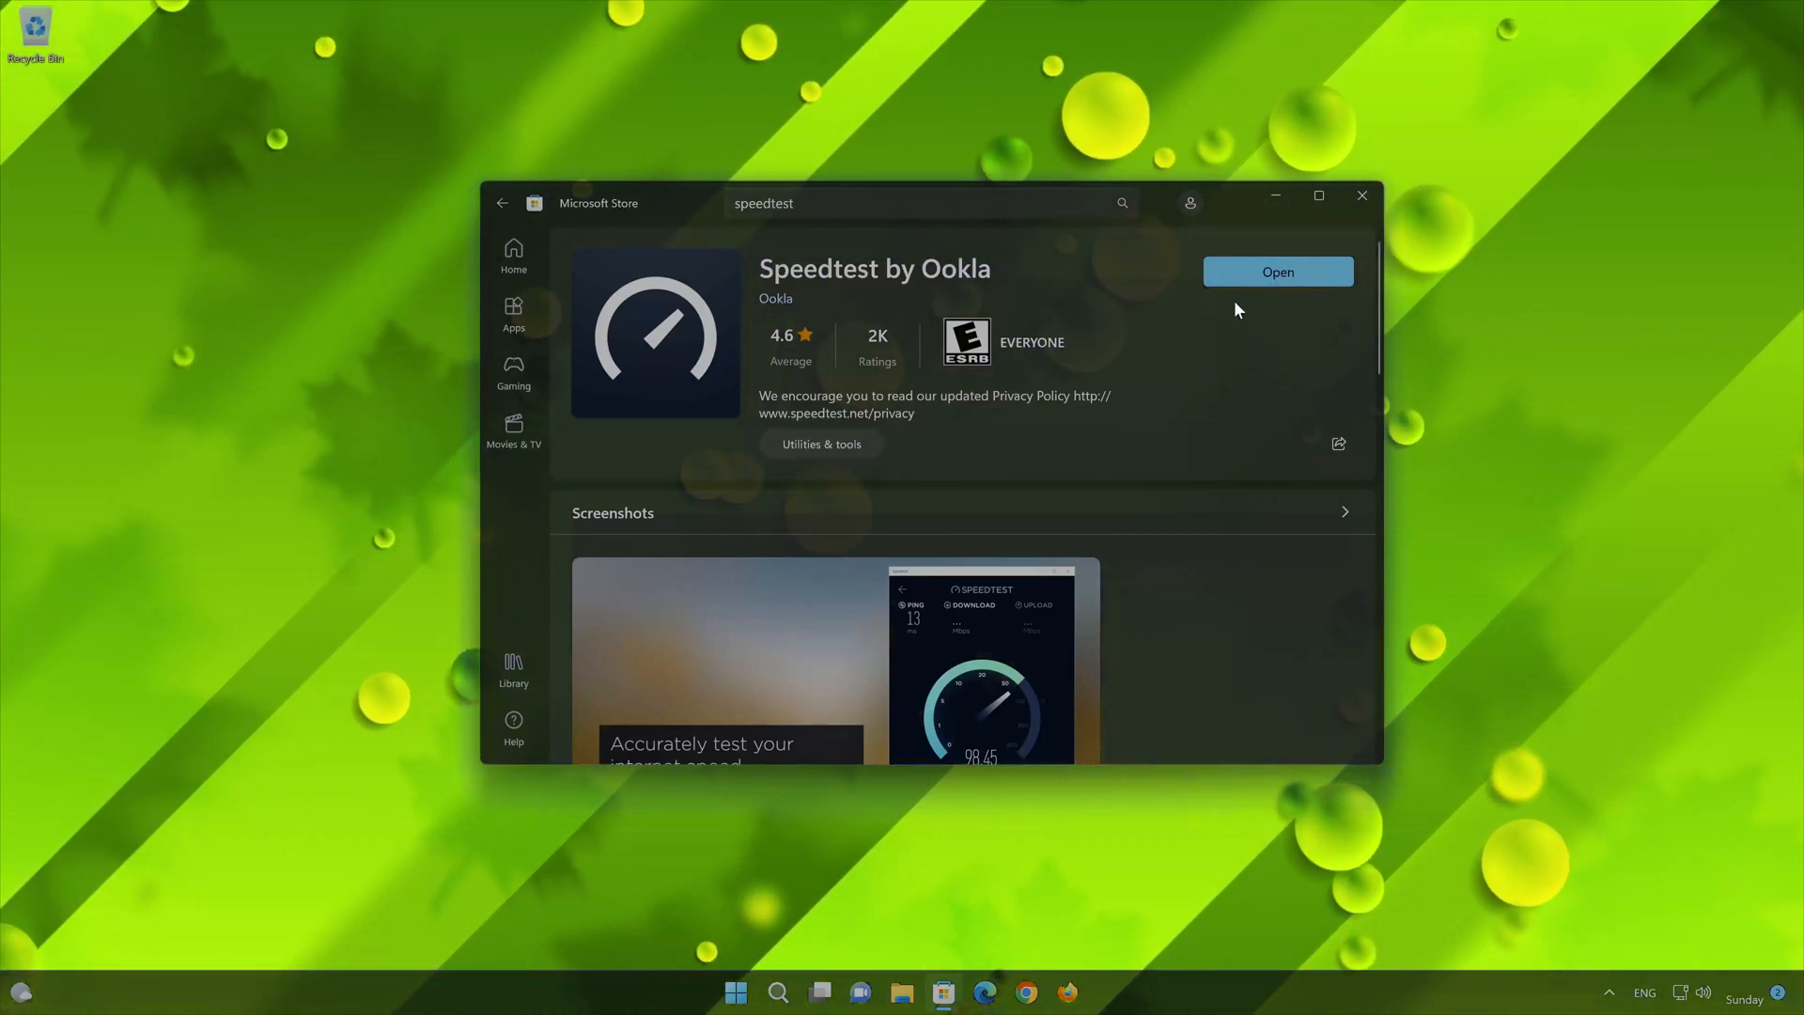
click(1276, 271)
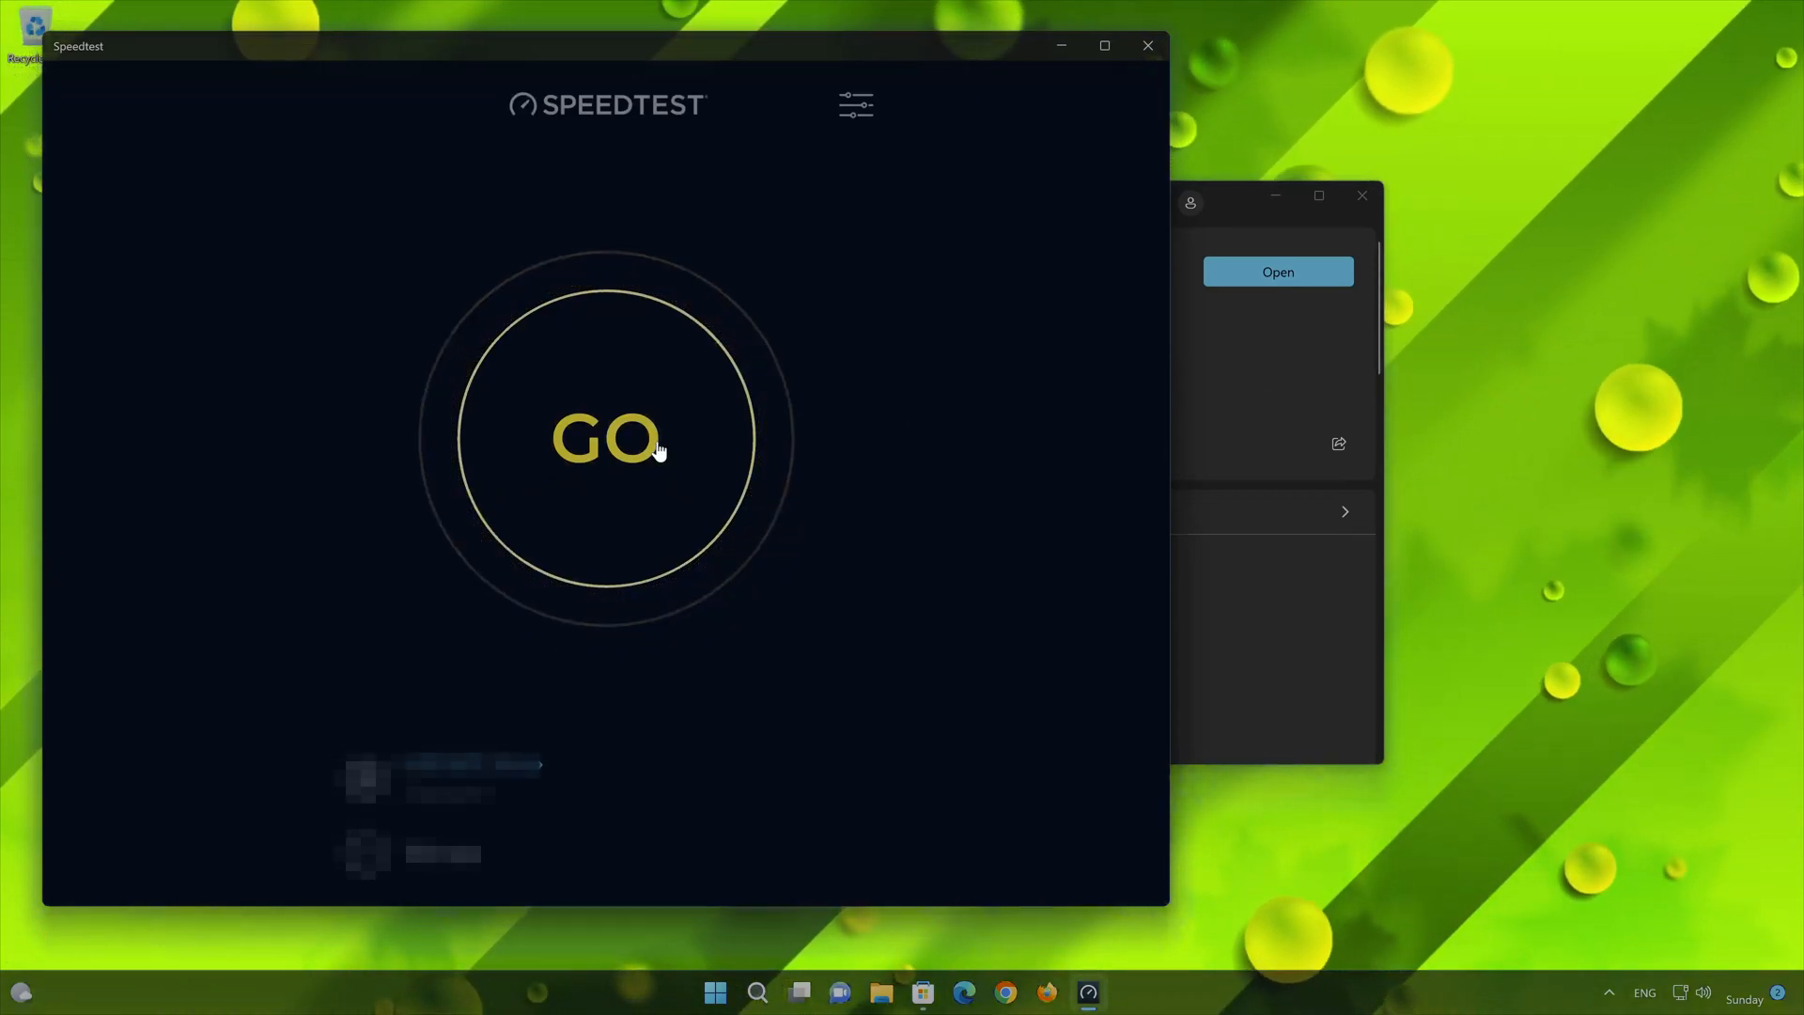
Run the test with GO (7 ms ping, 874.53 down, 201.97 up Mbps) and close Speedtest
click(603, 439)
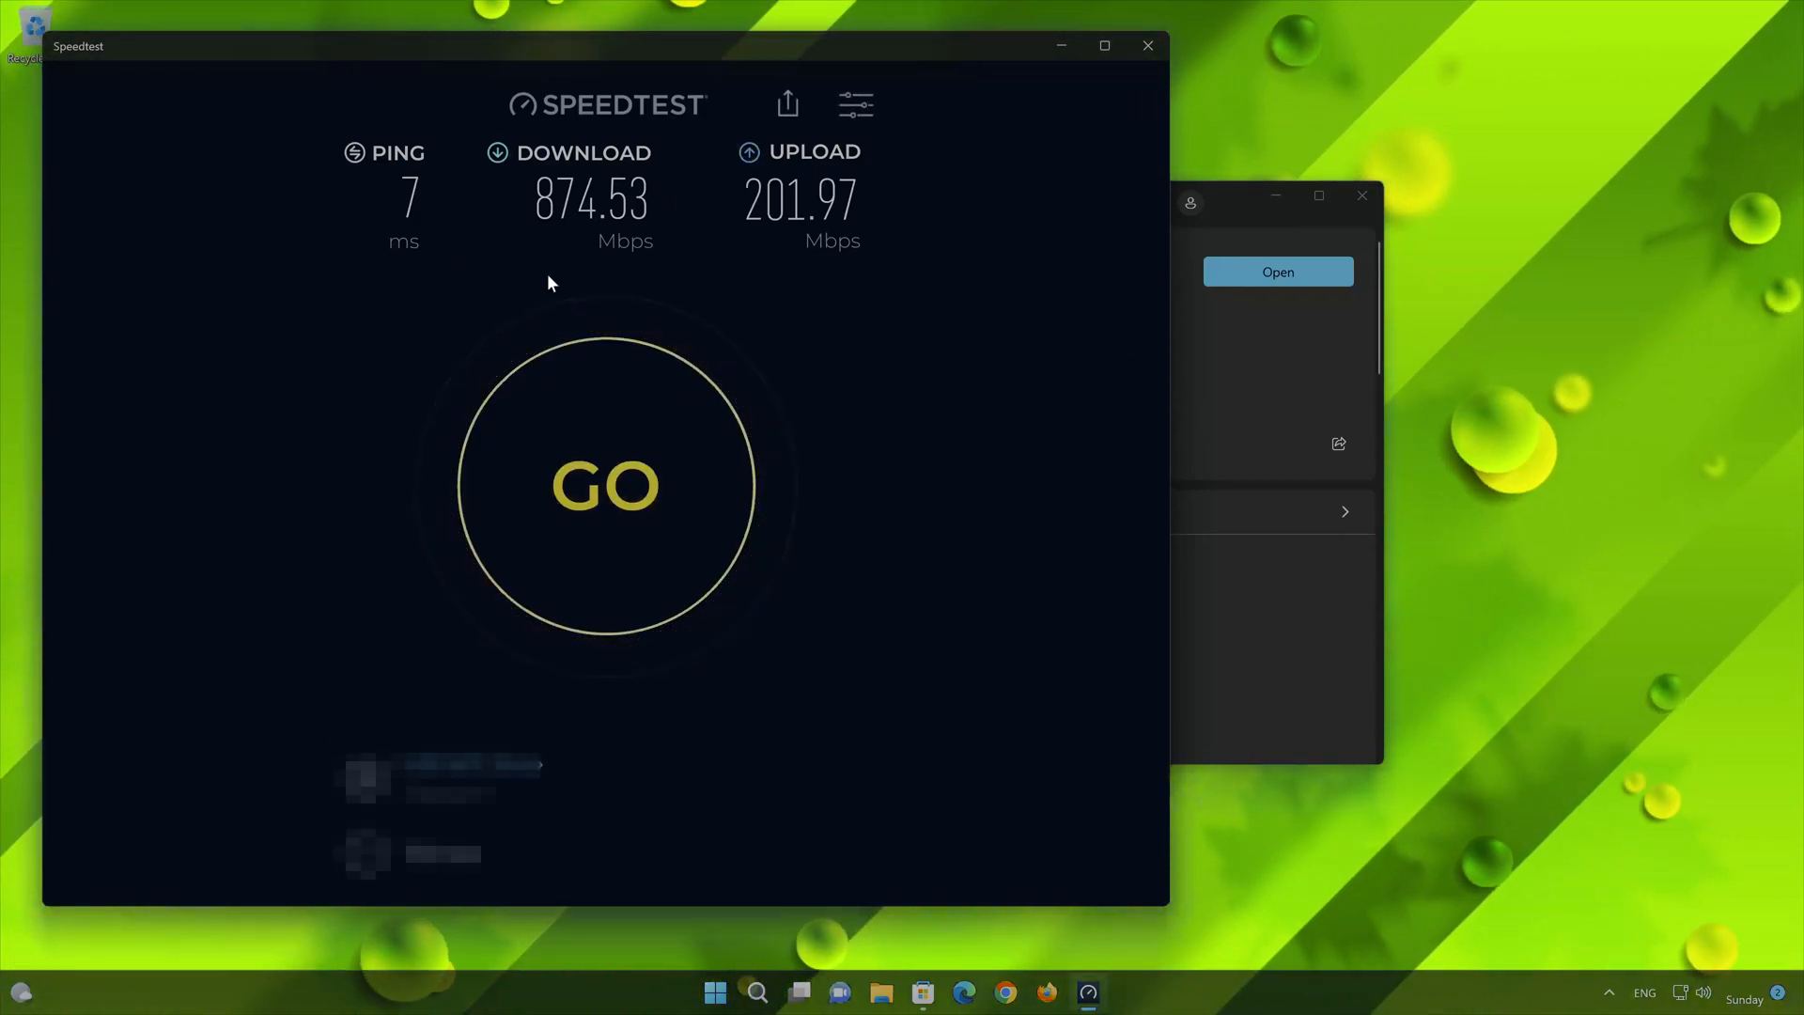
mouse_move(1135, 134)
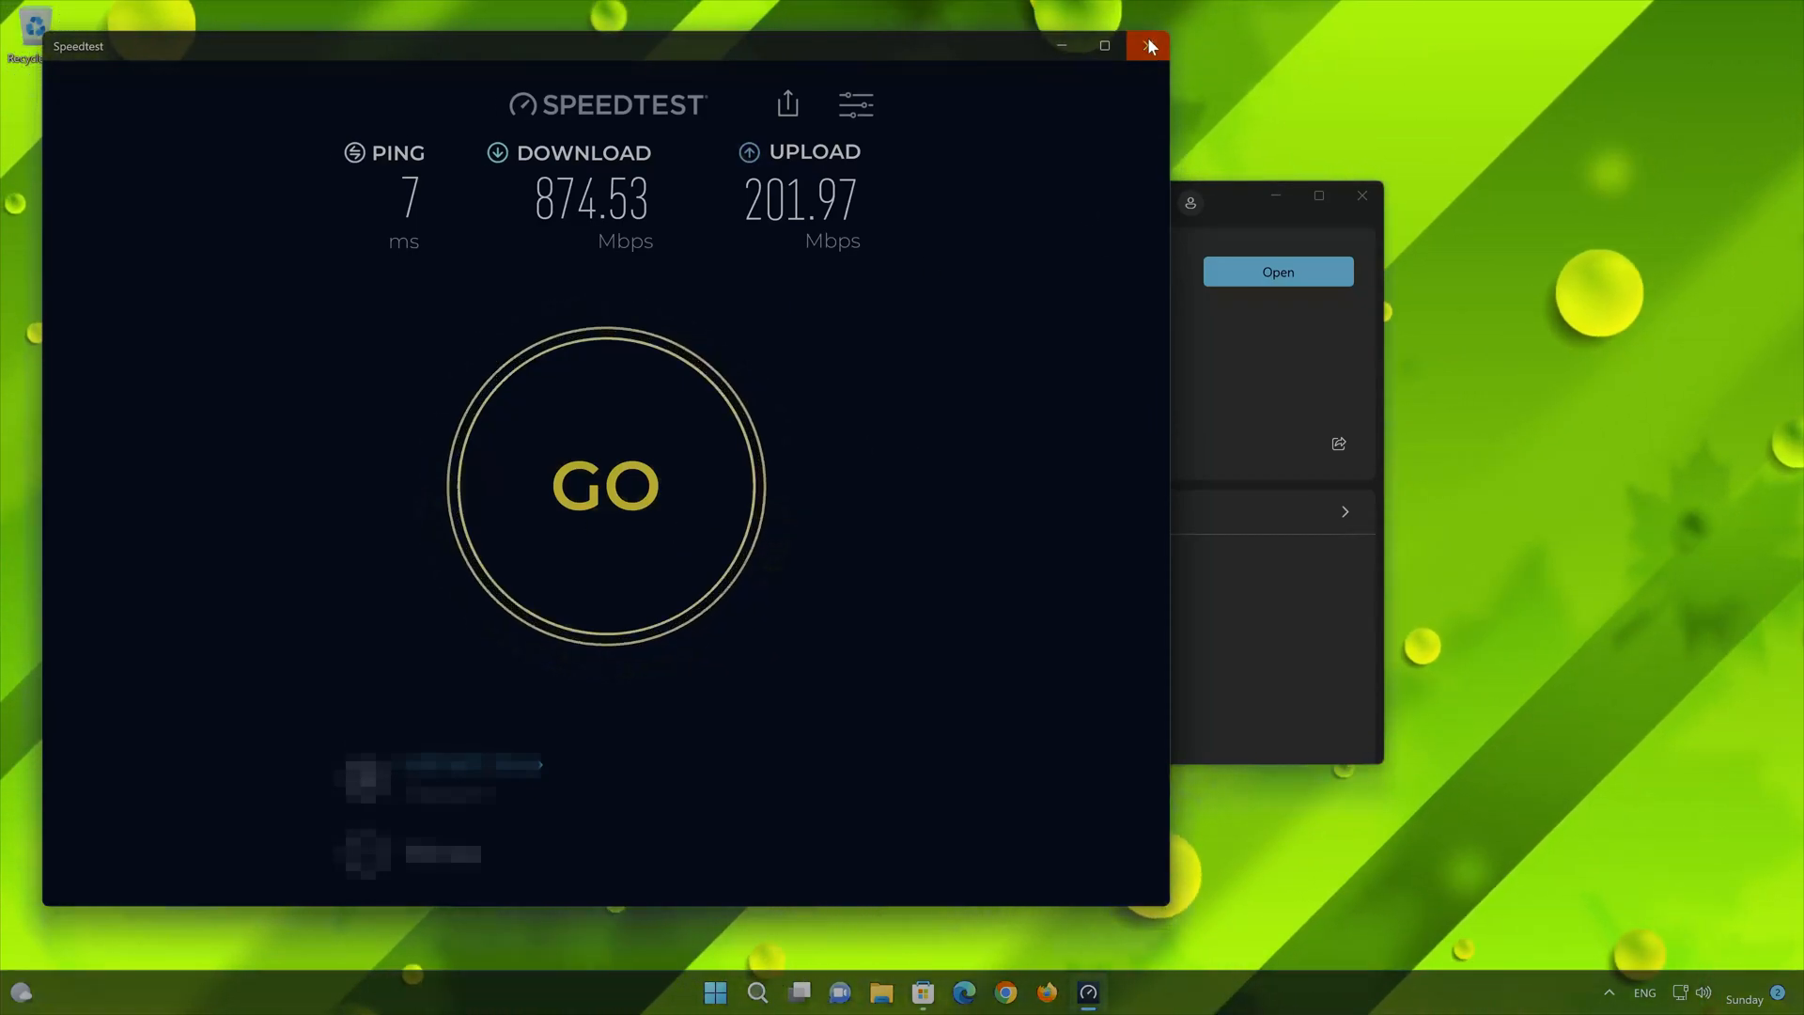
click(1147, 45)
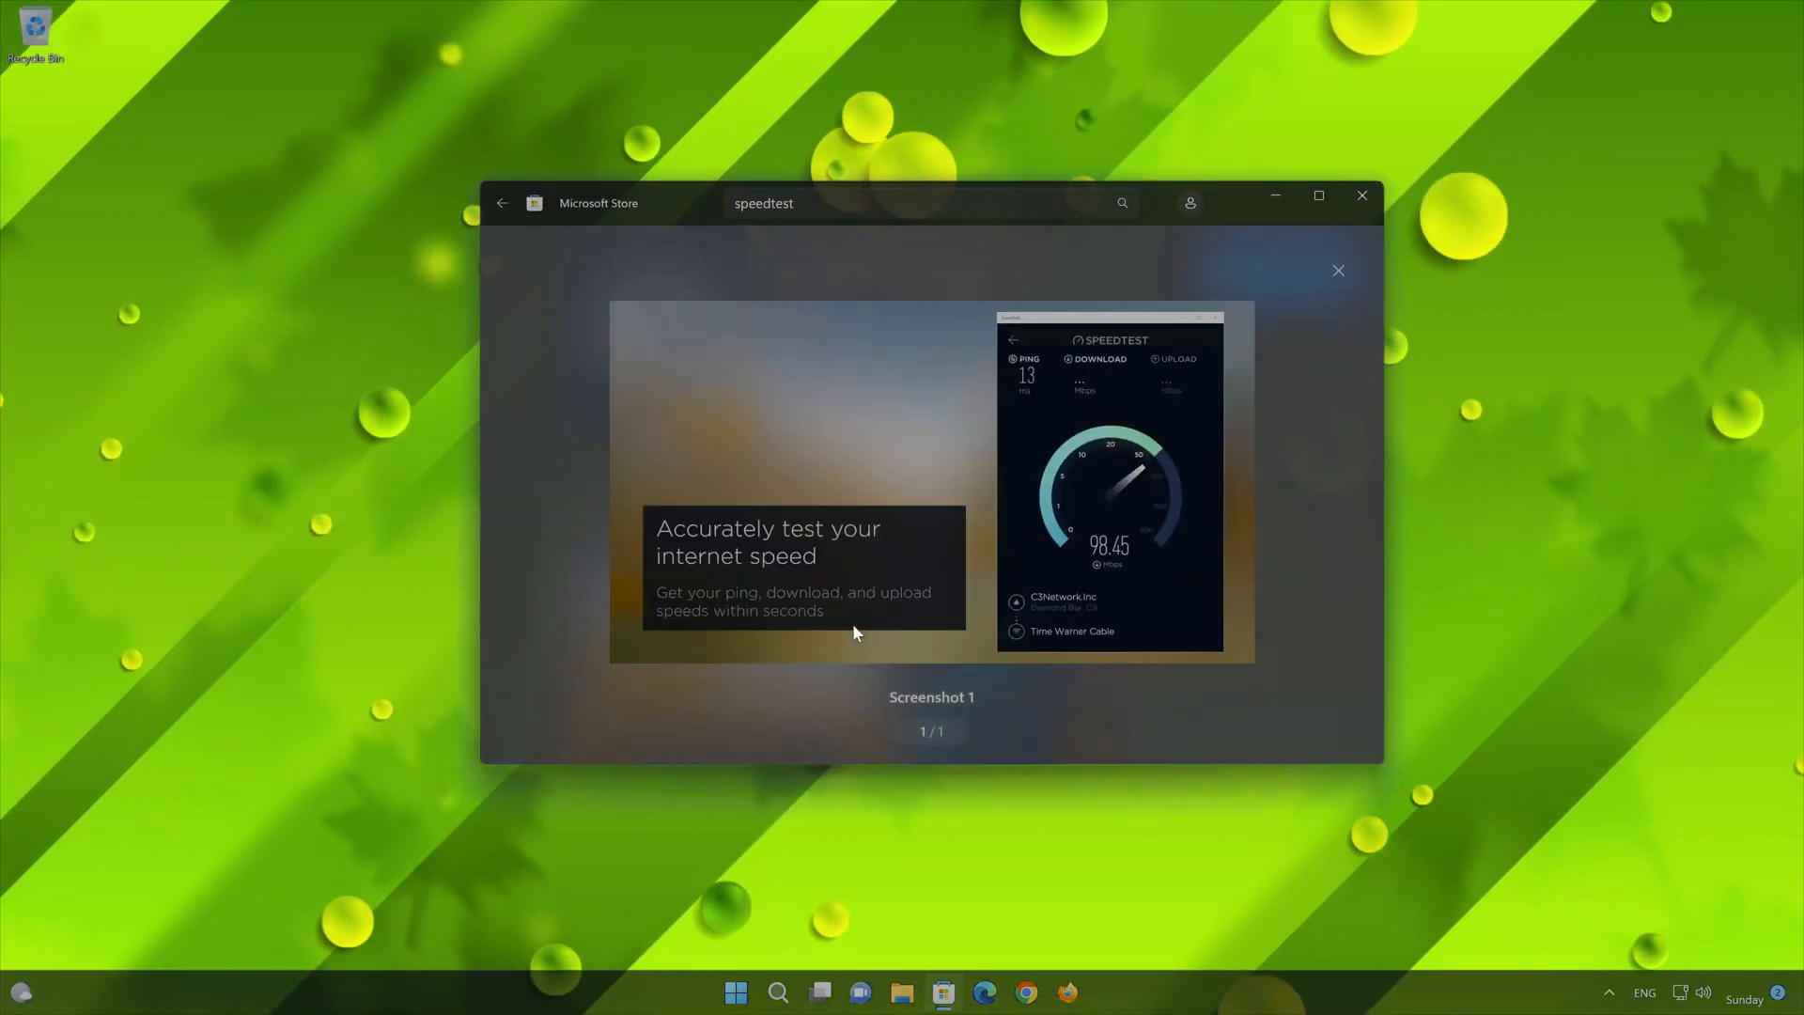